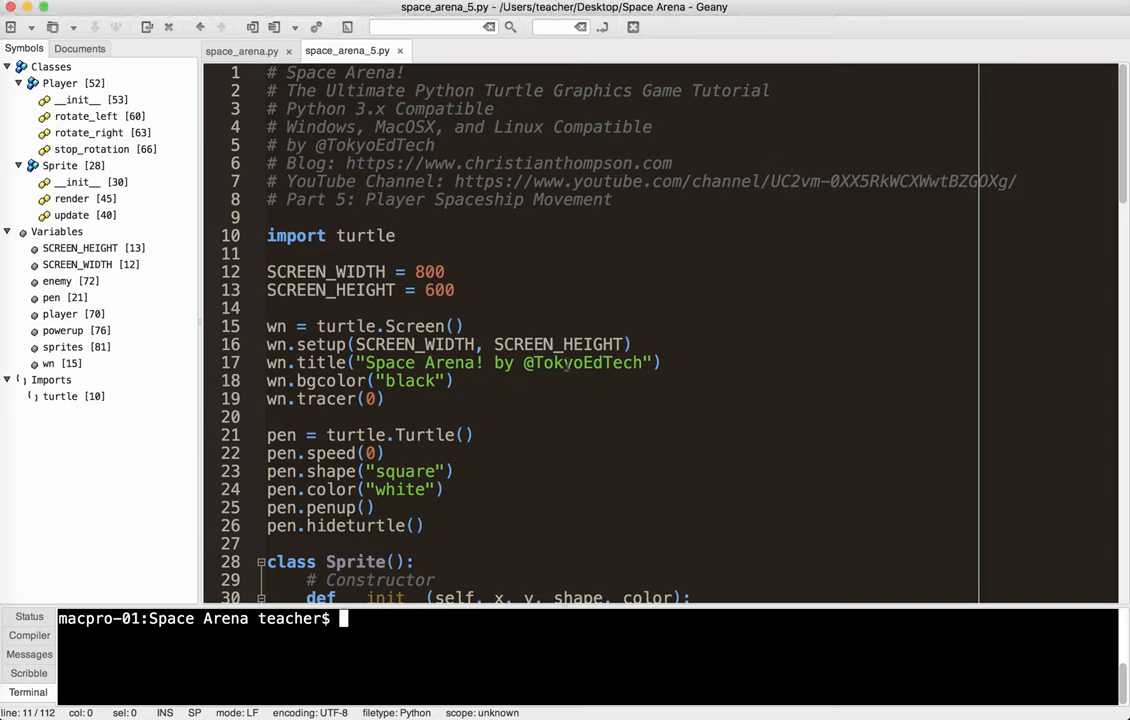
Execute space_arena_5.py with F5; the terminal reports exit code 1.
{"action": "type", "text": "5"}
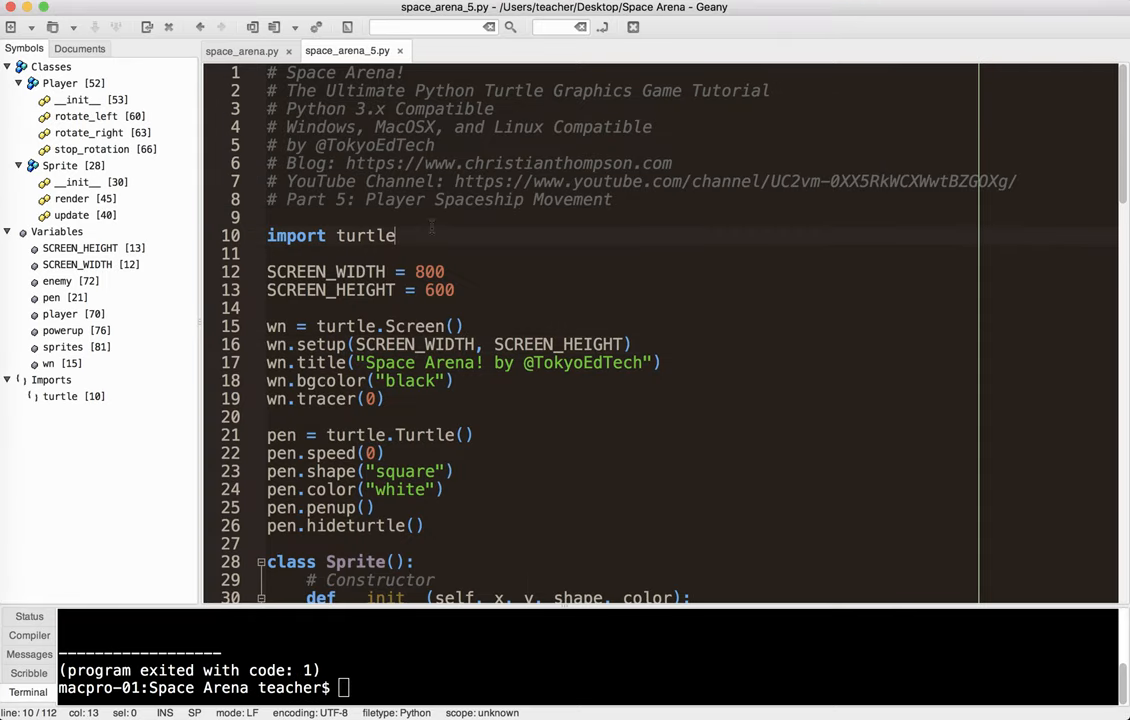
Copy Sprite's render method and paste it below stop_rotation in Player.
{"action": "scroll", "scroll_direction": "down", "scroll_amount": 3}
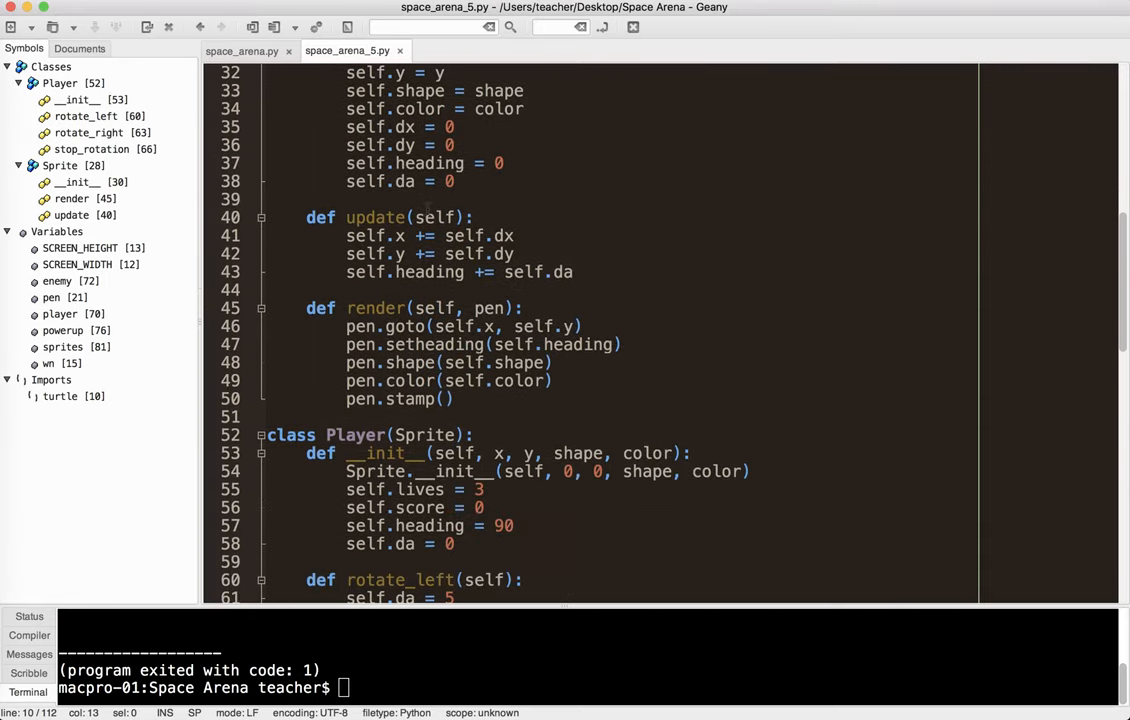
{"action": "scroll", "scroll_direction": "down", "scroll_amount": 3}
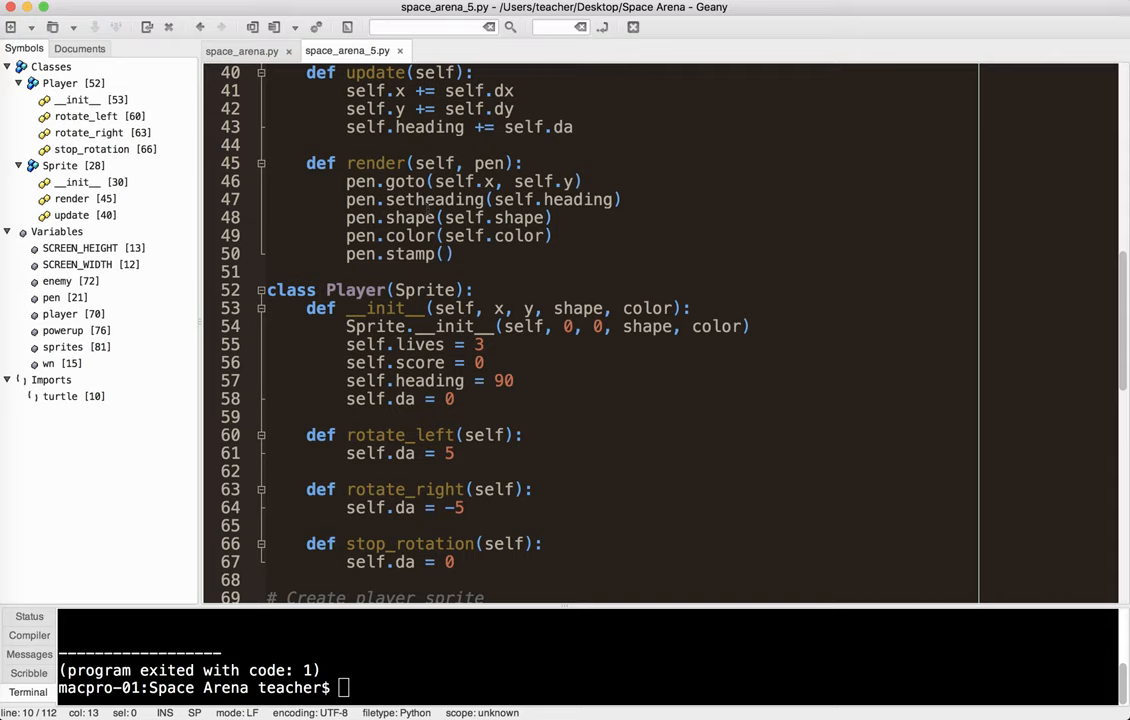
{"action": "scroll", "scroll_direction": "up", "scroll_amount": 3}
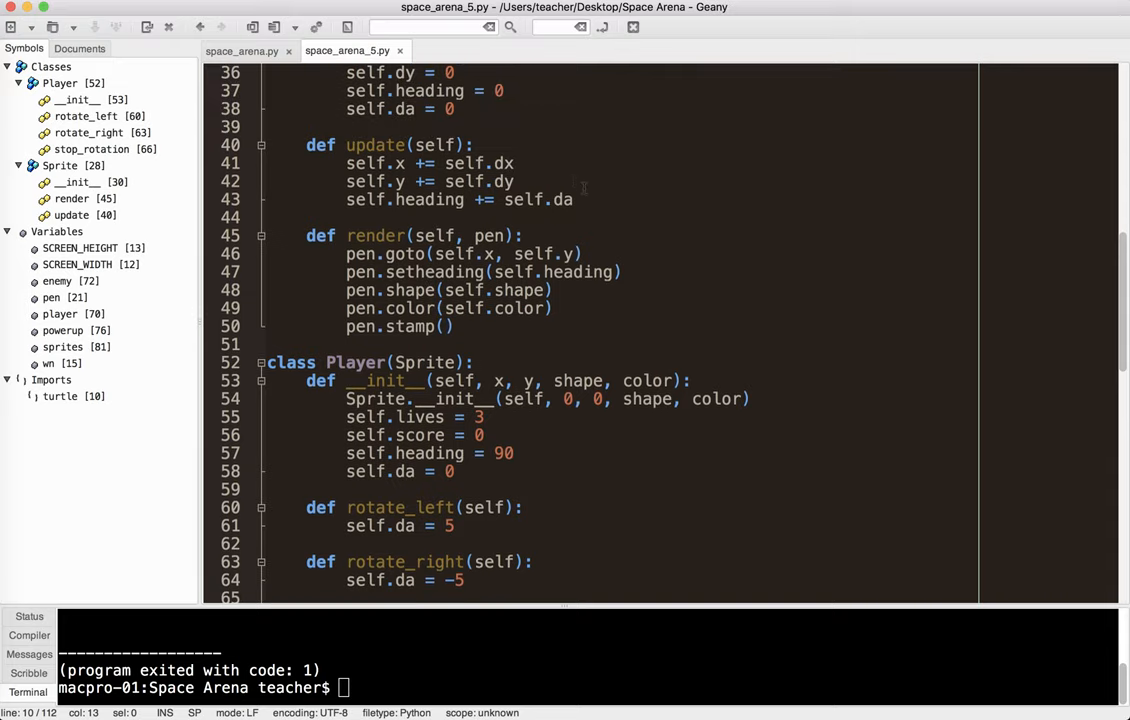
{"action": "left_click_drag", "start_coordinate": [346, 181], "coordinate": [574, 199]}
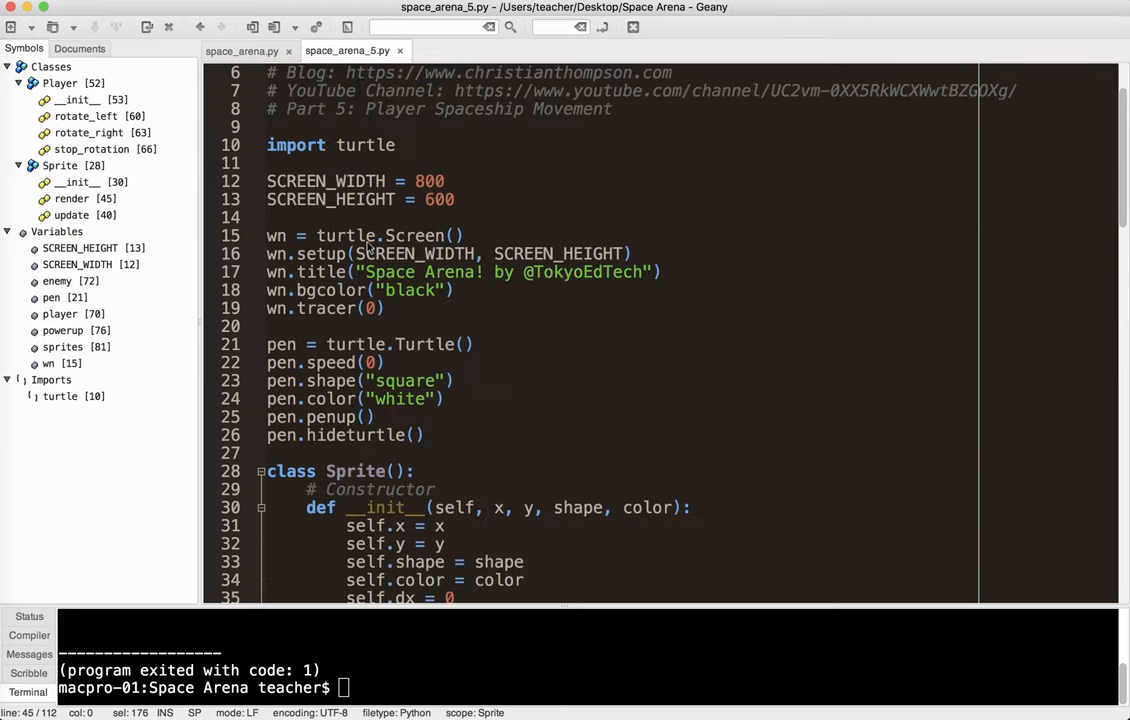
{"action": "scroll", "scroll_direction": "down", "scroll_amount": 3}
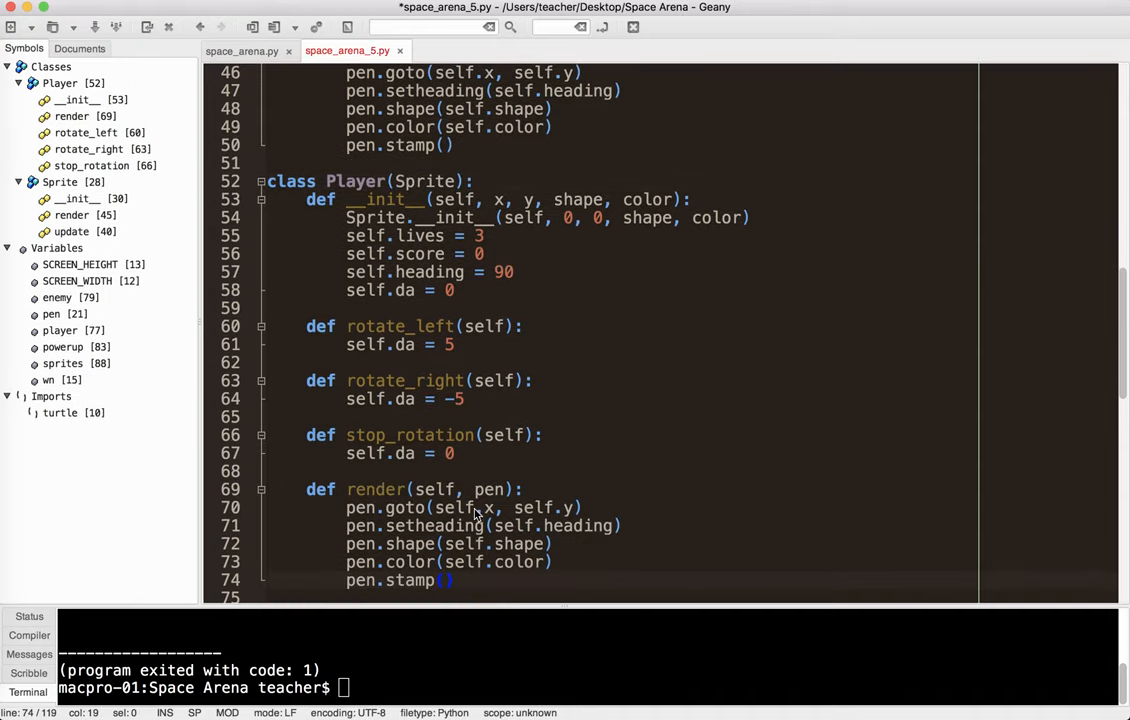
Start Player.render with pen.shapesize(0.5, 1.0, None) and save the file.
{"action": "scroll", "scroll_direction": "down", "scroll_amount": 3}
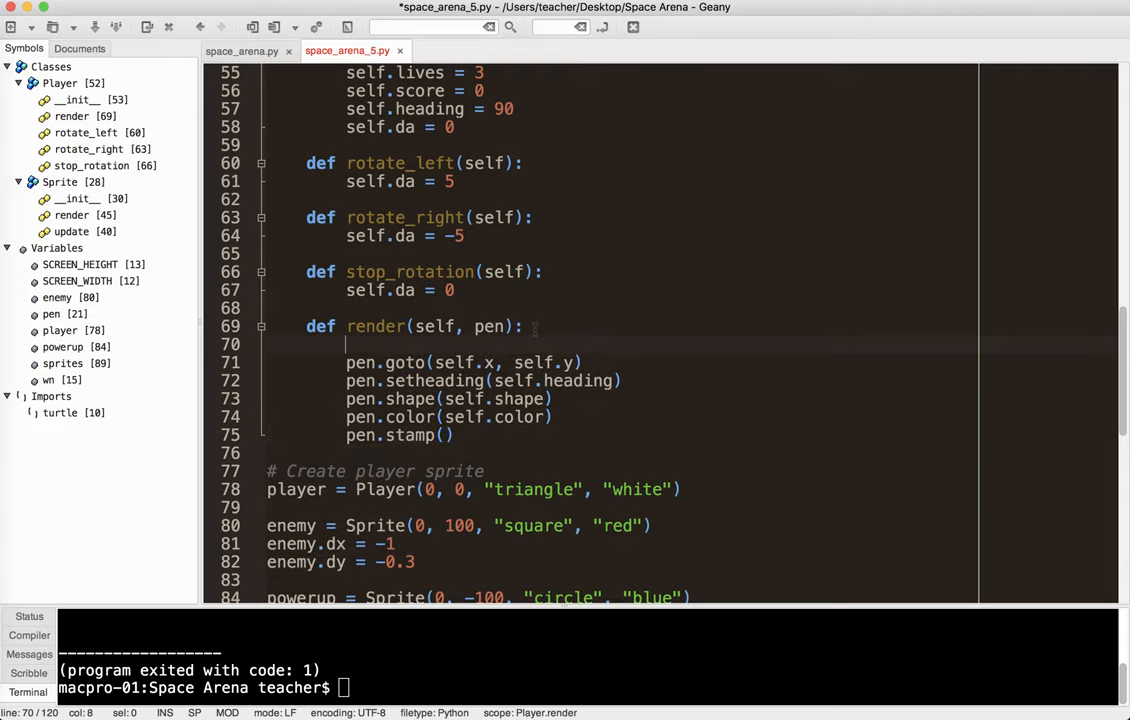
{"action": "type", "text": "pen."}
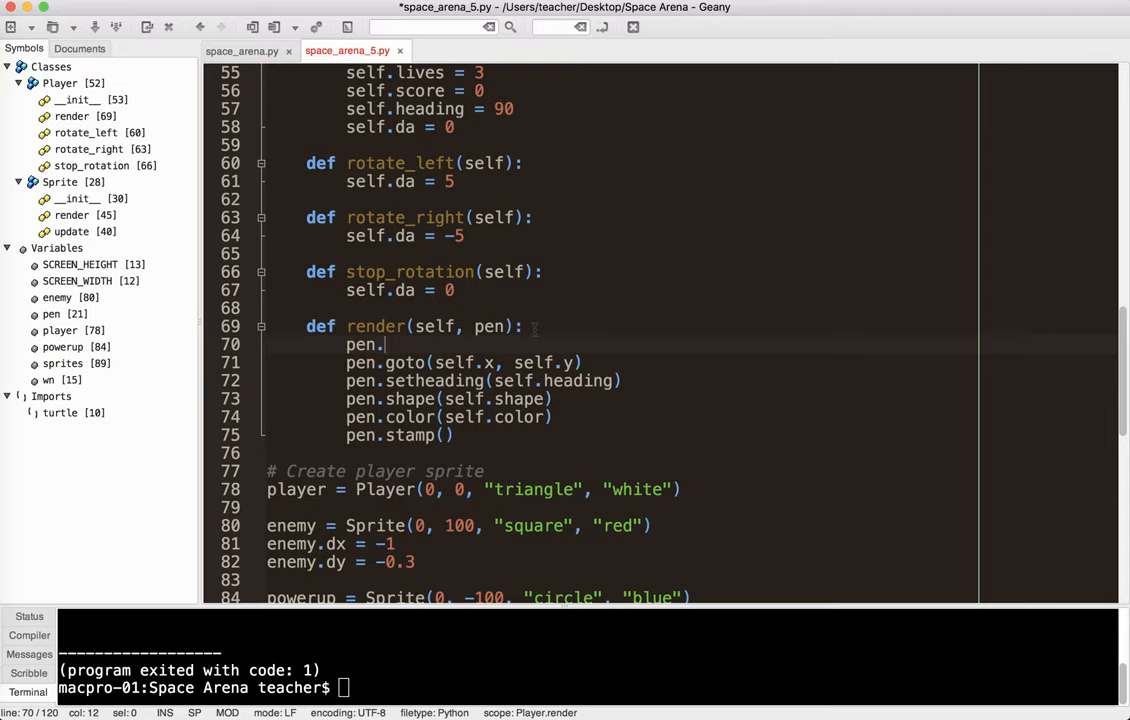
{"action": "type", "text": "s"}
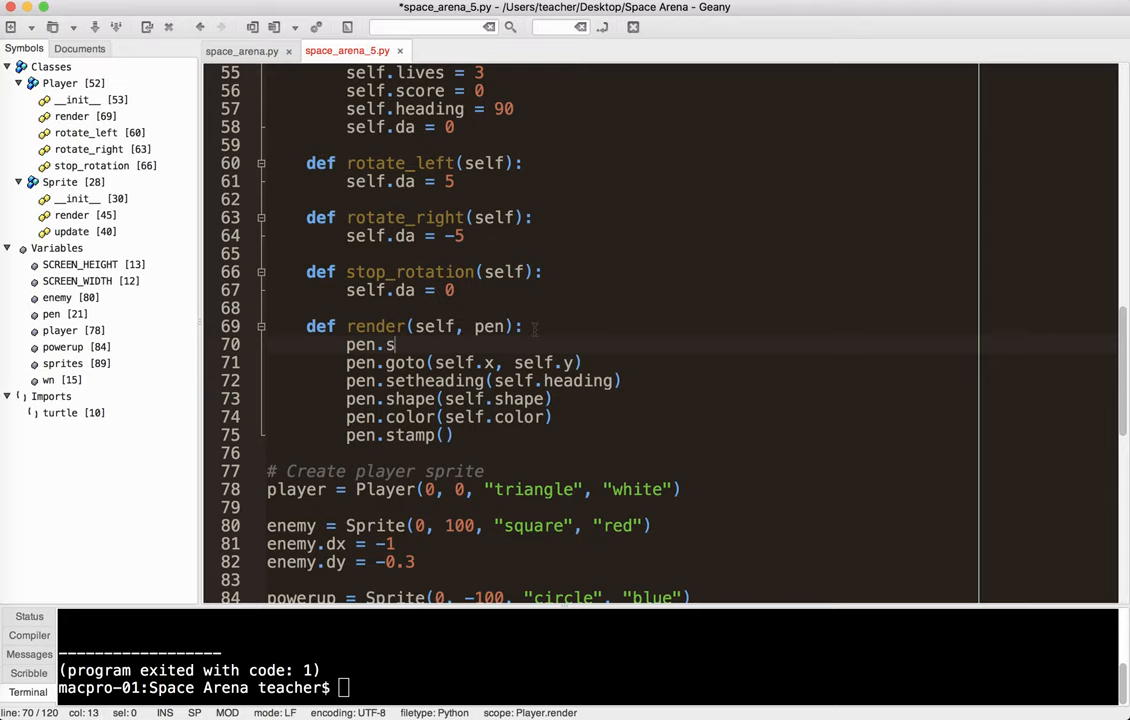
{"action": "type", "text": "hapesize("}
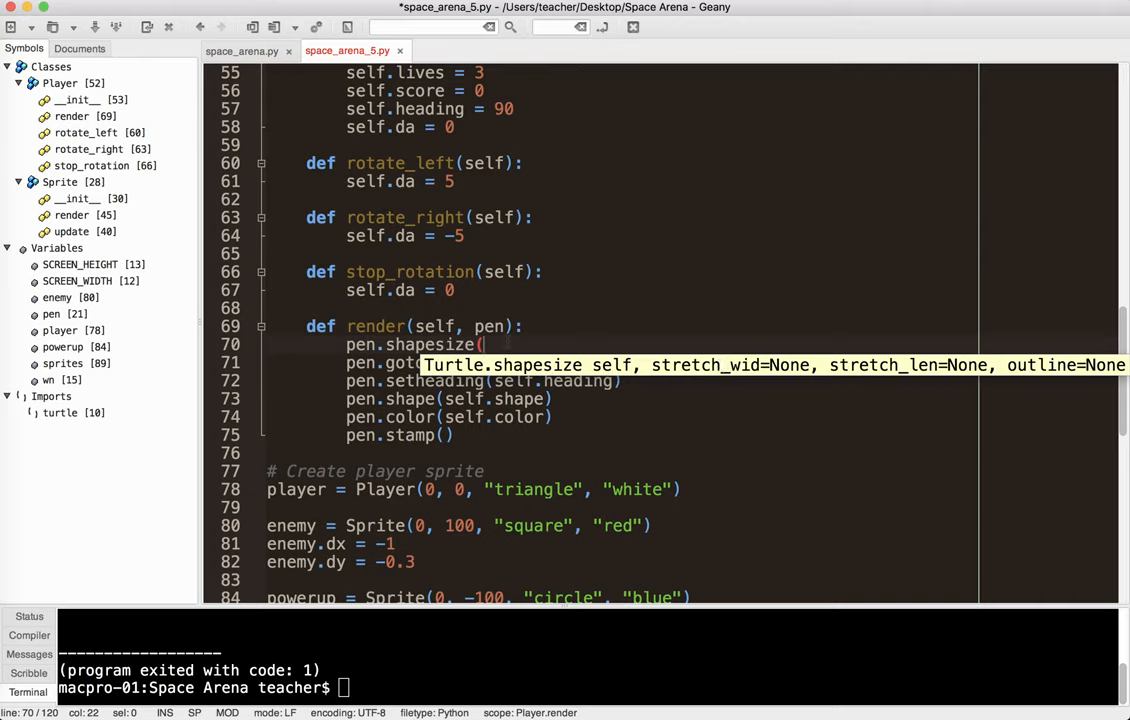
{"action": "type", "text": "0.5,"}
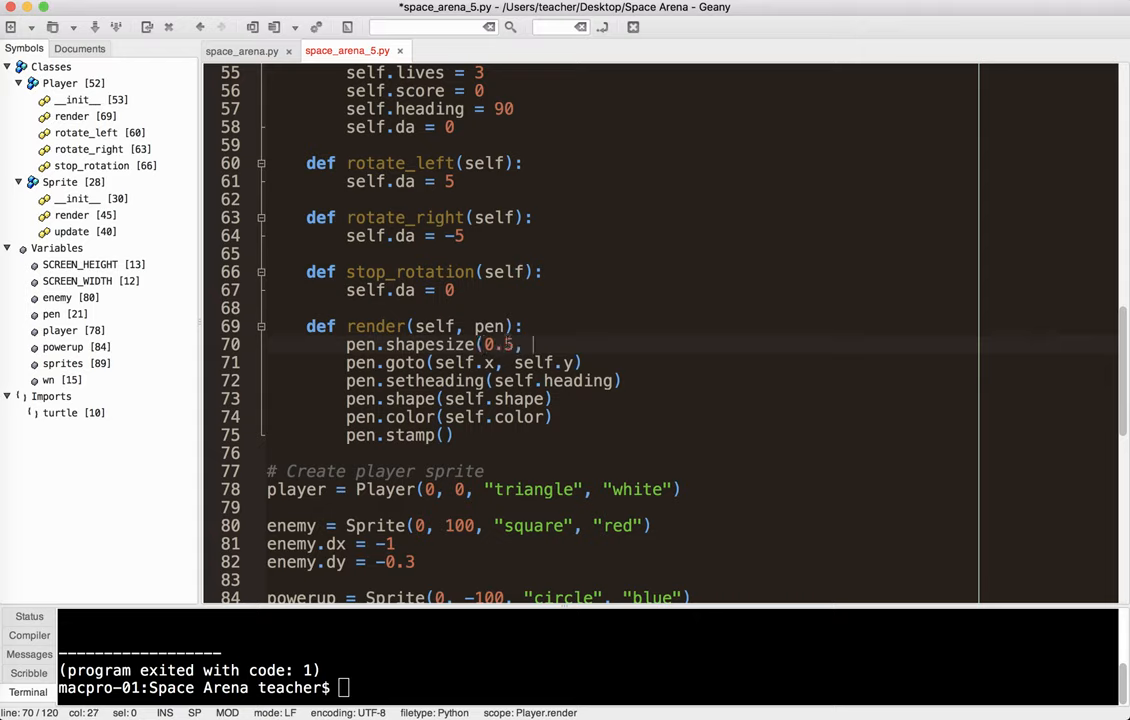
{"action": "type", "text": "1.0,"}
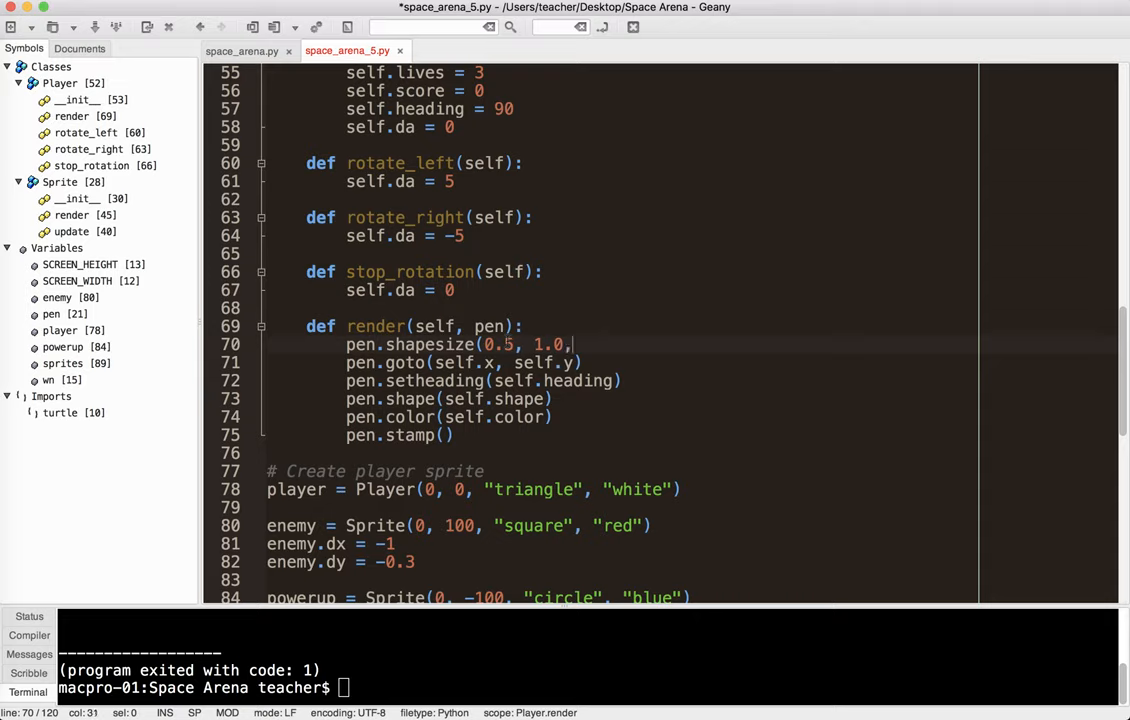
{"action": "type", "text": "None)"}
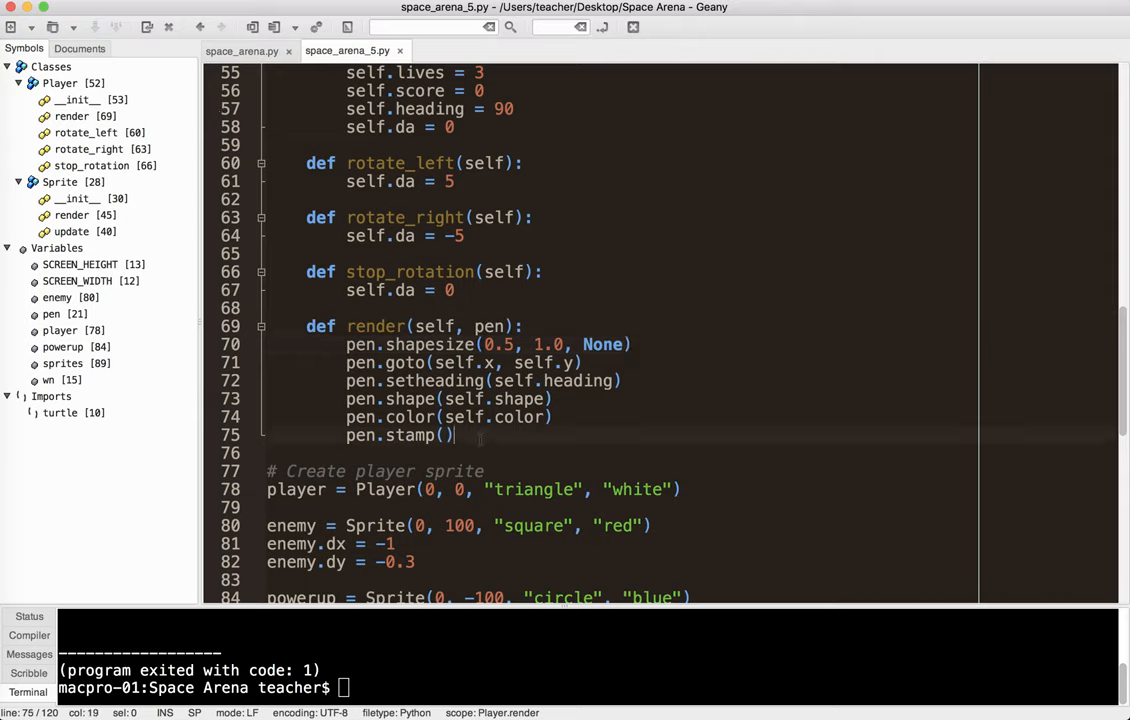
Add pen.shapesize(1.0, 1.0, None) after pen.stamp() in Player.render.
{"action": "type", "text": "pen"}
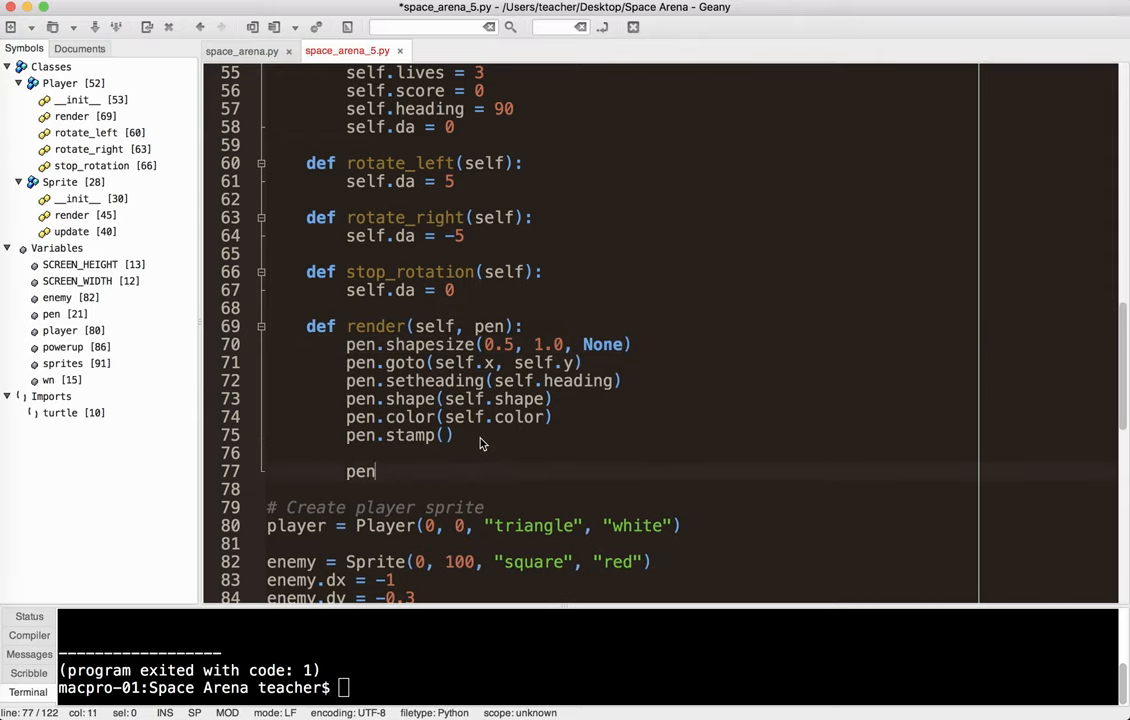
{"action": "type", "text": ".sha"}
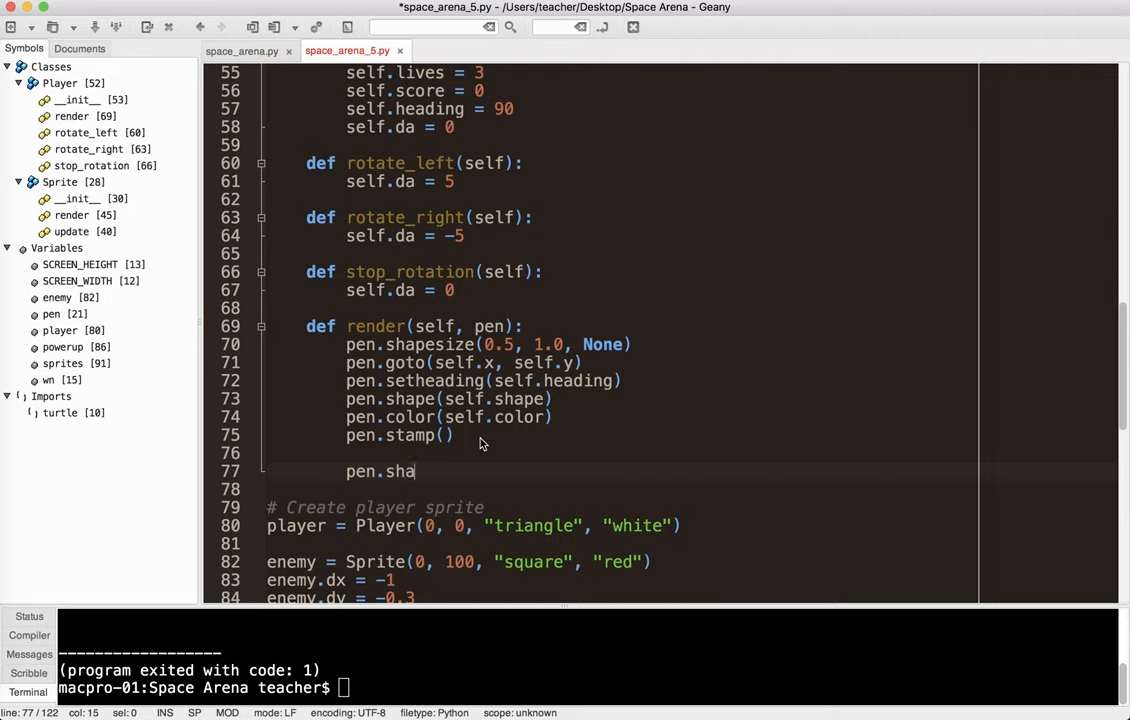
{"action": "type", "text": "pesize"}
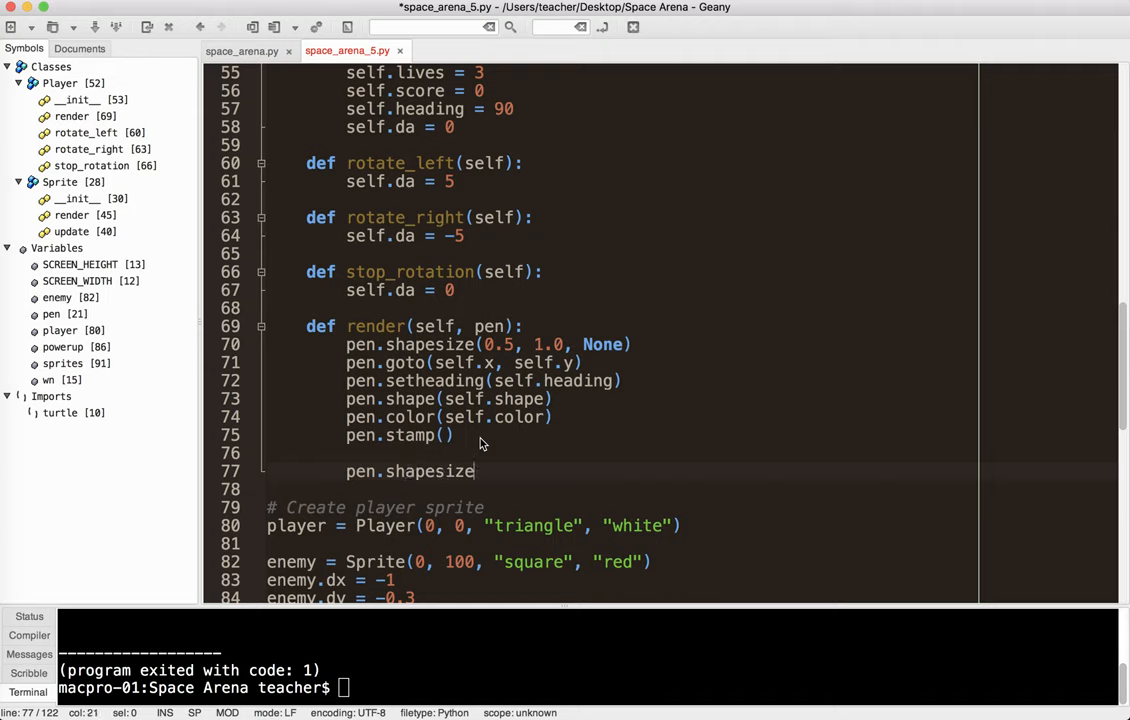
{"action": "type", "text": "(1.0,"}
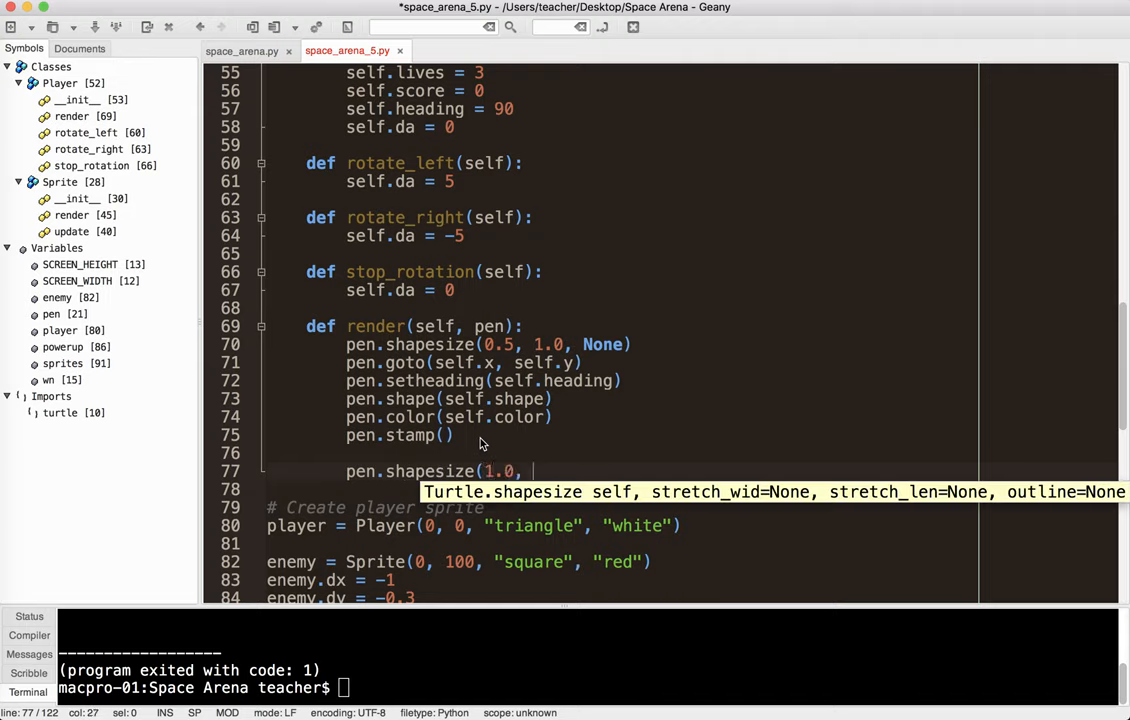
{"action": "type", "text": "1.0, None"}
{"action": "type", "text": "def"}
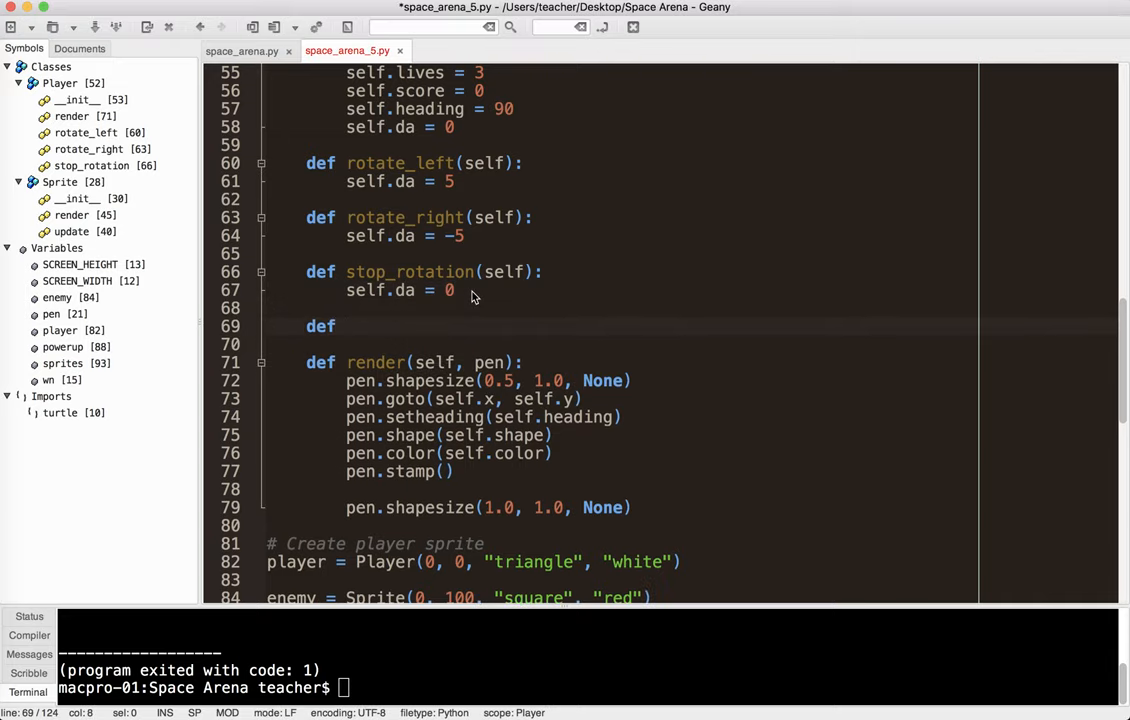
Write def accelerate(self) with body self.thrust += self.acceleration, then save.
{"action": "type", "text": "accel"}
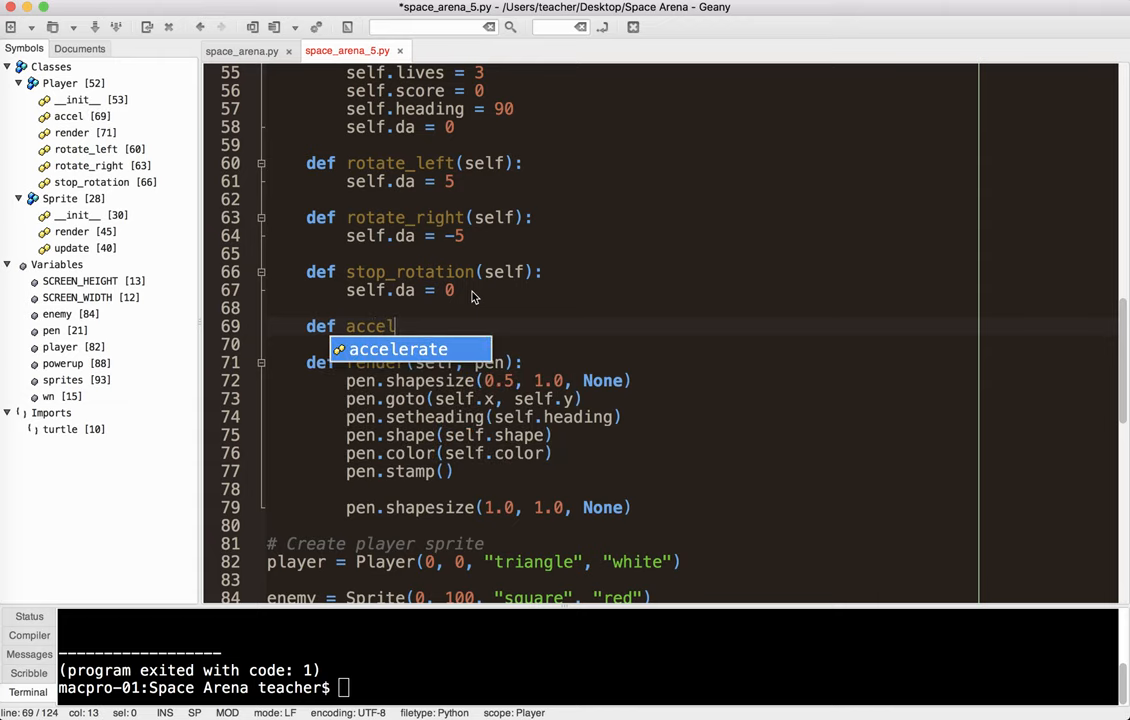
{"action": "type", "text": "erate(slef"}
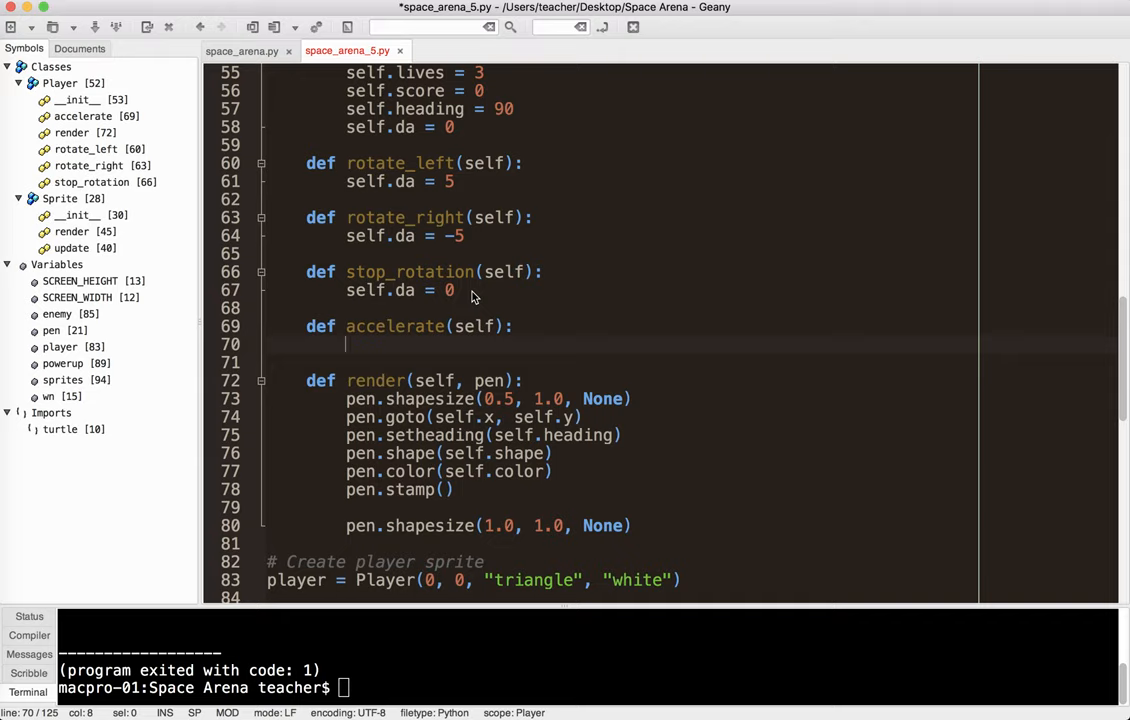
{"action": "type", "text": "self."}
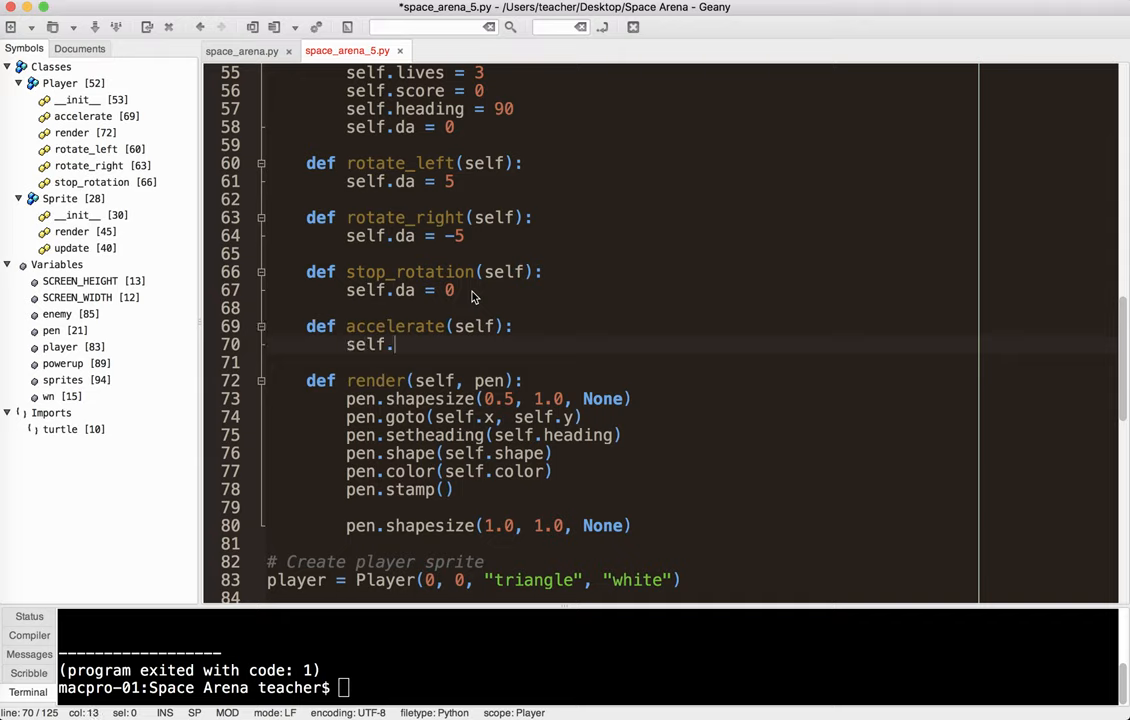
{"action": "type", "text": "thrust += self.a"}
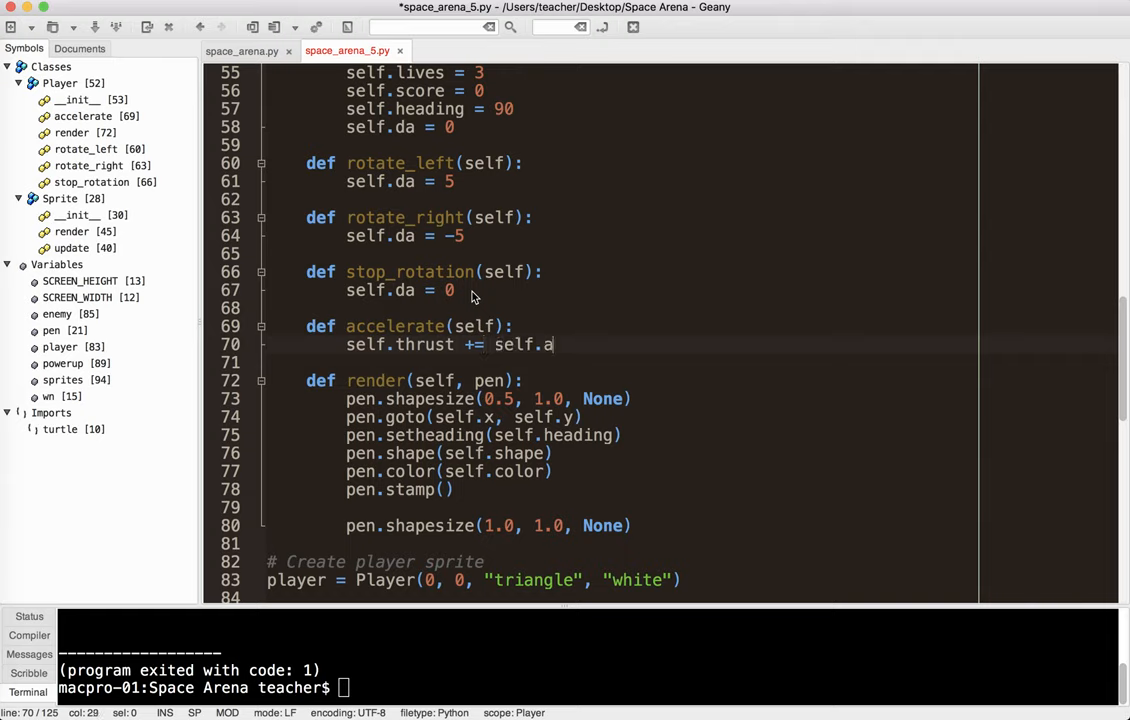
{"action": "type", "text": "cceleration"}
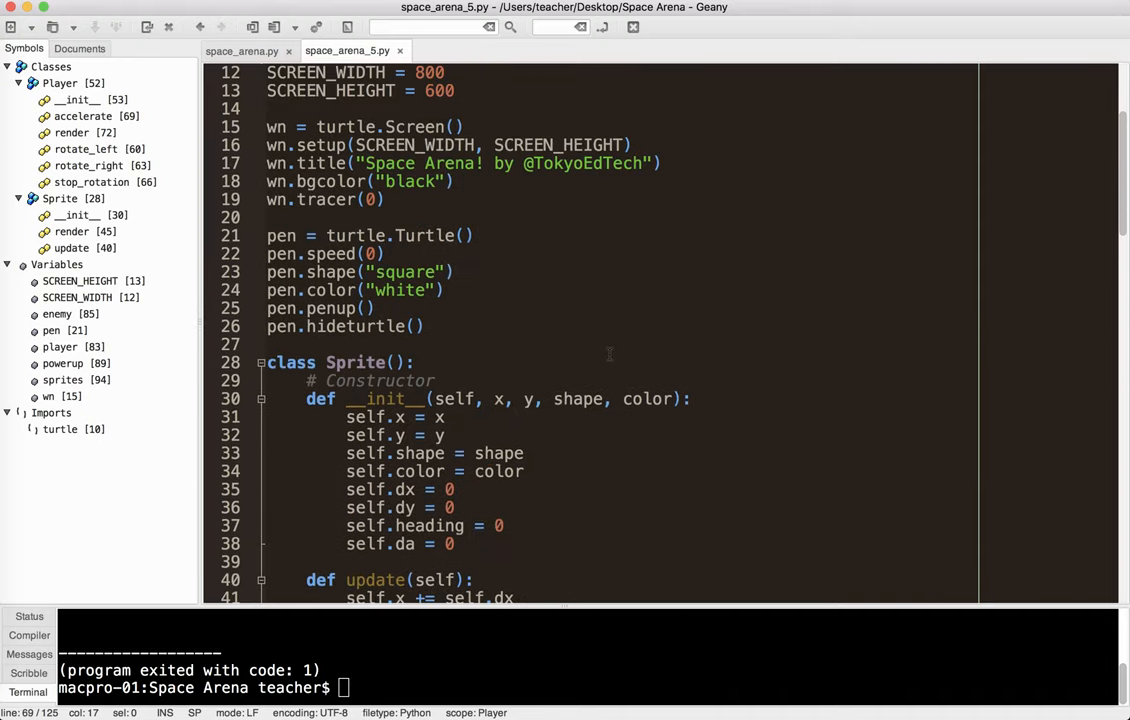
Add self.thrust = 0.0 and self.acceleration = 0.2 to Sprite.__init__, then save.
{"action": "type", "text": "se"}
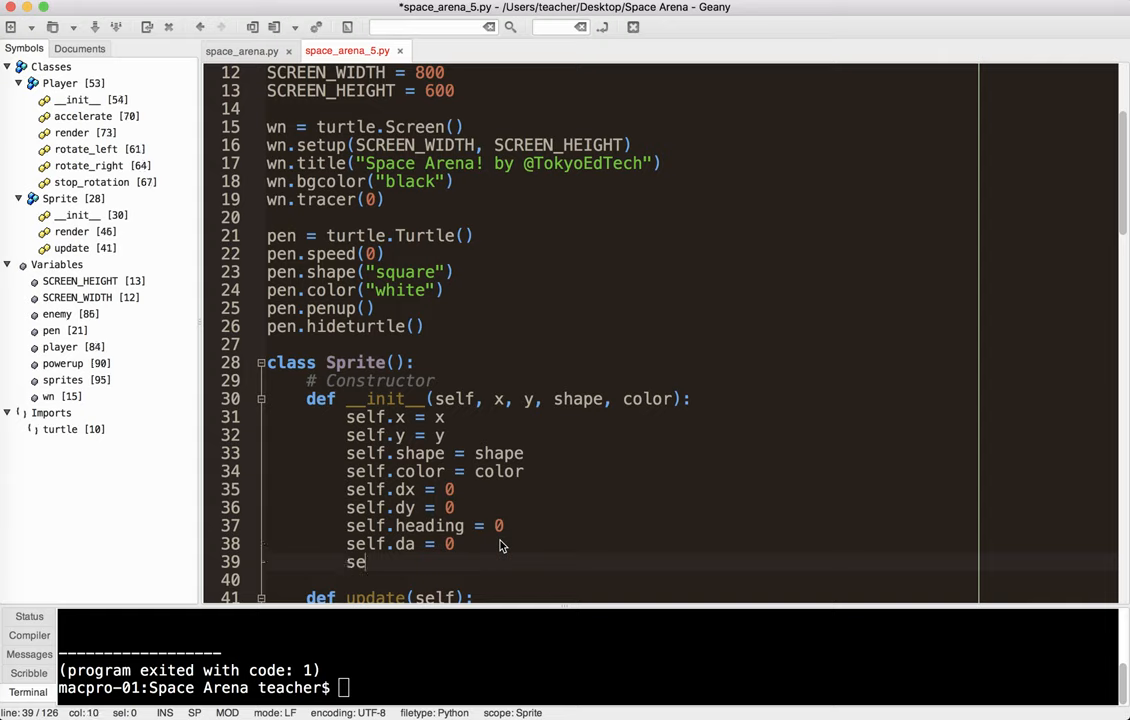
{"action": "type", "text": "thrust = 0.0"}
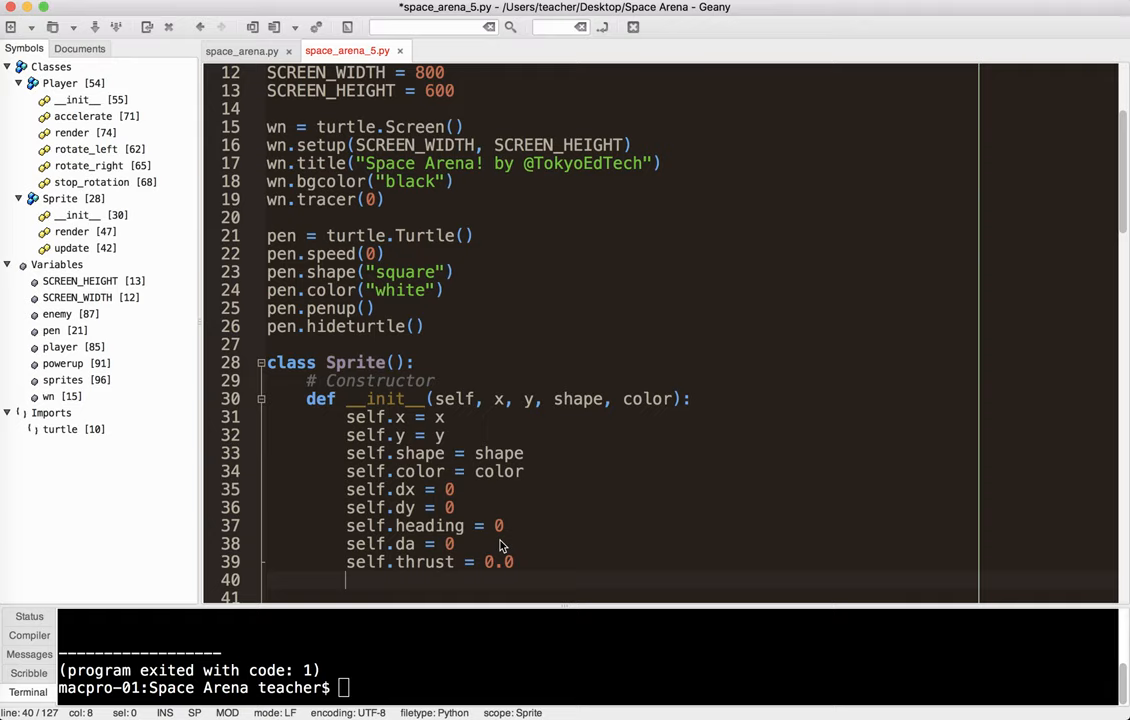
{"action": "type", "text": "self.acc"}
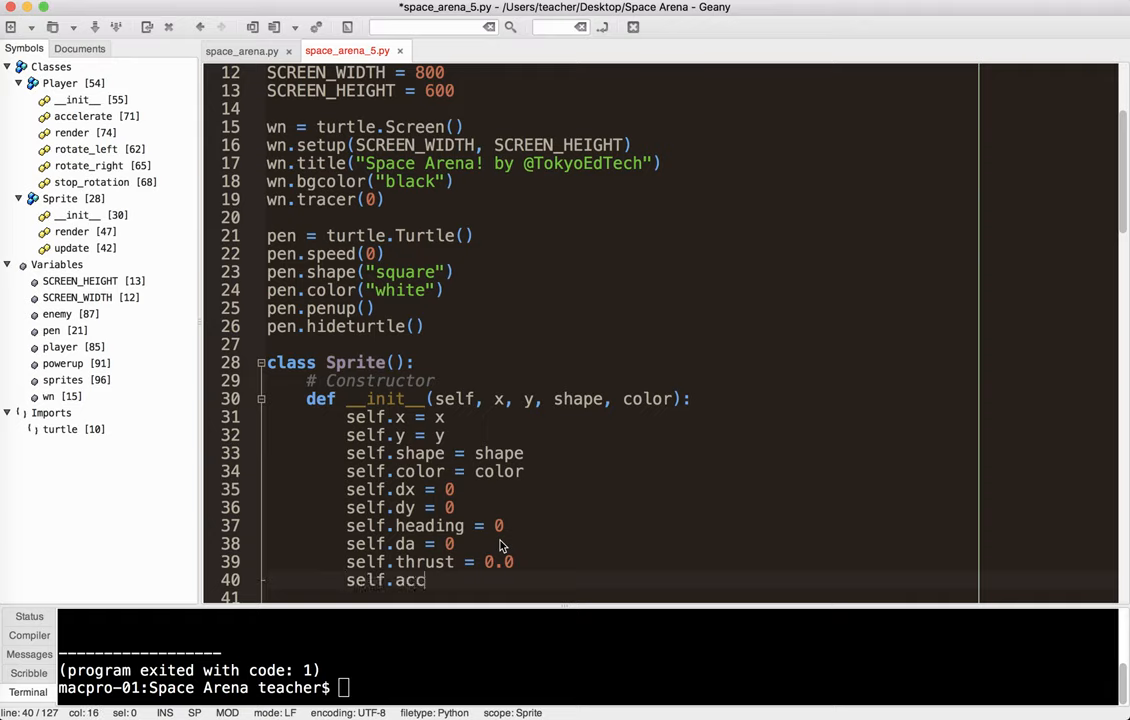
{"action": "type", "text": "eleration"}
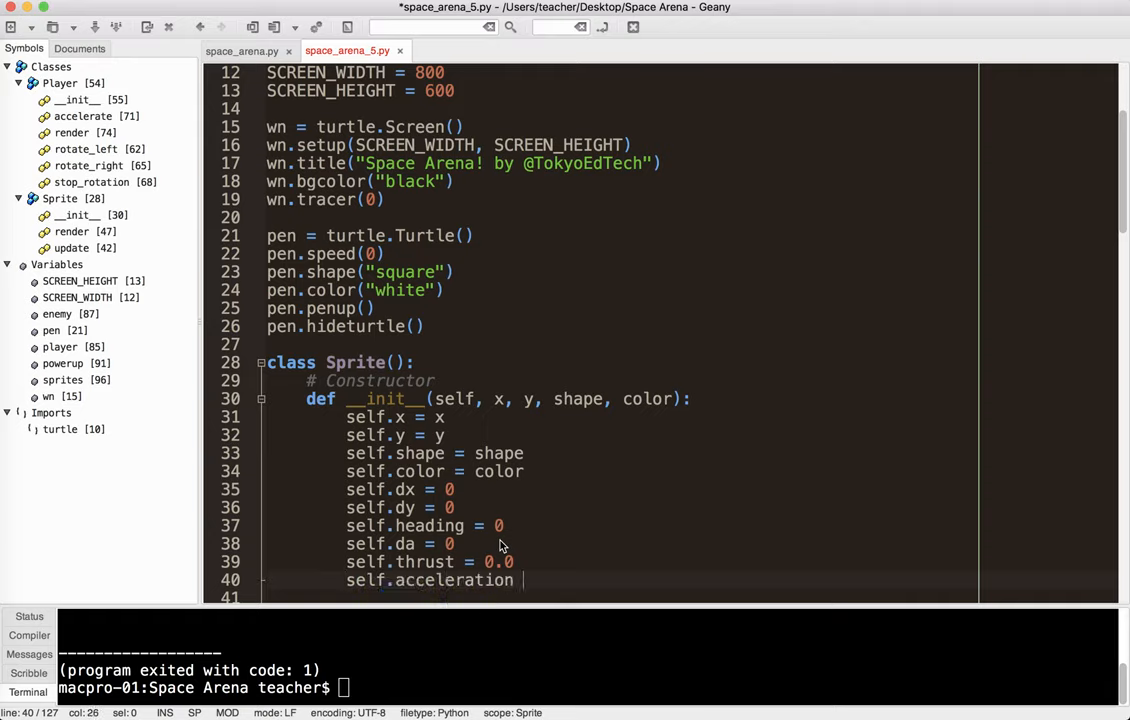
{"action": "type", "text": "= 0.2"}
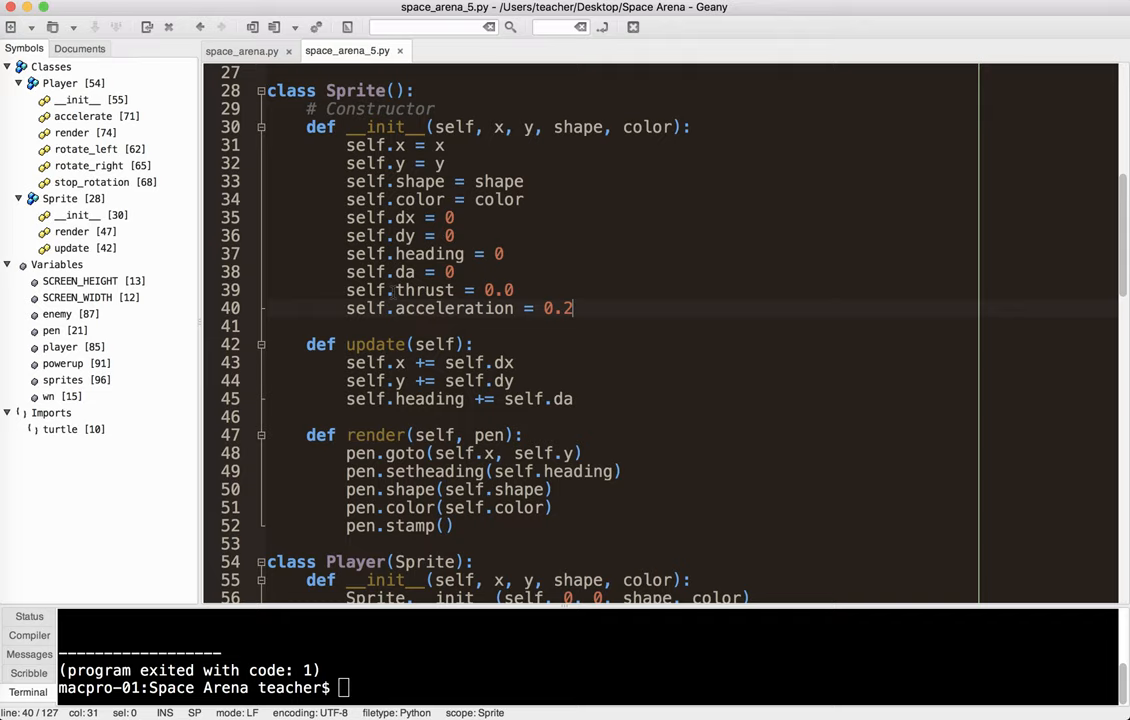
{"action": "mouse_move", "coordinate": [573, 308]}
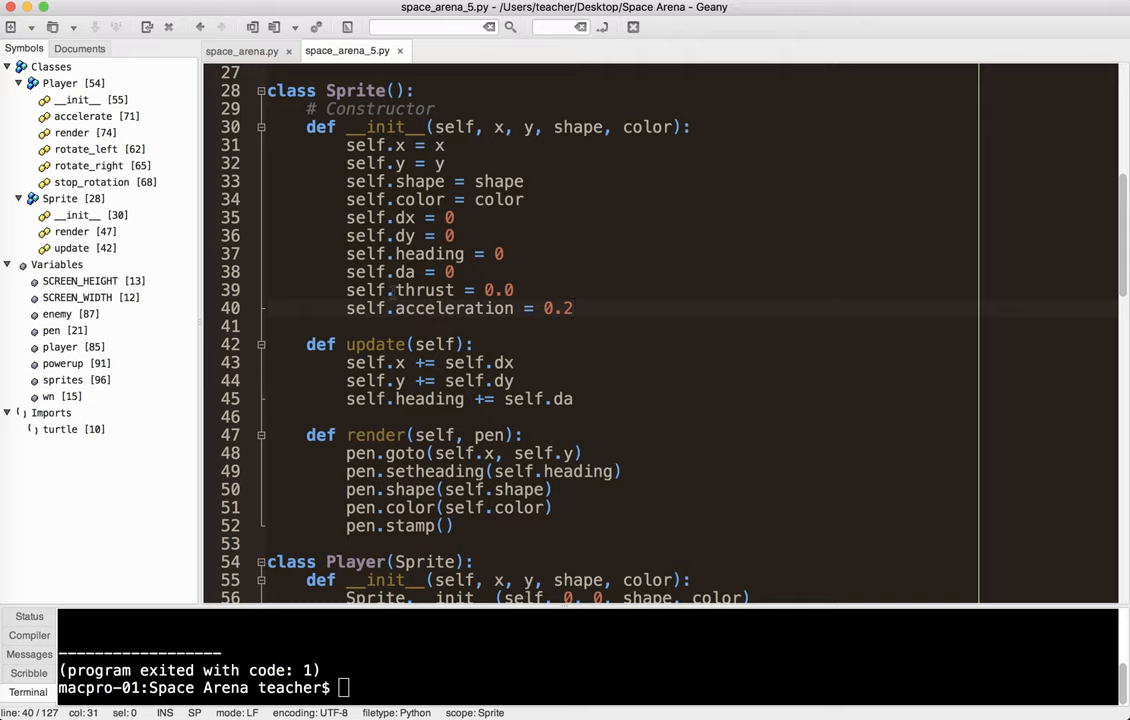
{"action": "left_click", "coordinate": [573, 308]}
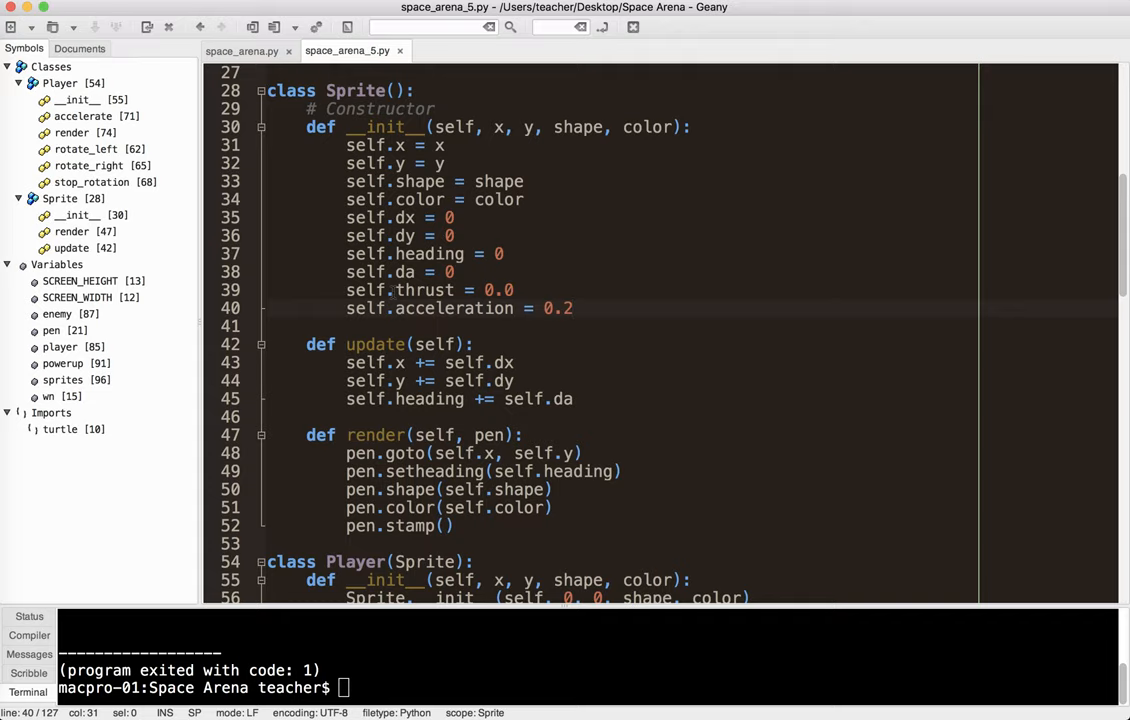
{"action": "left_click", "coordinate": [573, 308]}
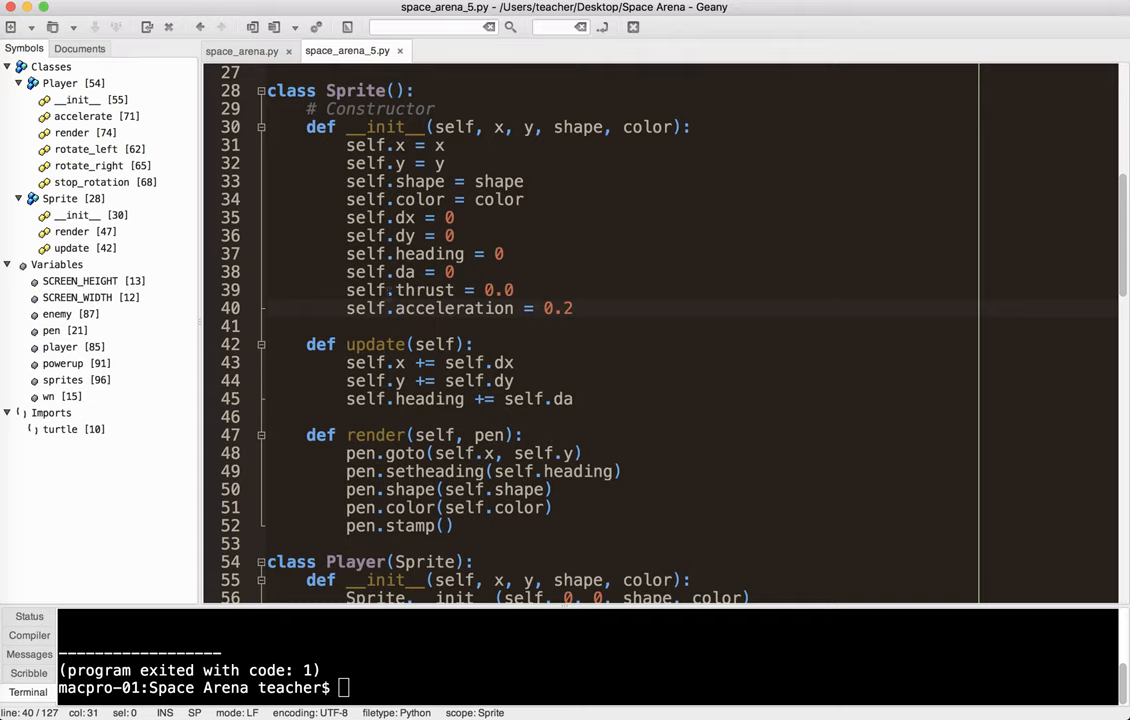
{"action": "scroll", "scroll_direction": "down", "scroll_amount": 3}
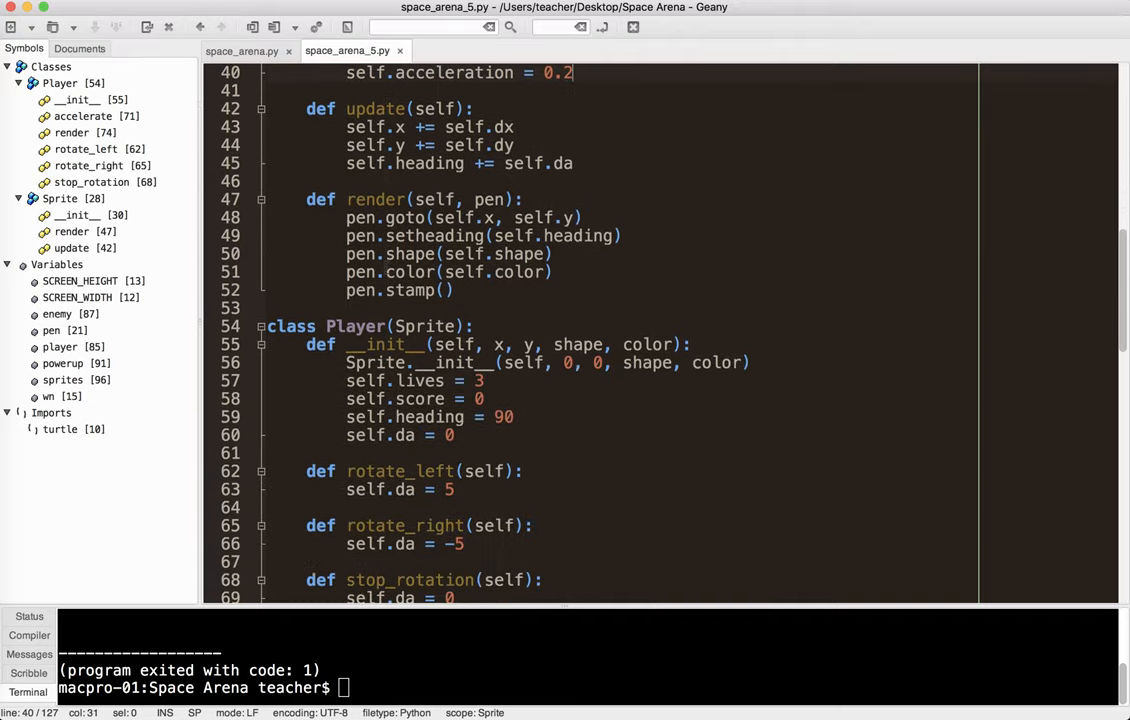
{"action": "scroll", "scroll_direction": "down", "scroll_amount": 3}
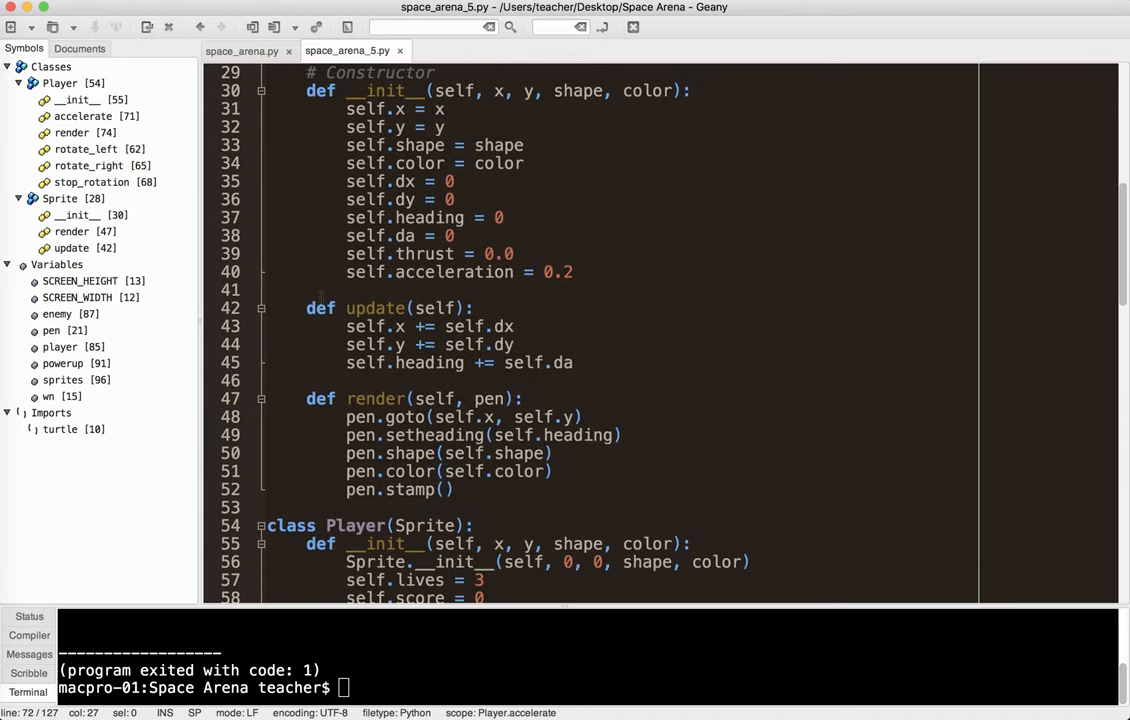
Move the heading += da line above the x/y updates and add self.heading %= 360.
{"action": "left_click_drag", "start_coordinate": [306, 307], "coordinate": [573, 362]}
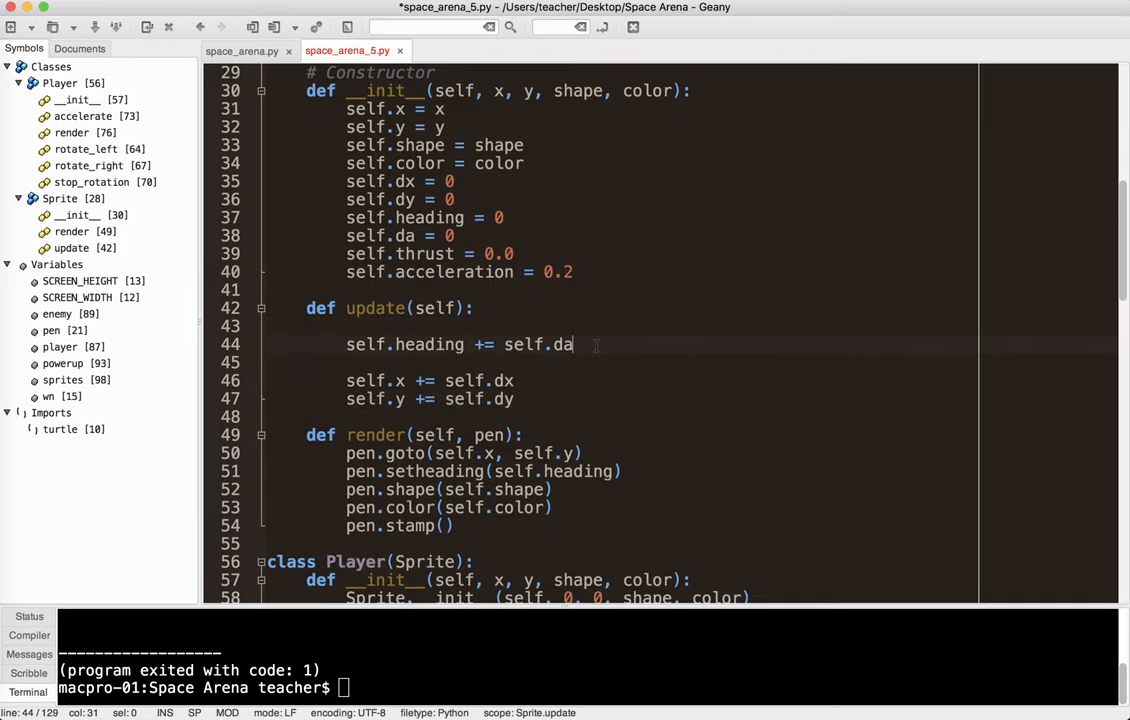
{"action": "type", "text": "self.heading"}
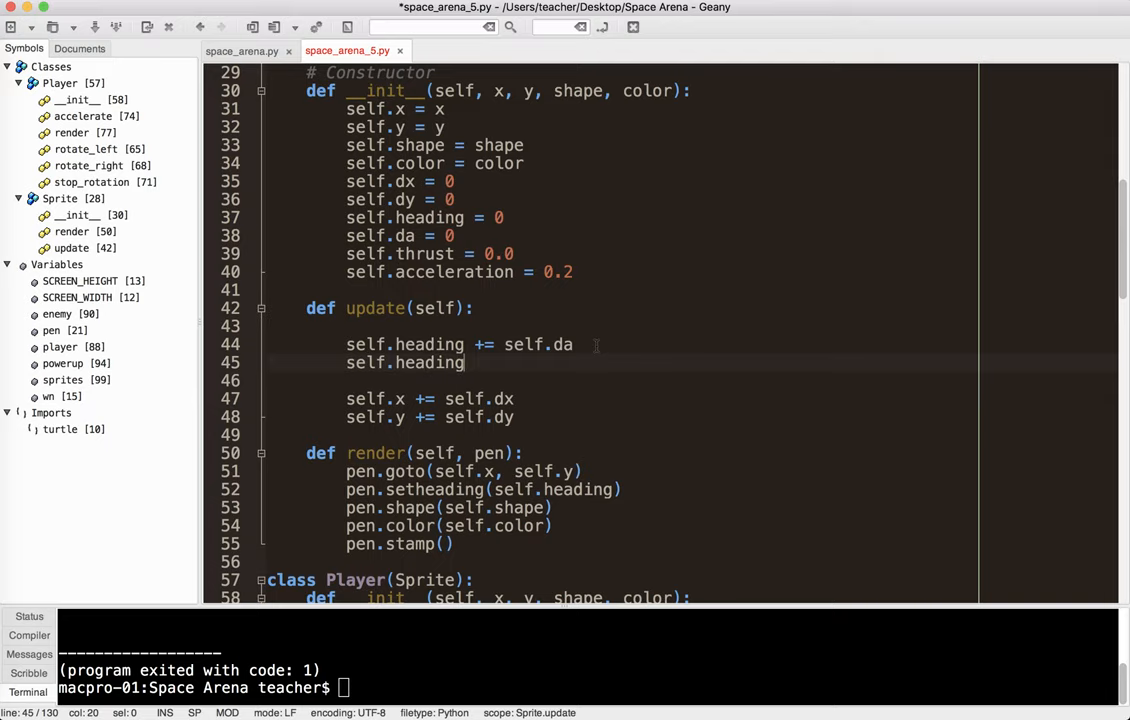
{"action": "type", "text": "%"}
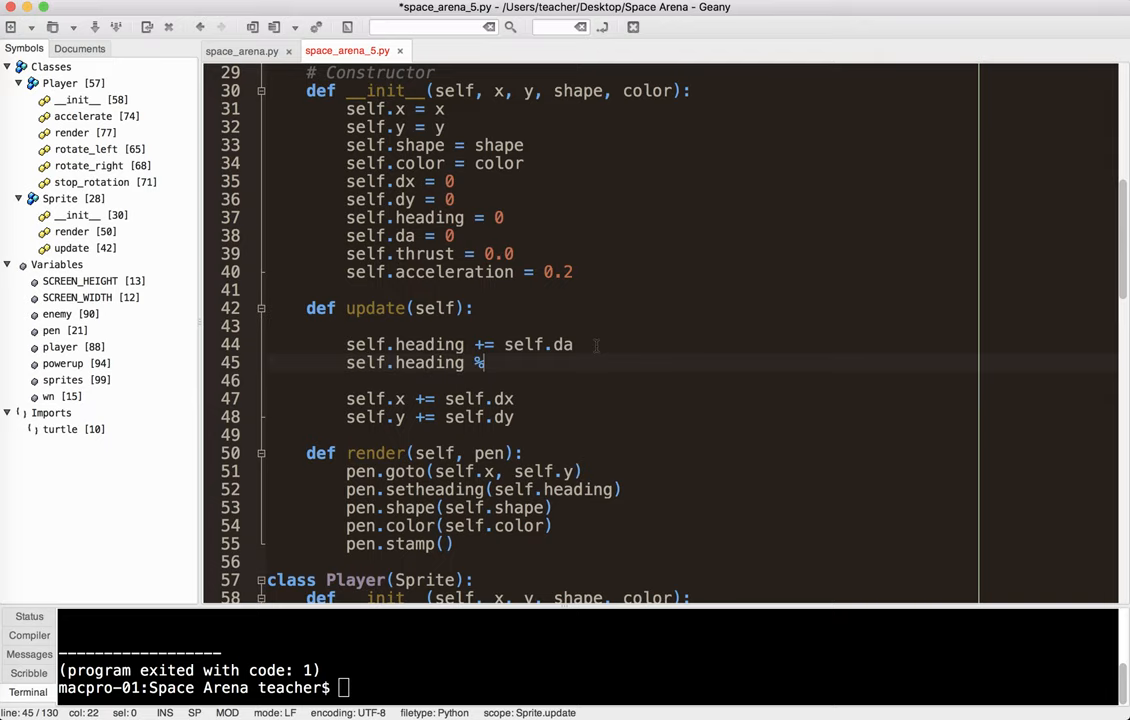
{"action": "type", "text": "360 ="}
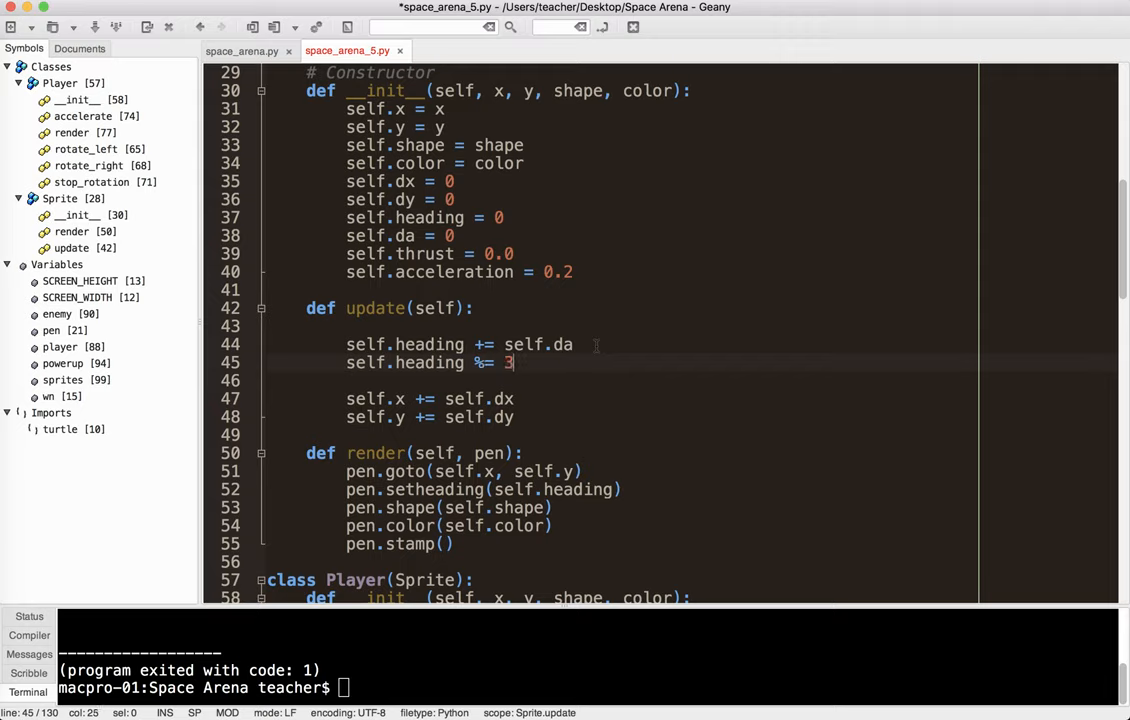
{"action": "type", "text": "60"}
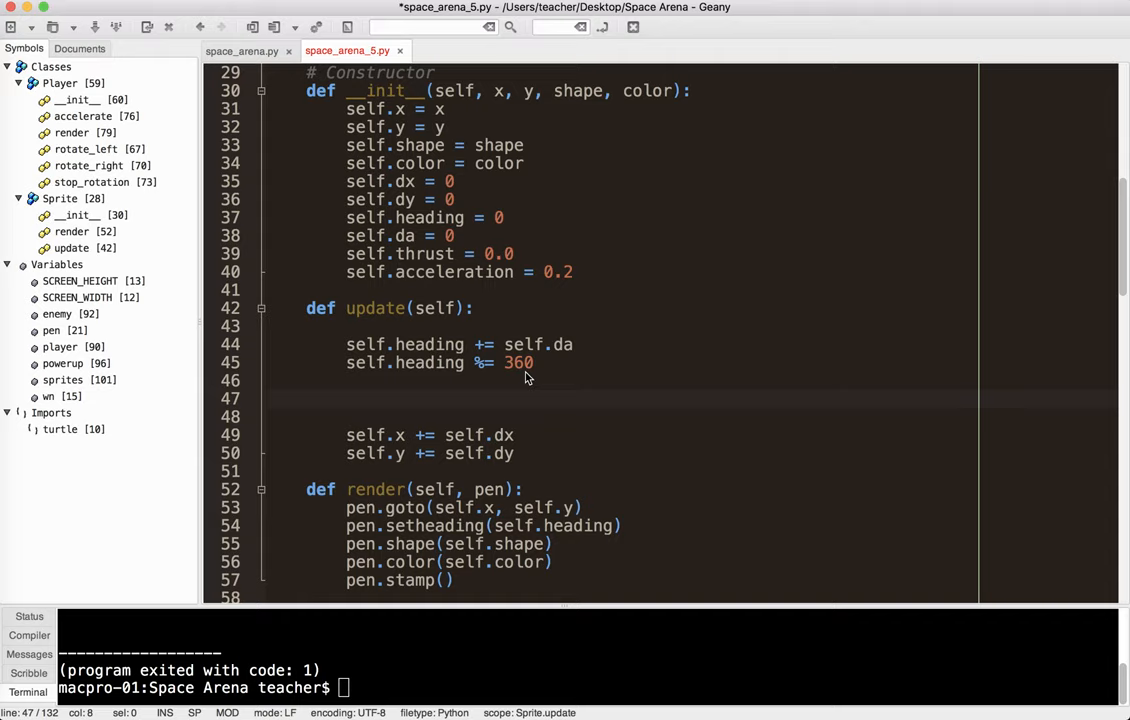
Add self.dx += math.cos(math.radians(self.heading)) * self.thrust to Sprite.update.
{"action": "type", "text": "self"}
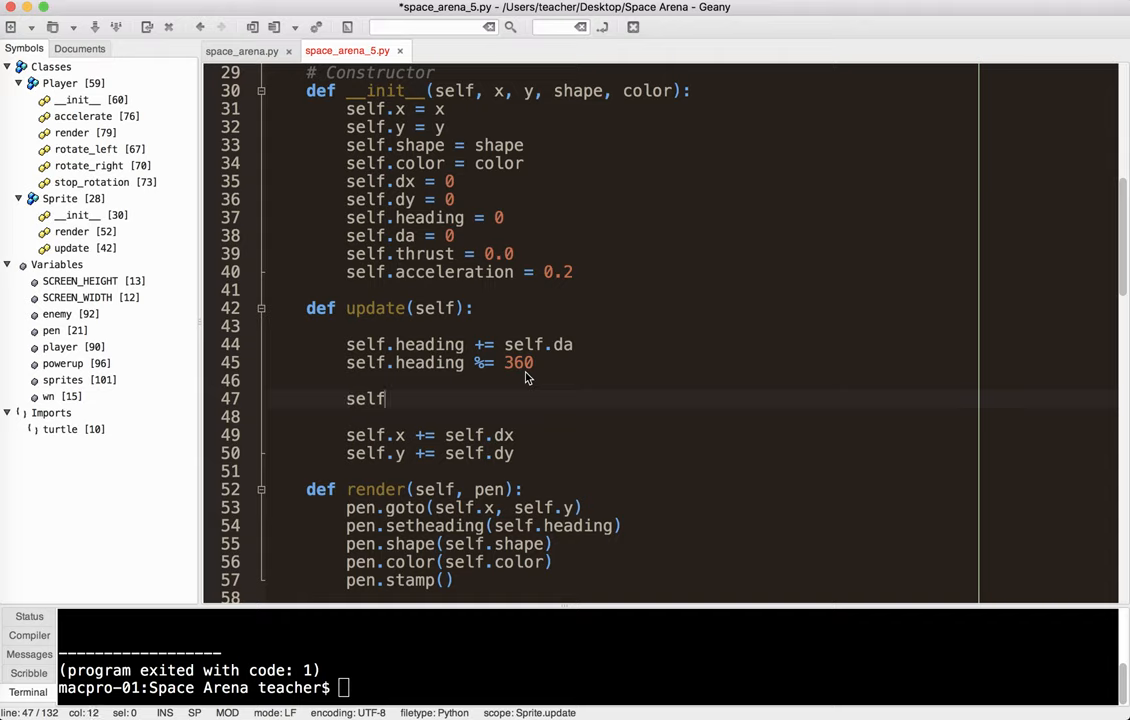
{"action": "type", "text": ".dx +"}
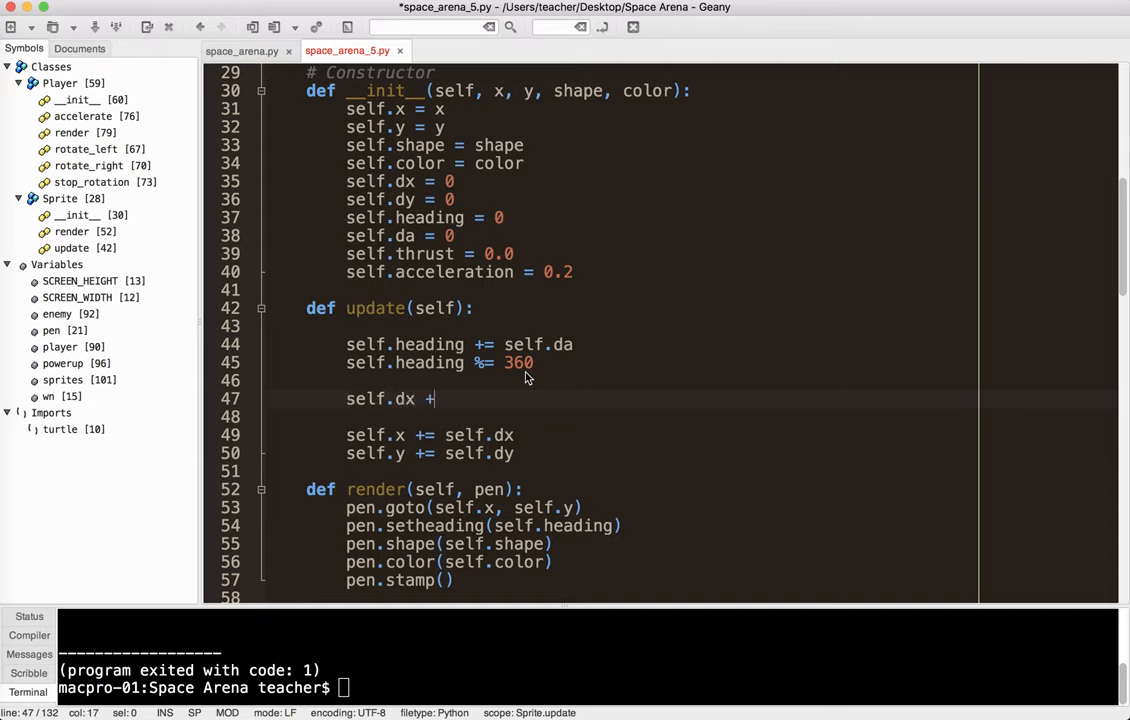
{"action": "type", "text": "="}
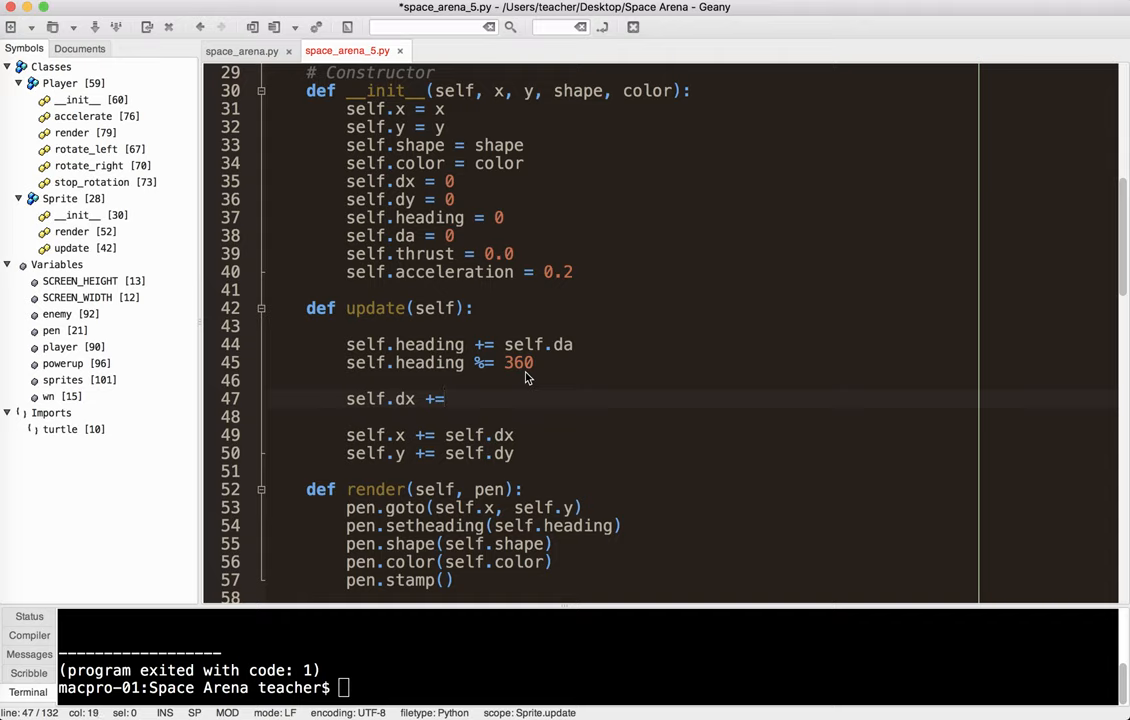
{"action": "type", "text": "math.cos"}
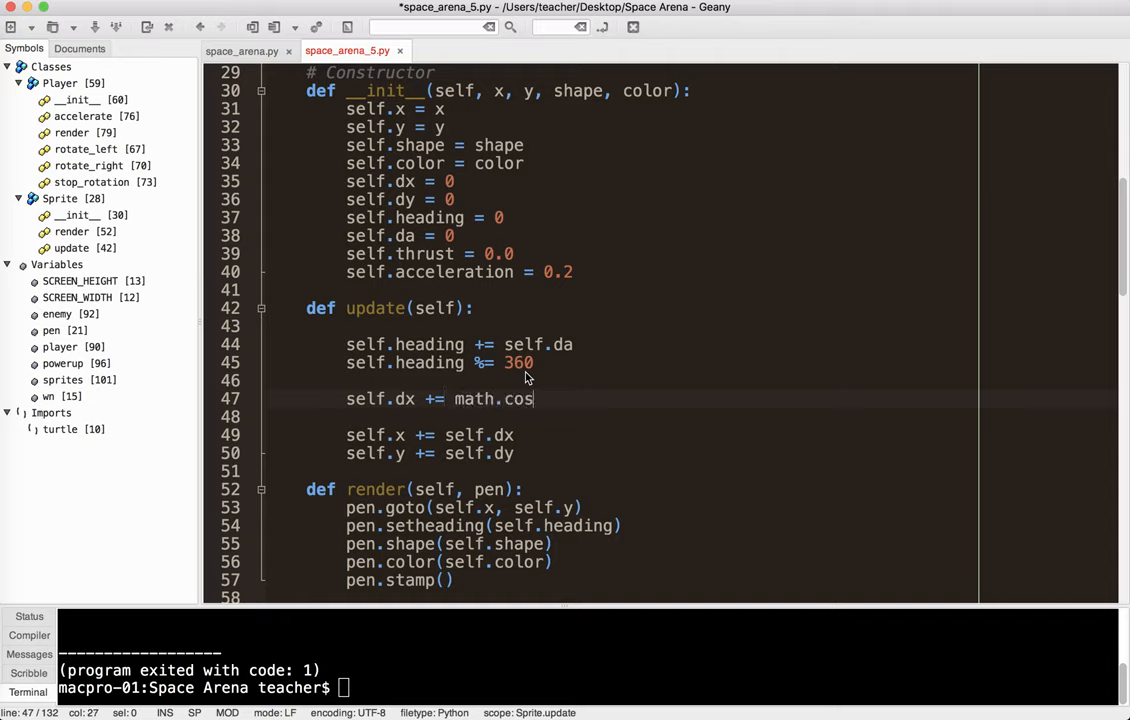
{"action": "type", "text": "(math.r"}
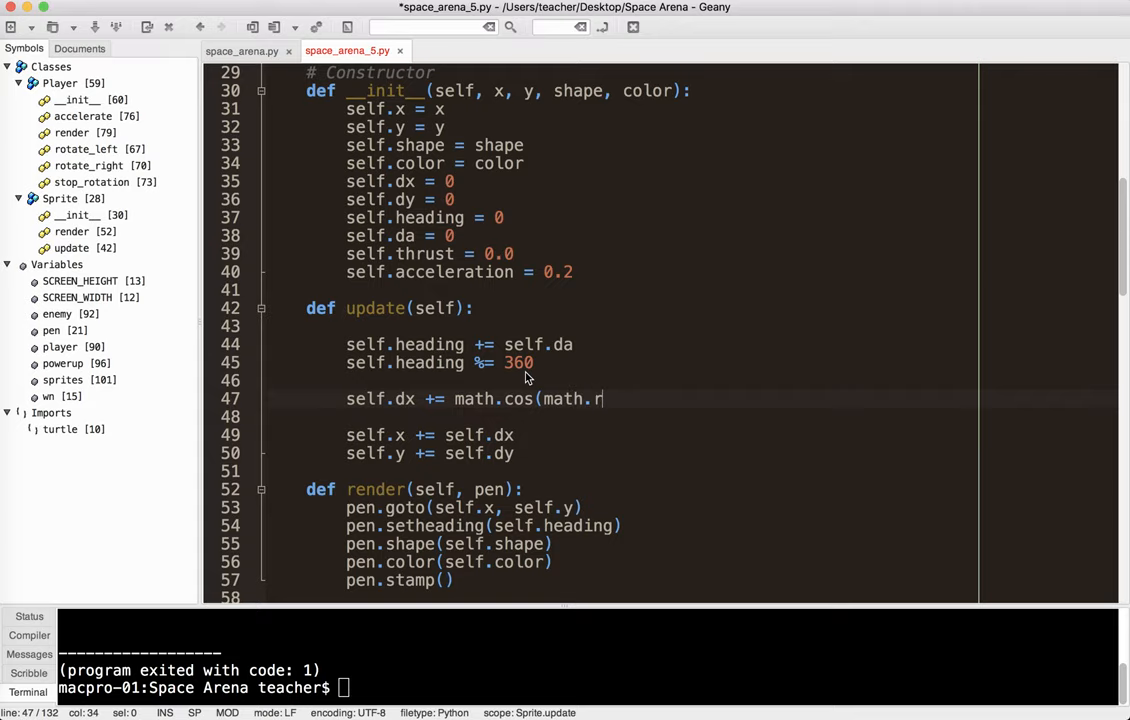
{"action": "type", "text": "adia"}
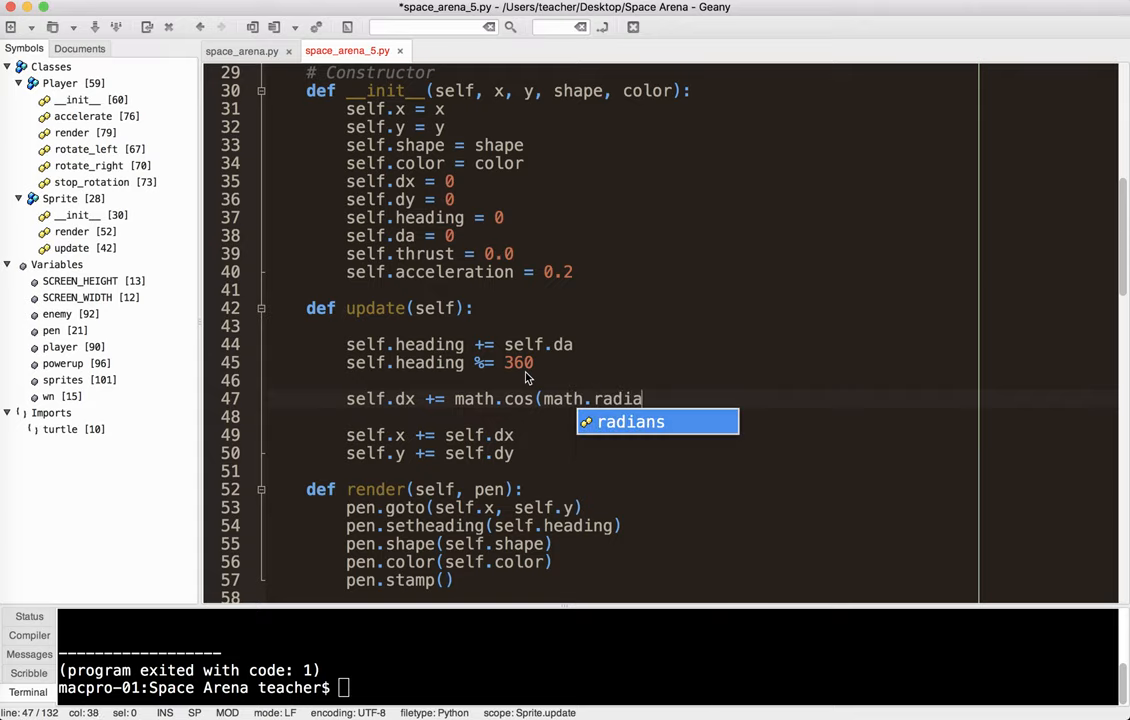
{"action": "type", "text": "ns(self."}
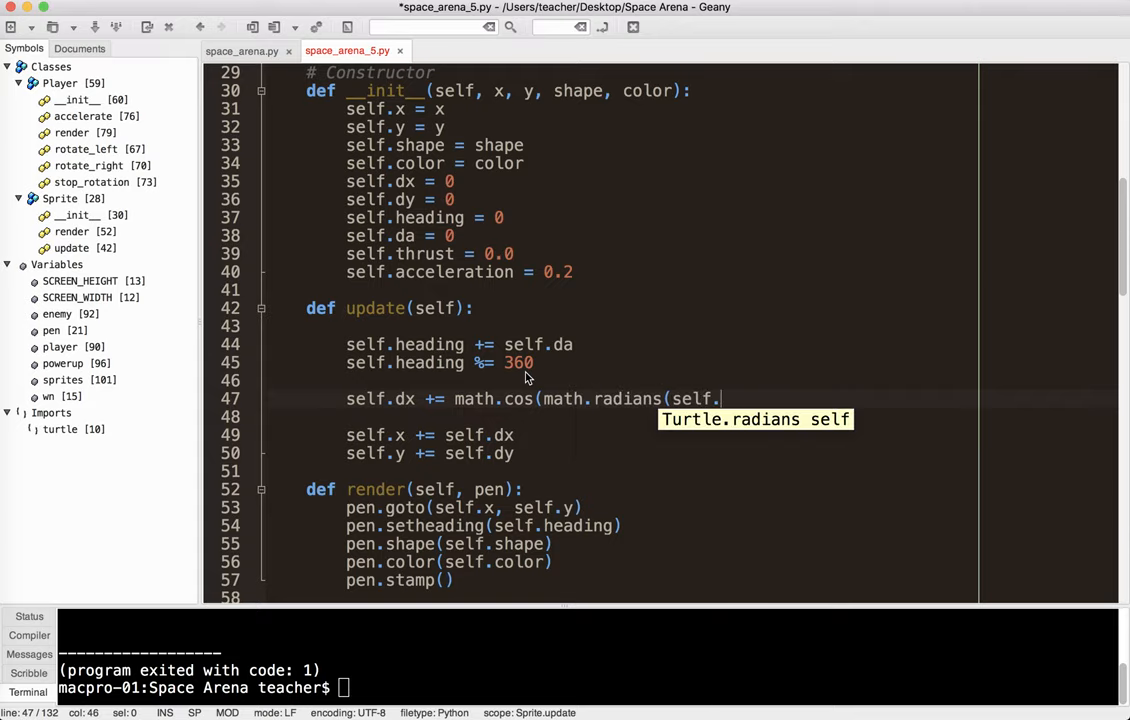
{"action": "type", "text": "heading))"}
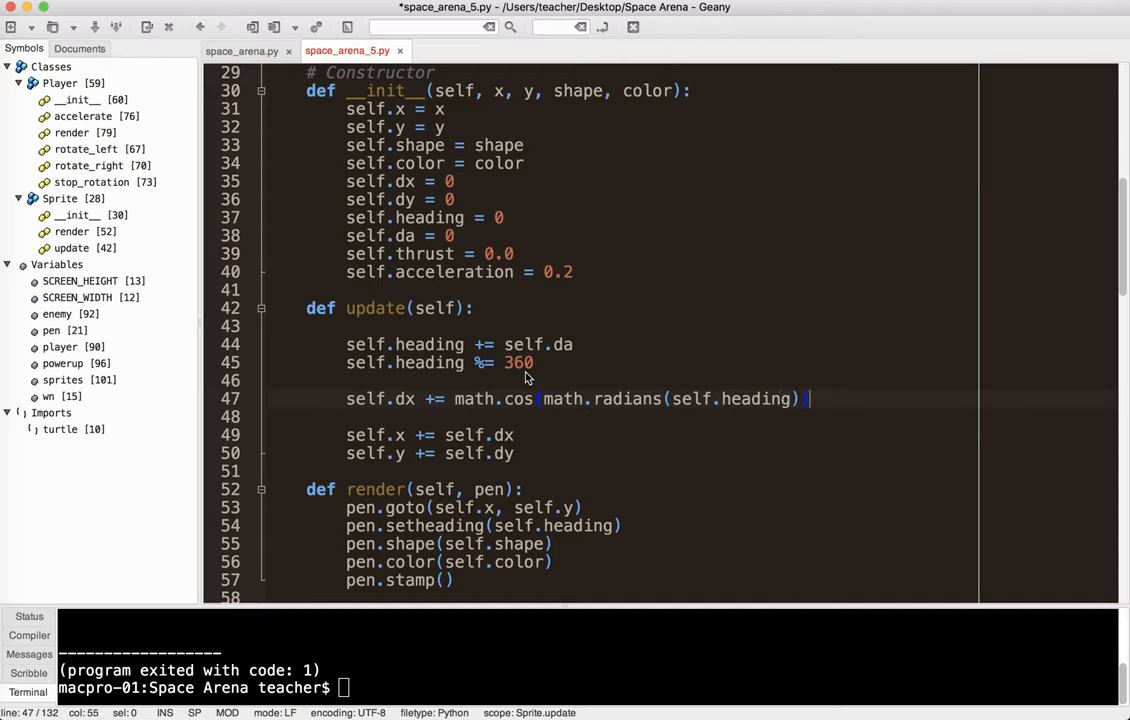
{"action": "type", "text": ") * self."}
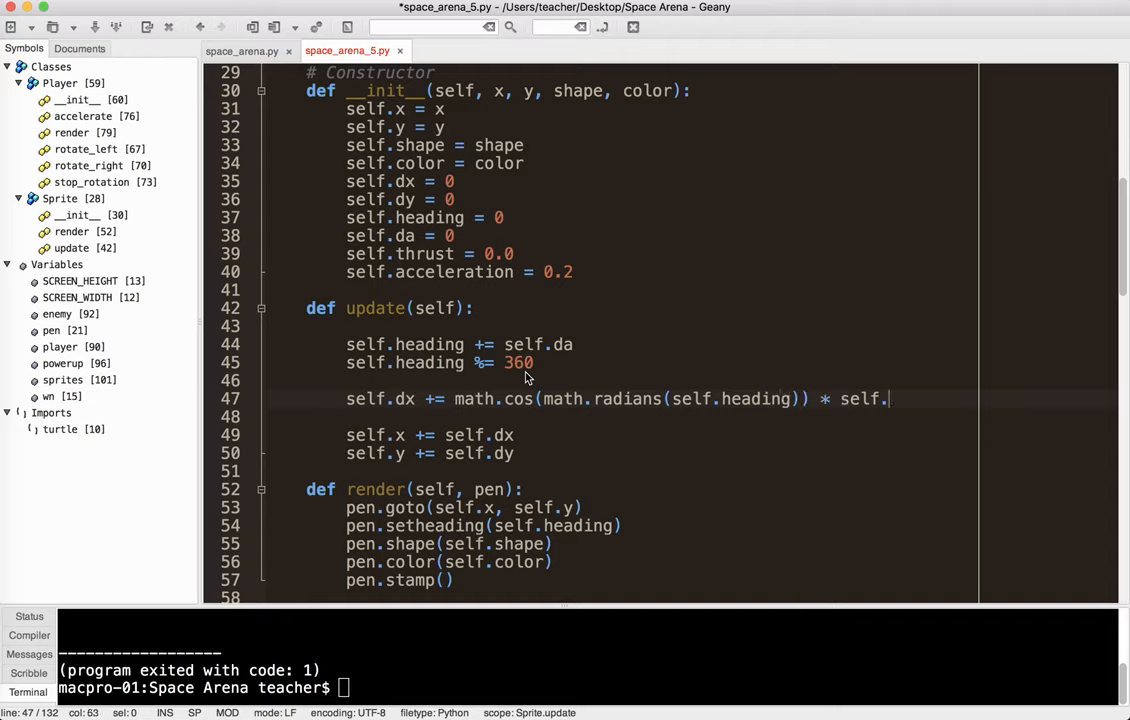
{"action": "type", "text": "thrust"}
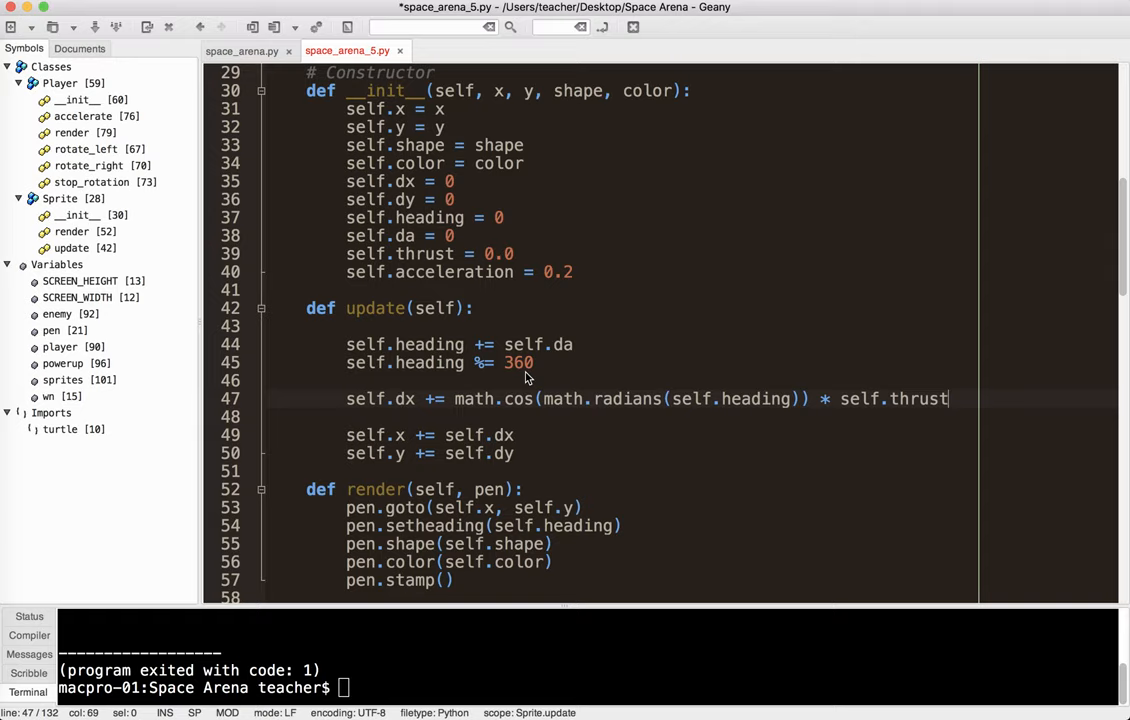
Add the matching self.dy += math.sin(math.radians(self.heading)) line.
{"action": "type", "text": "self"}
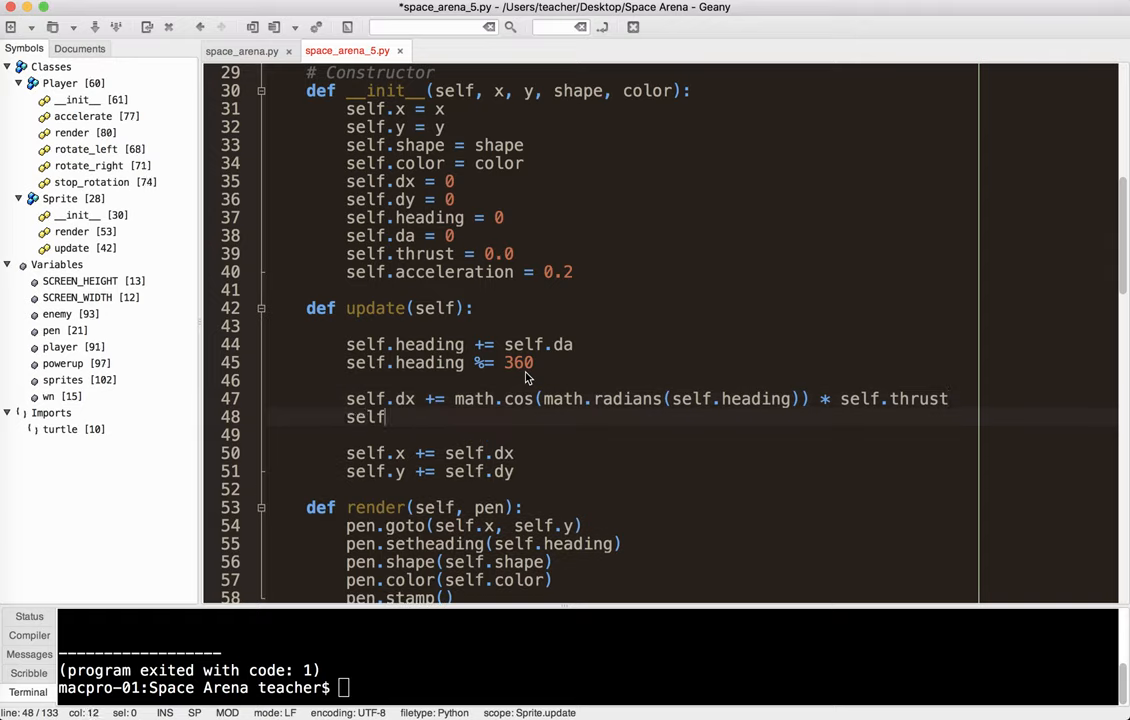
{"action": "type", "text": ".dy +="}
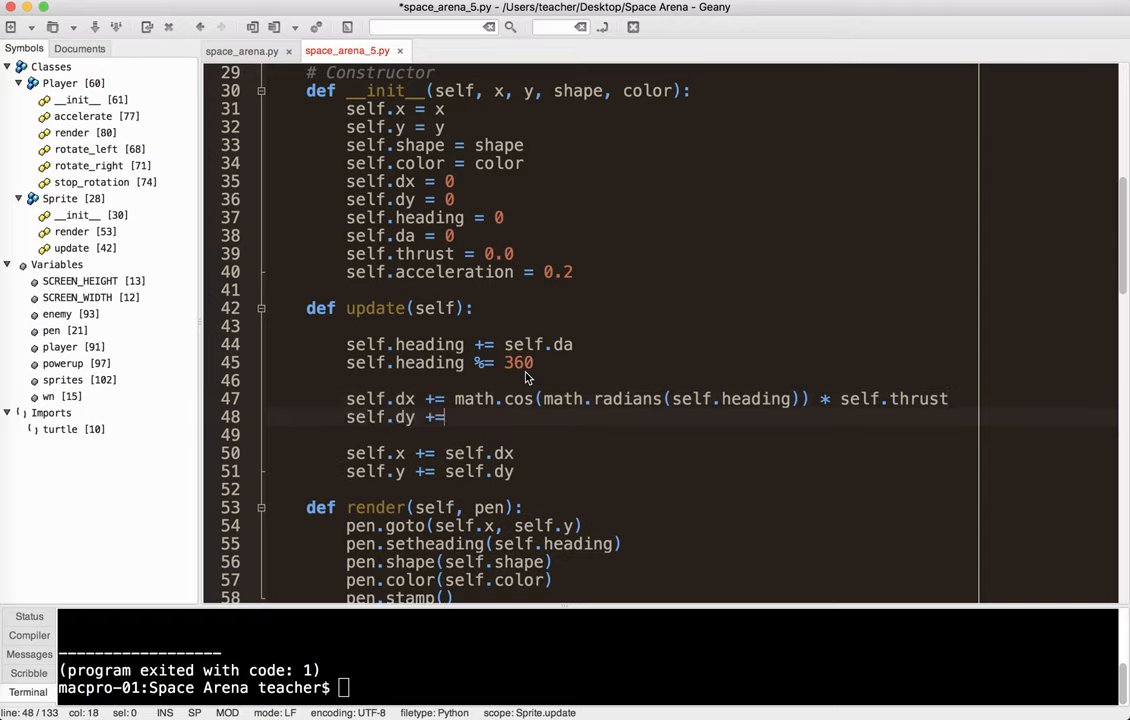
{"action": "type", "text": "math.sin("}
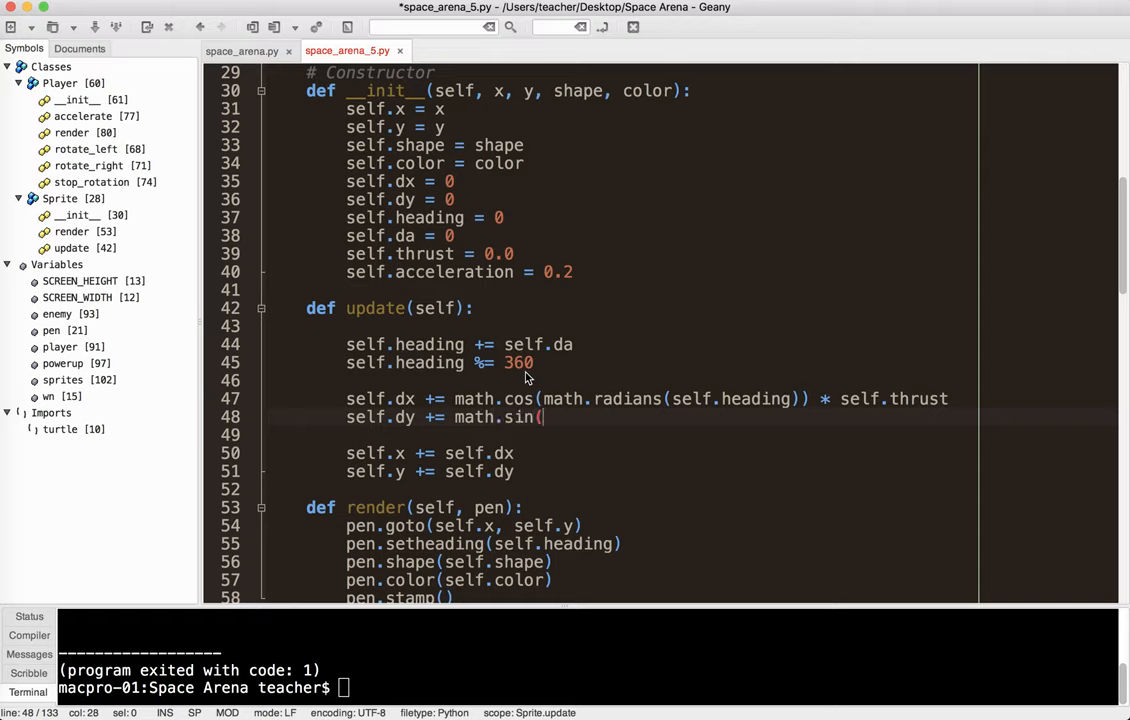
{"action": "type", "text": "math.radians"}
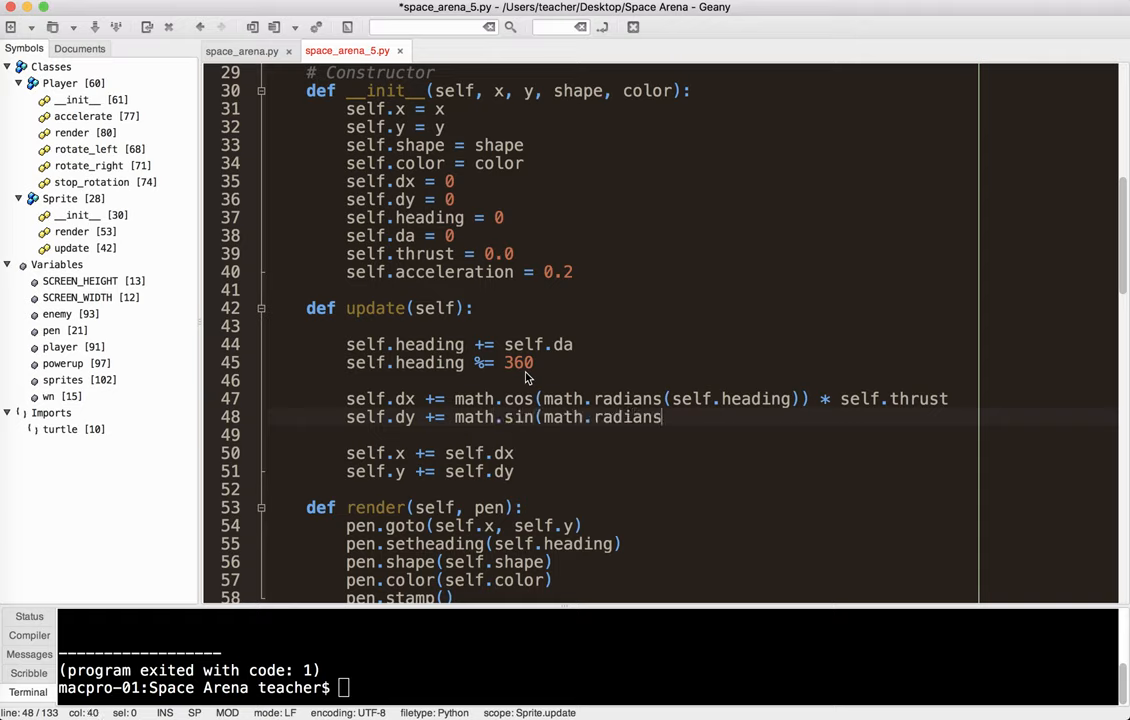
{"action": "type", "text": "(self.heading)) * self.thrust"}
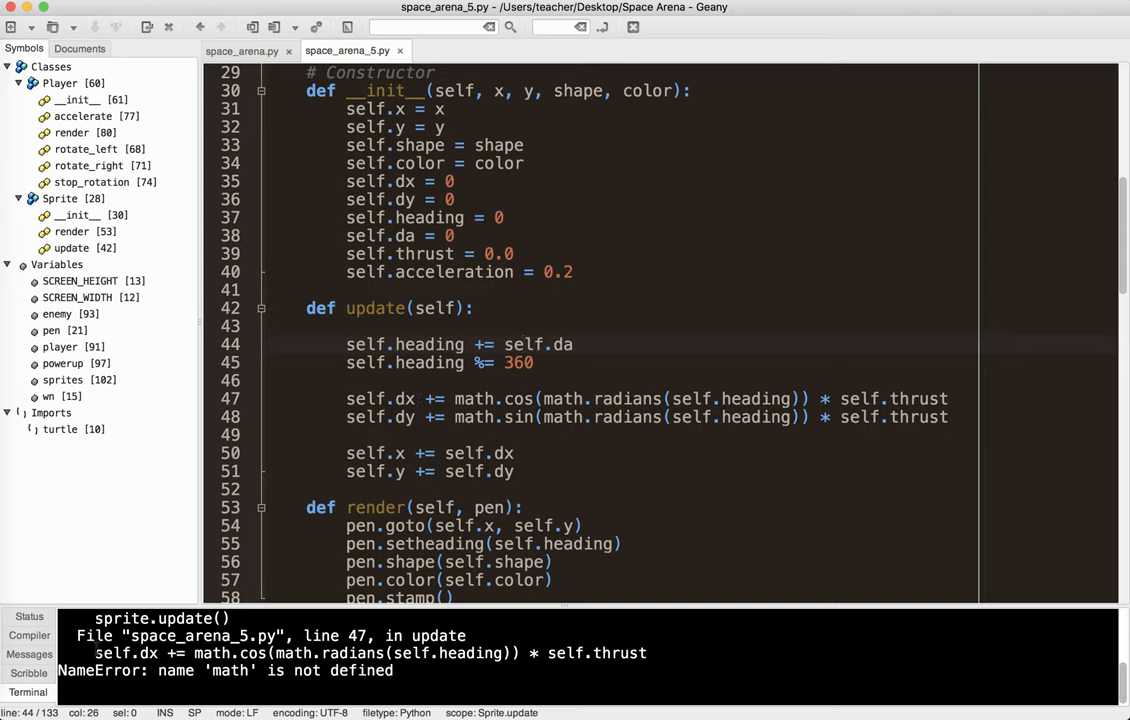
Place the cursor after import turtle to begin a new line.
{"action": "left_click", "coordinate": [520, 344]}
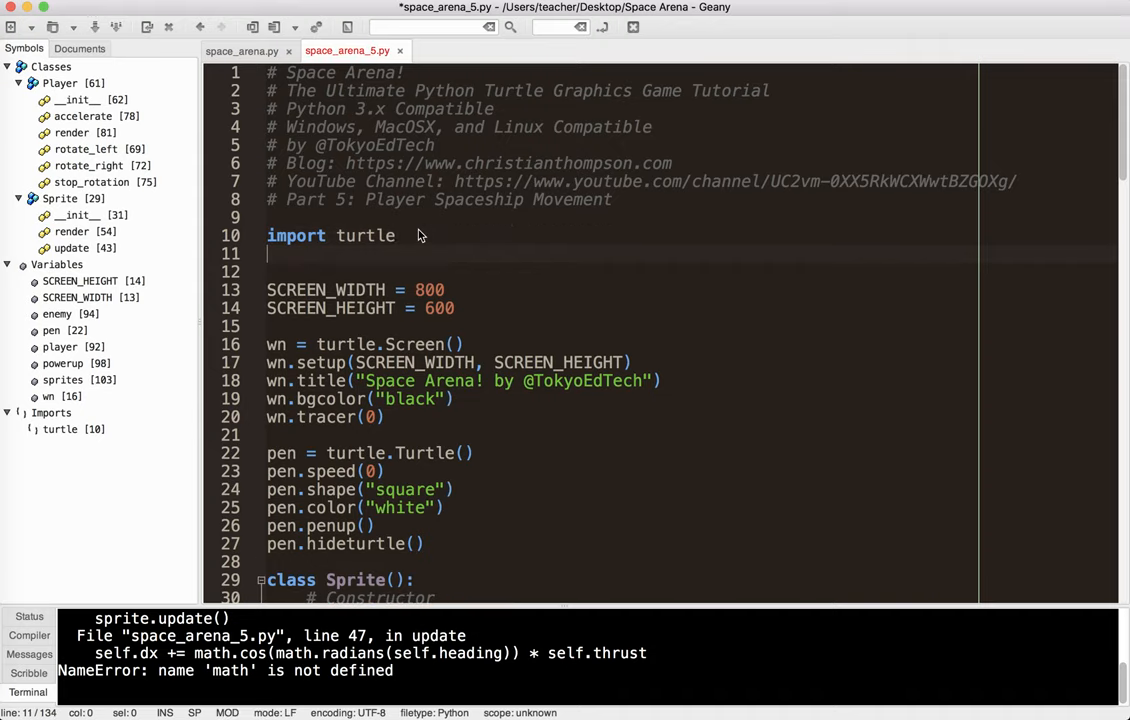
Type import math below import turtle and save the script.
{"action": "type", "text": "import"}
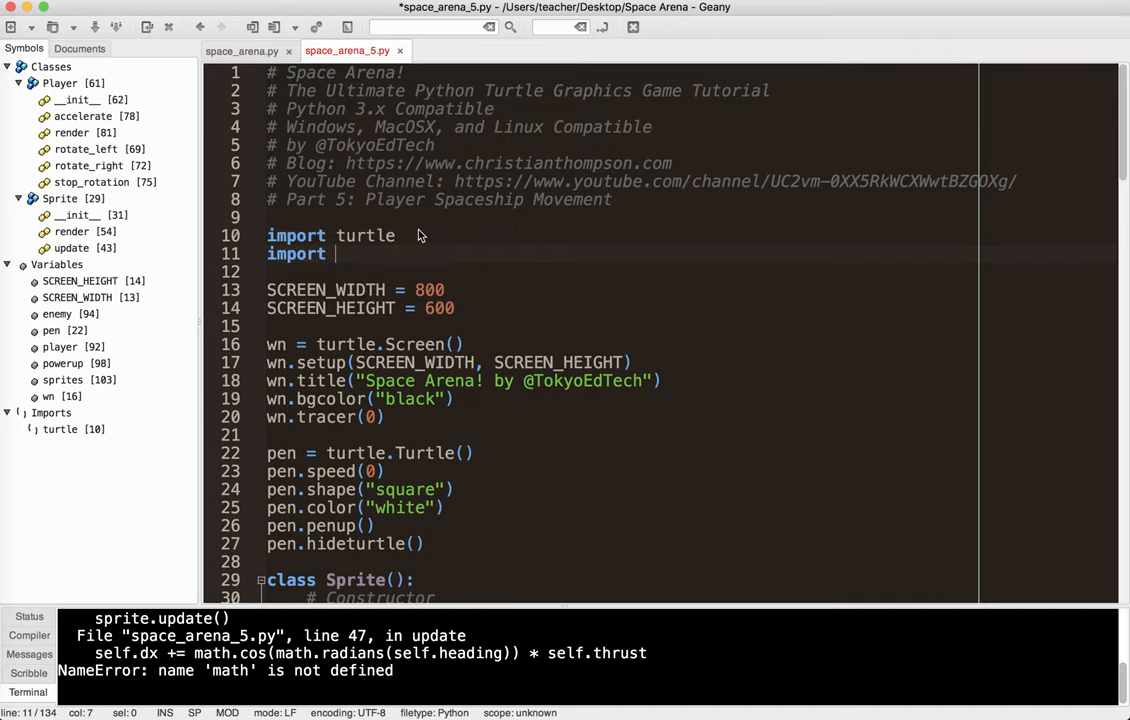
{"action": "type", "text": "math"}
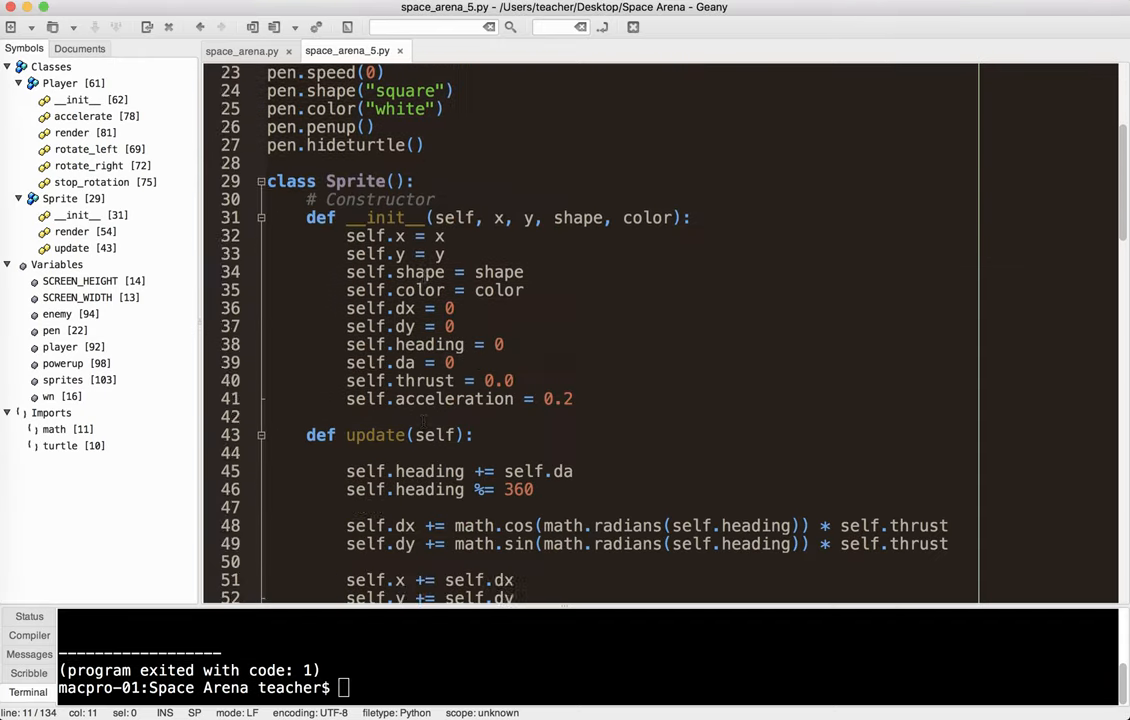
Add wn.onkeypress(player.accelerate, "Up") below the rotation key bindings.
{"action": "scroll", "scroll_direction": "down", "scroll_amount": 3}
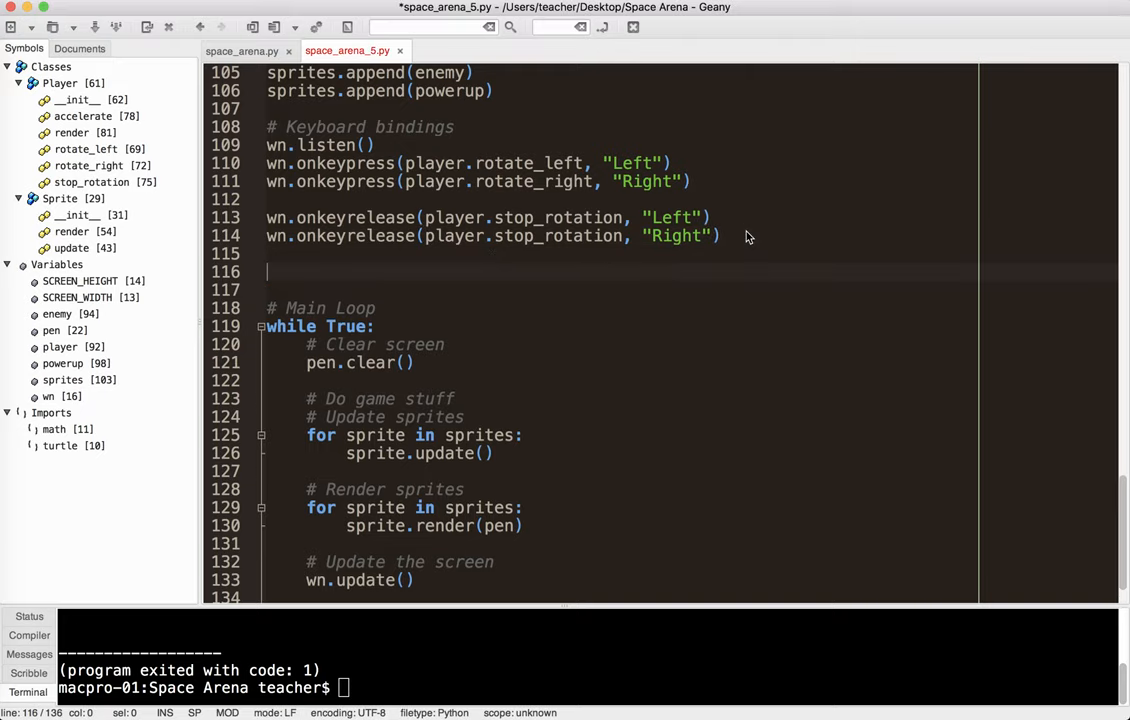
{"action": "type", "text": "wn.on"}
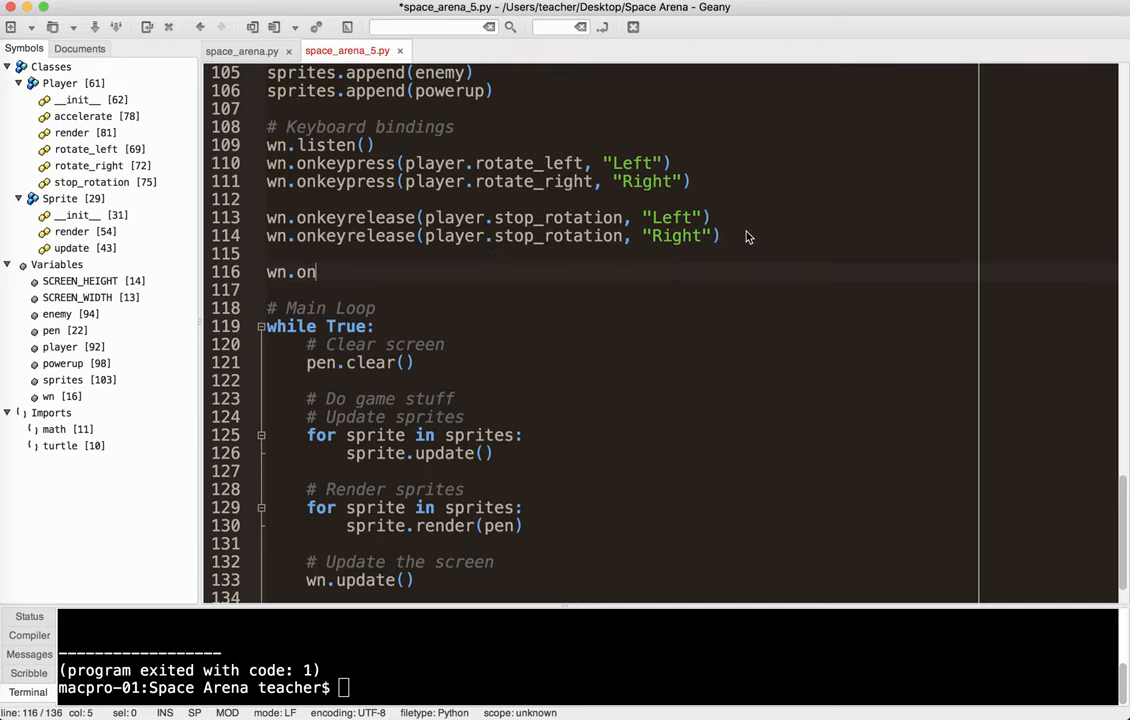
{"action": "type", "text": "keypress("}
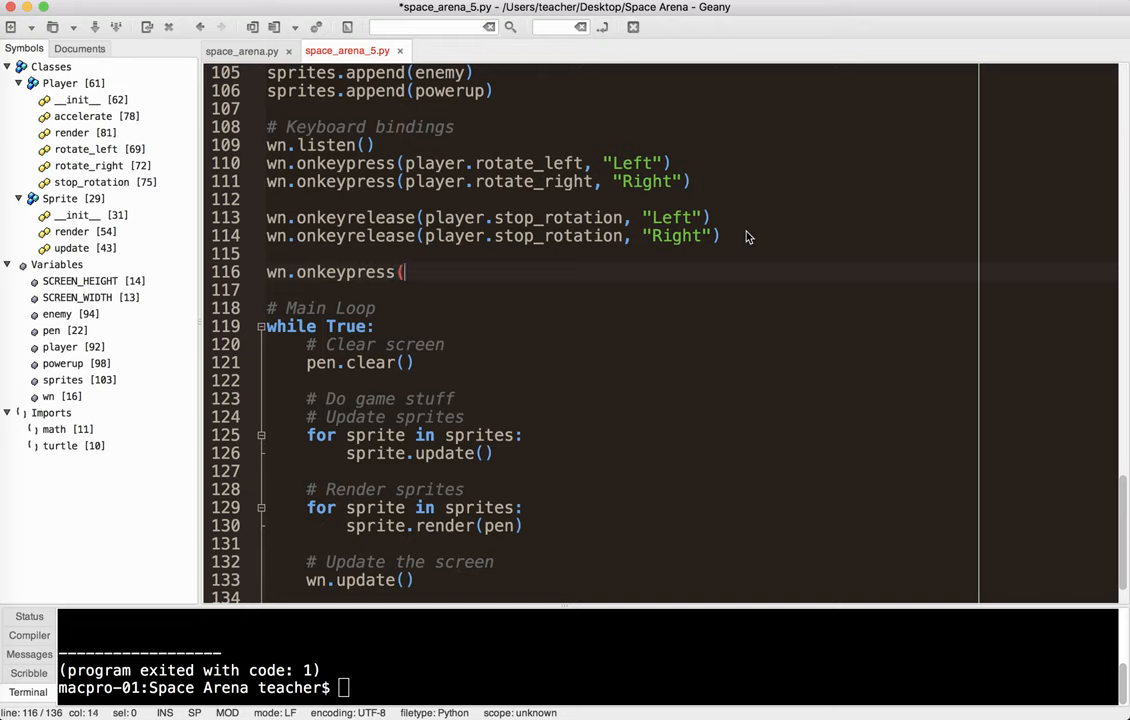
{"action": "type", "text": "player.accelerate,"}
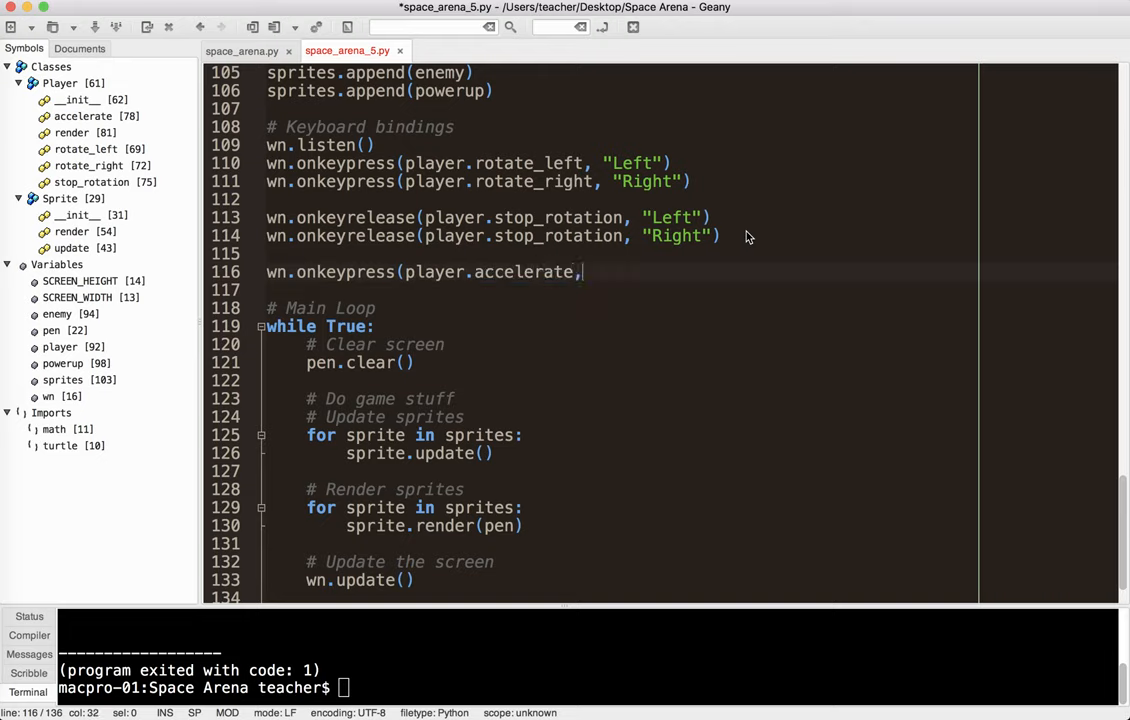
{"action": "type", "text": "\"U"}
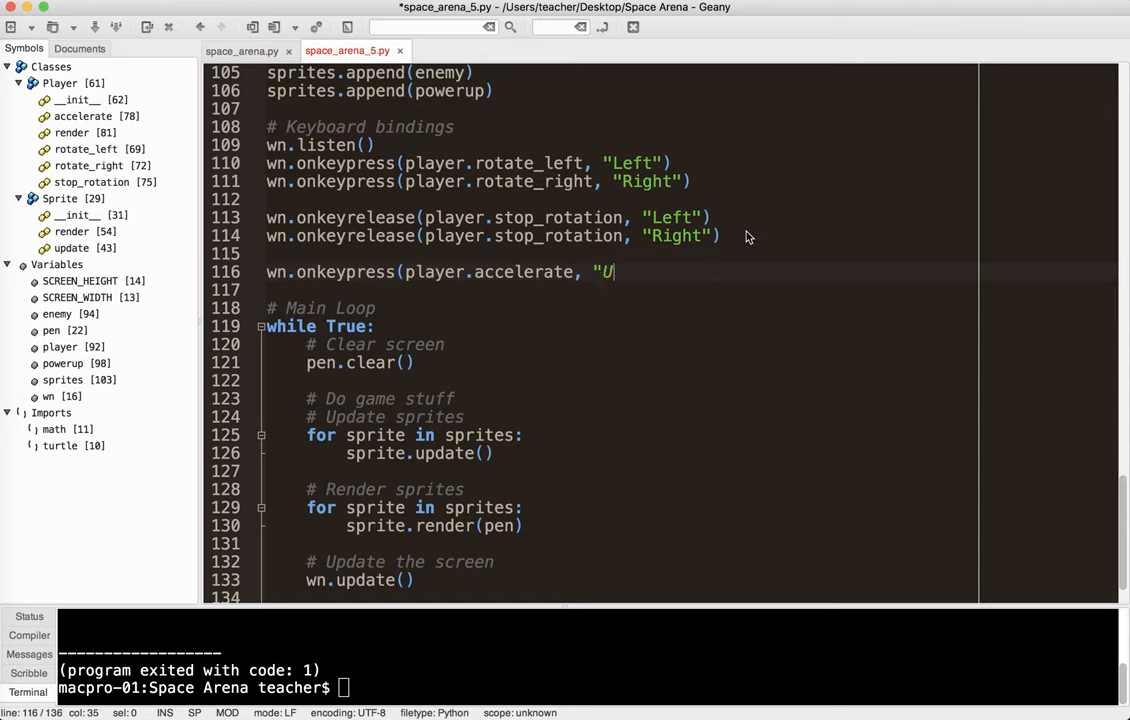
{"action": "type", "text": "p\""}
{"action": "type", "text": "wn.onk"}
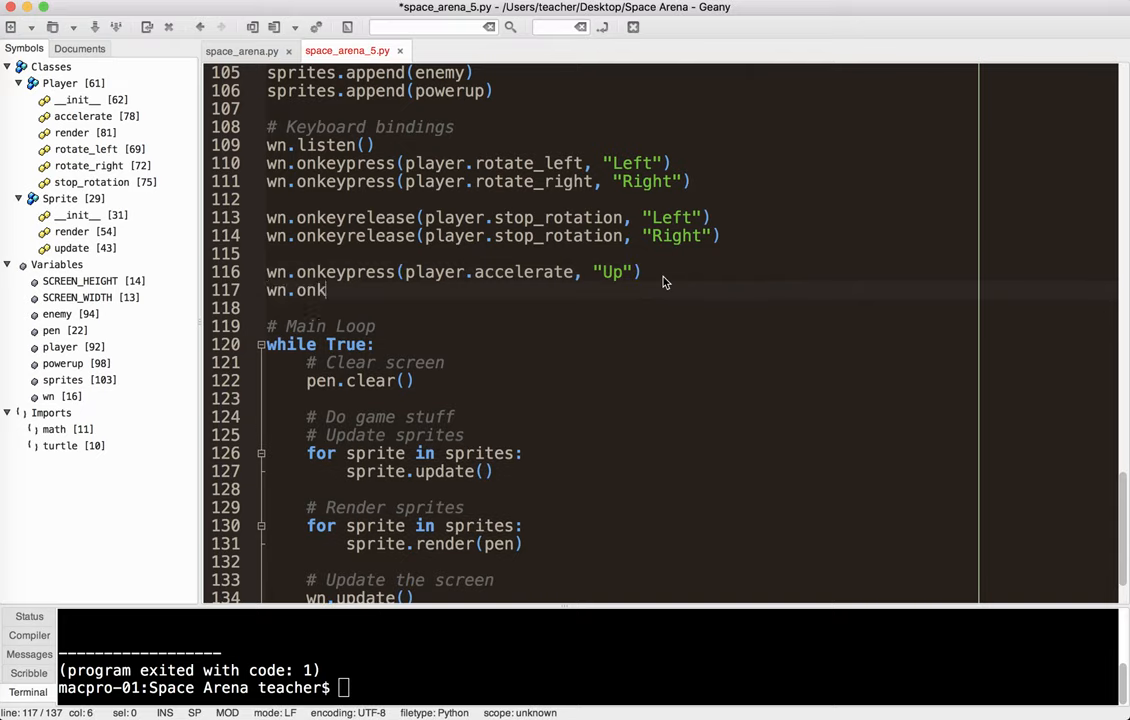
Begin a second binding, wn.onkeypress(player.decelerate, "Up").
{"action": "type", "text": "eypress(pla"}
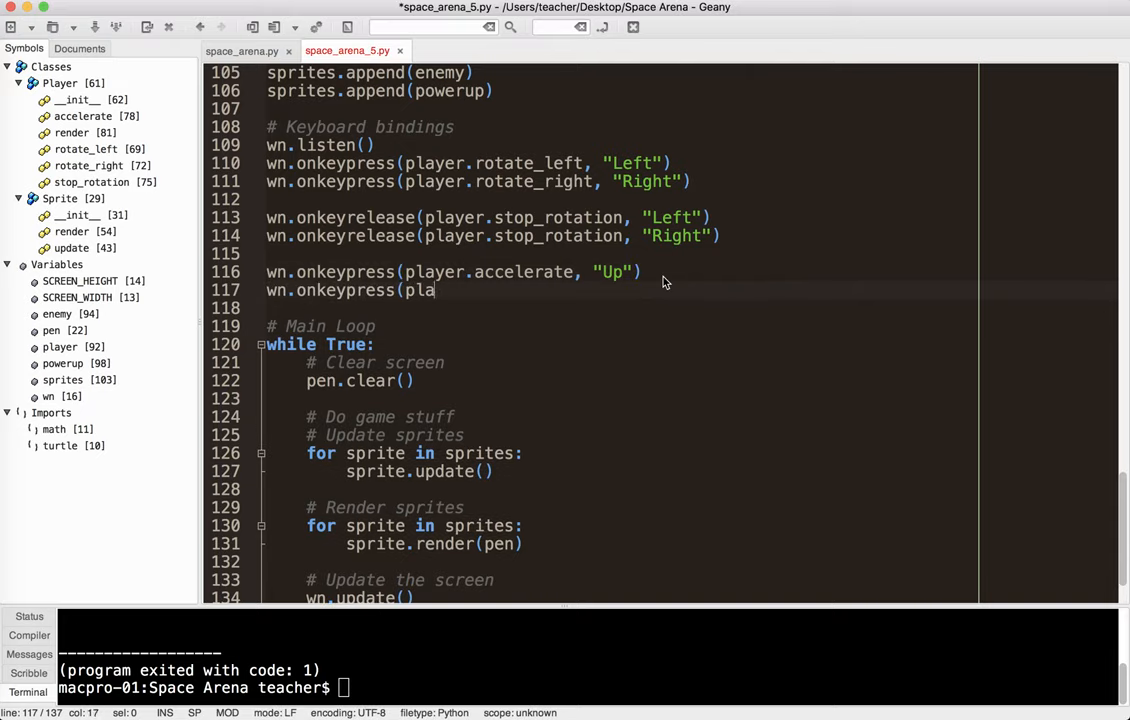
{"action": "type", "text": "decelerate, \""}
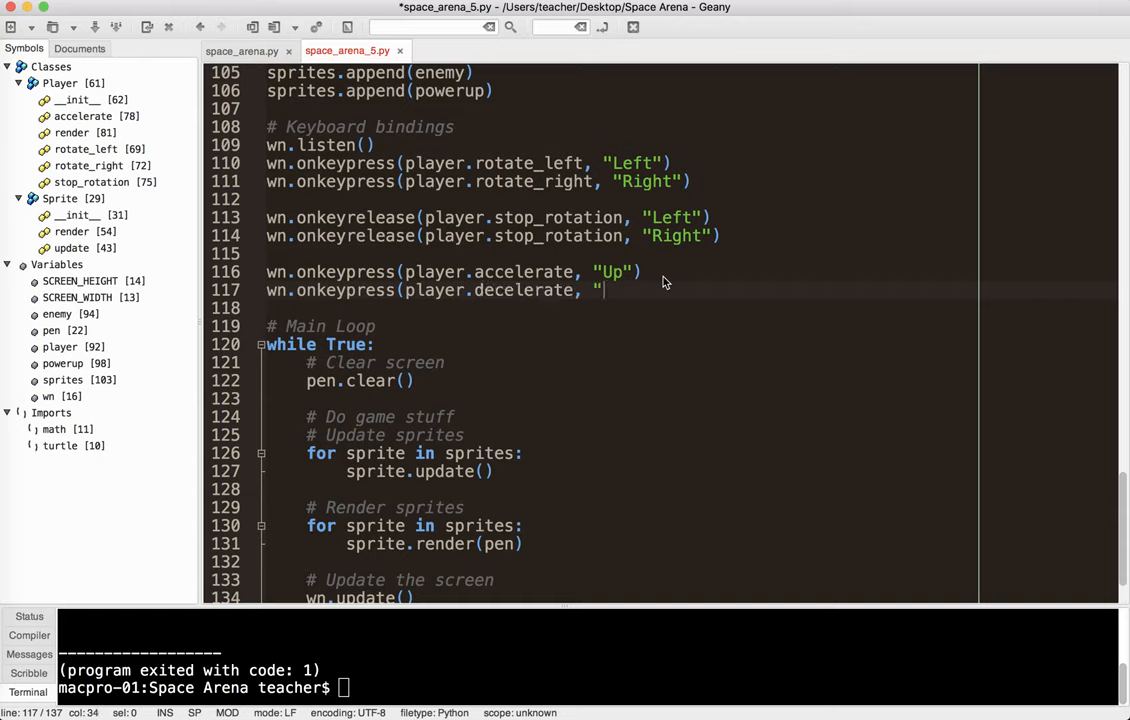
{"action": "type", "text": "Up"}
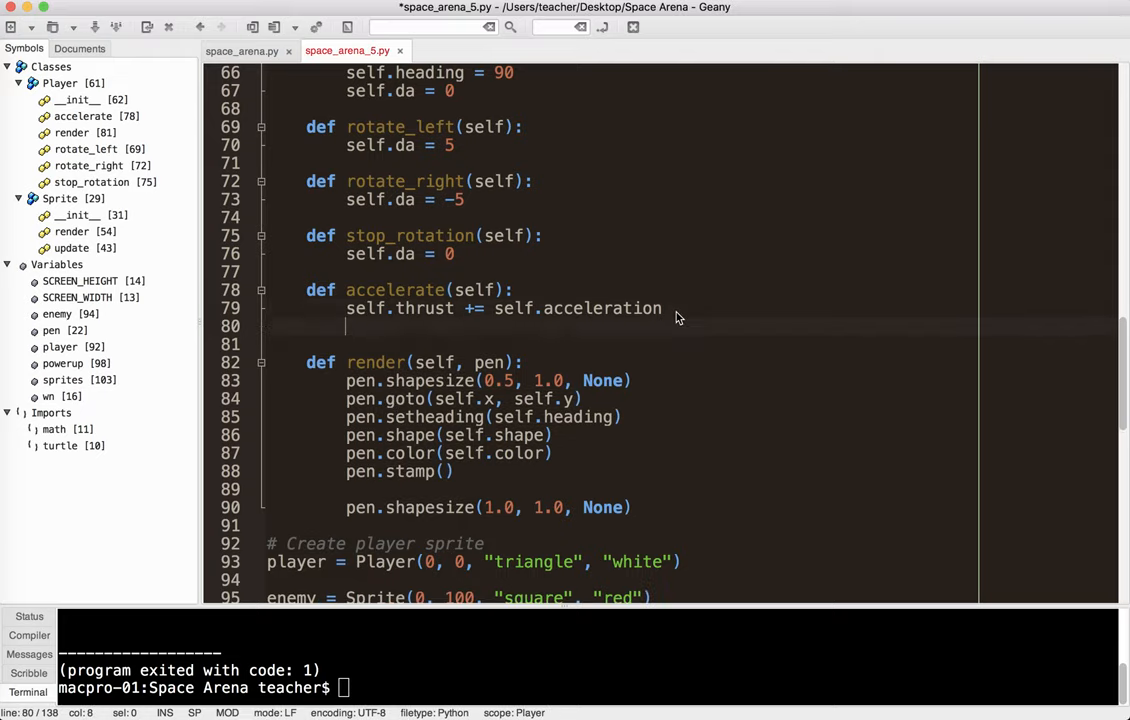
Write def decelerate(self): with body self.thrust = 0 after the accelerate method.
{"action": "type", "text": "def.acc"}
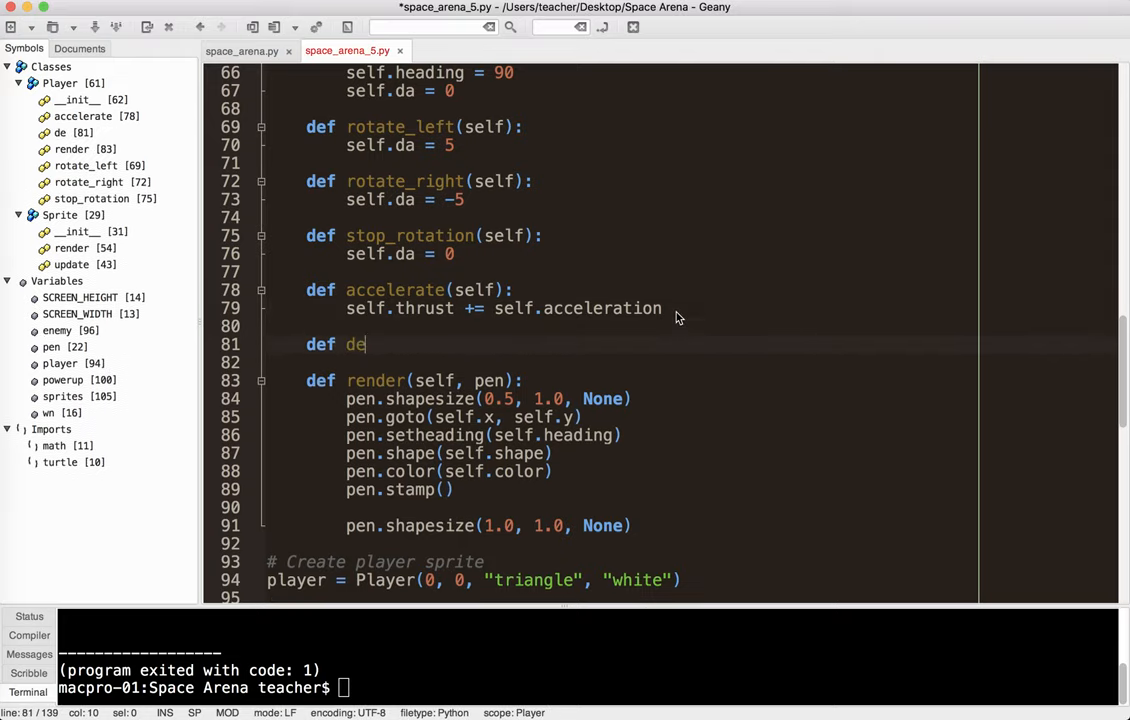
{"action": "type", "text": "celerate(self):"}
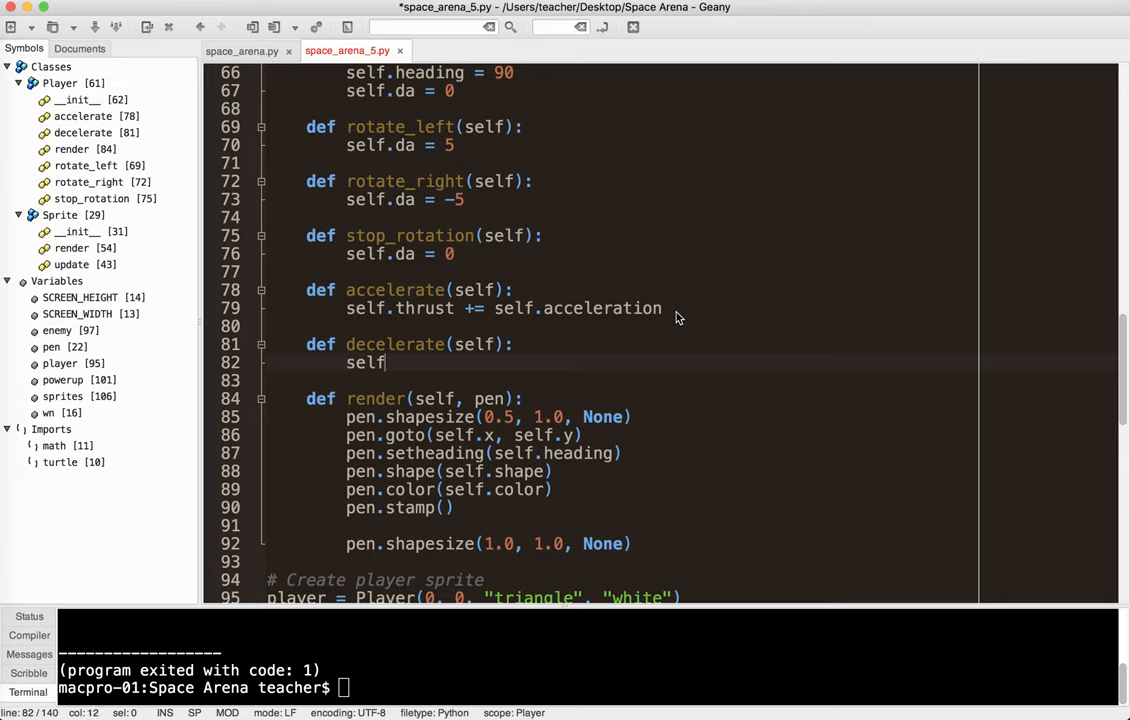
{"action": "type", "text": ".thrust = 0"}
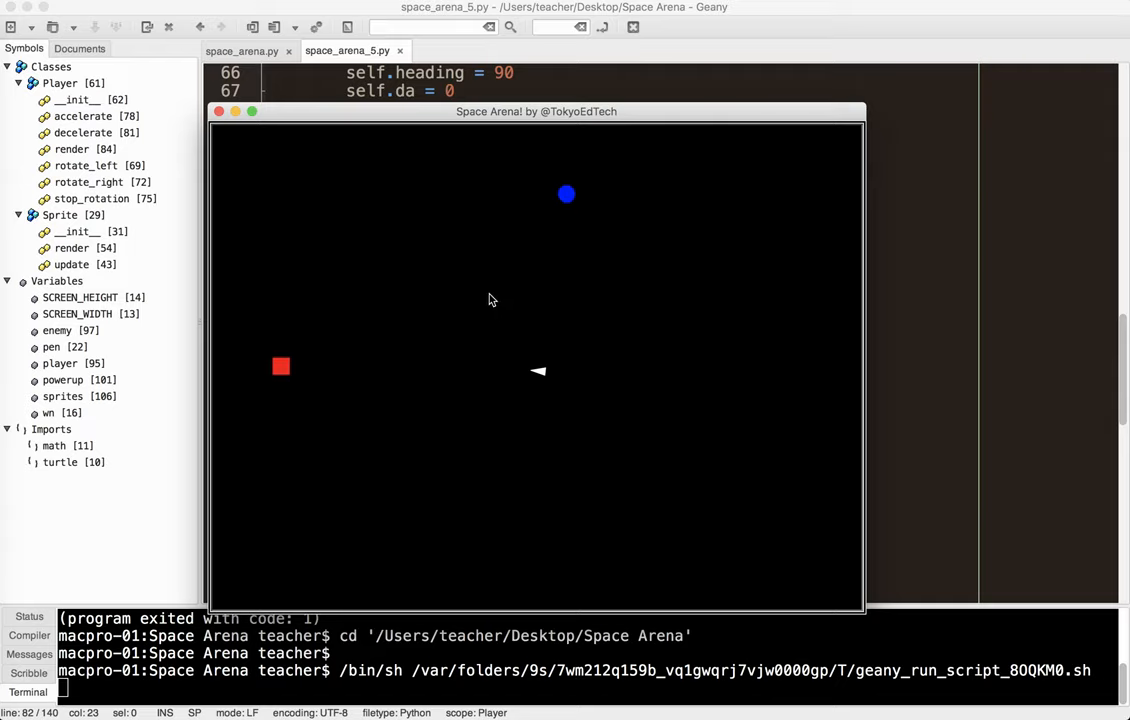
Close the game window and change self.thrust = 0 to 0.0 in decelerate.
{"action": "left_click", "coordinate": [218, 111]}
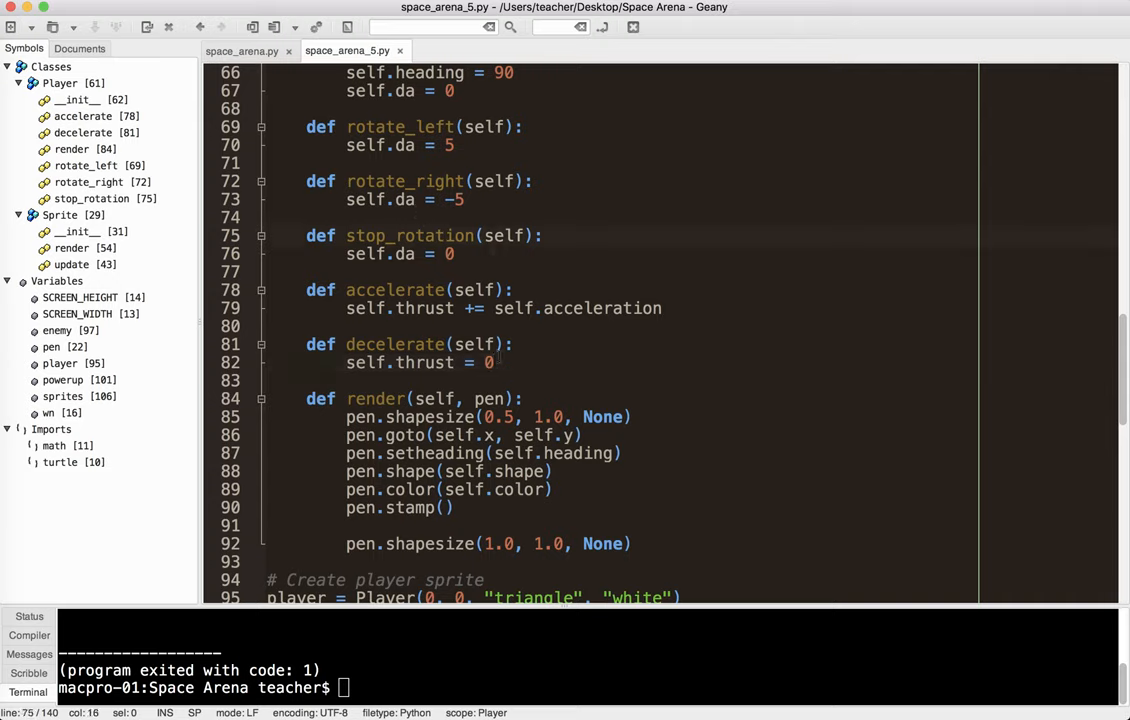
{"action": "type", "text": ".0"}
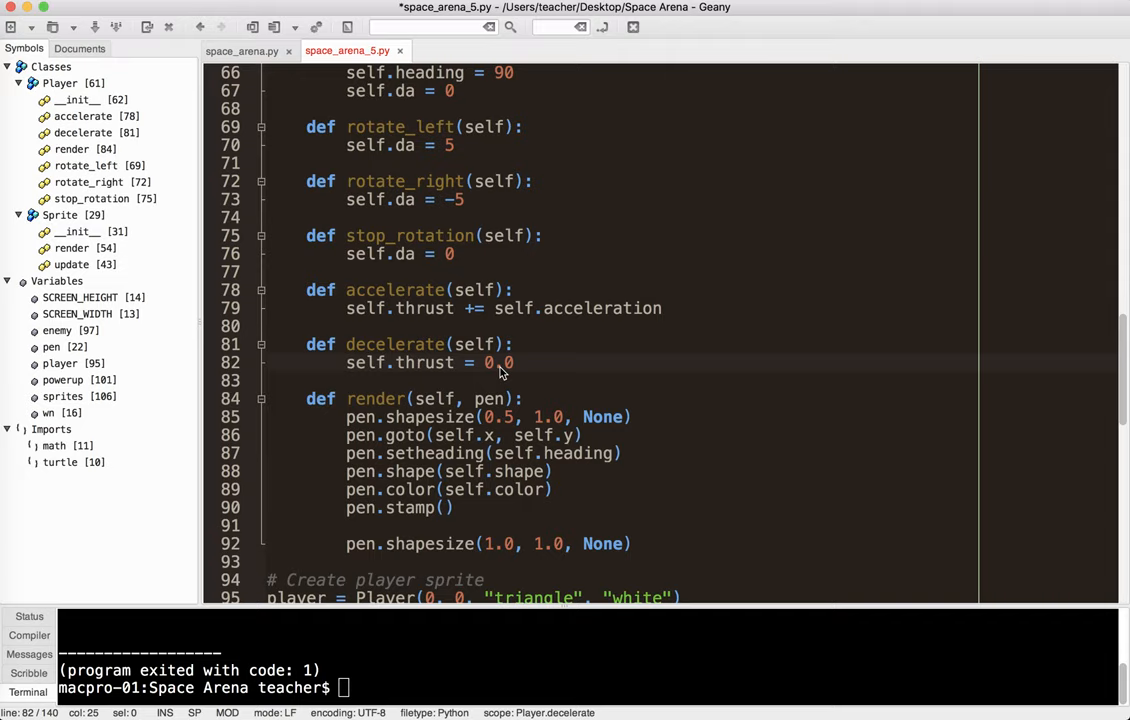
{"action": "mouse_move", "coordinate": [508, 348]}
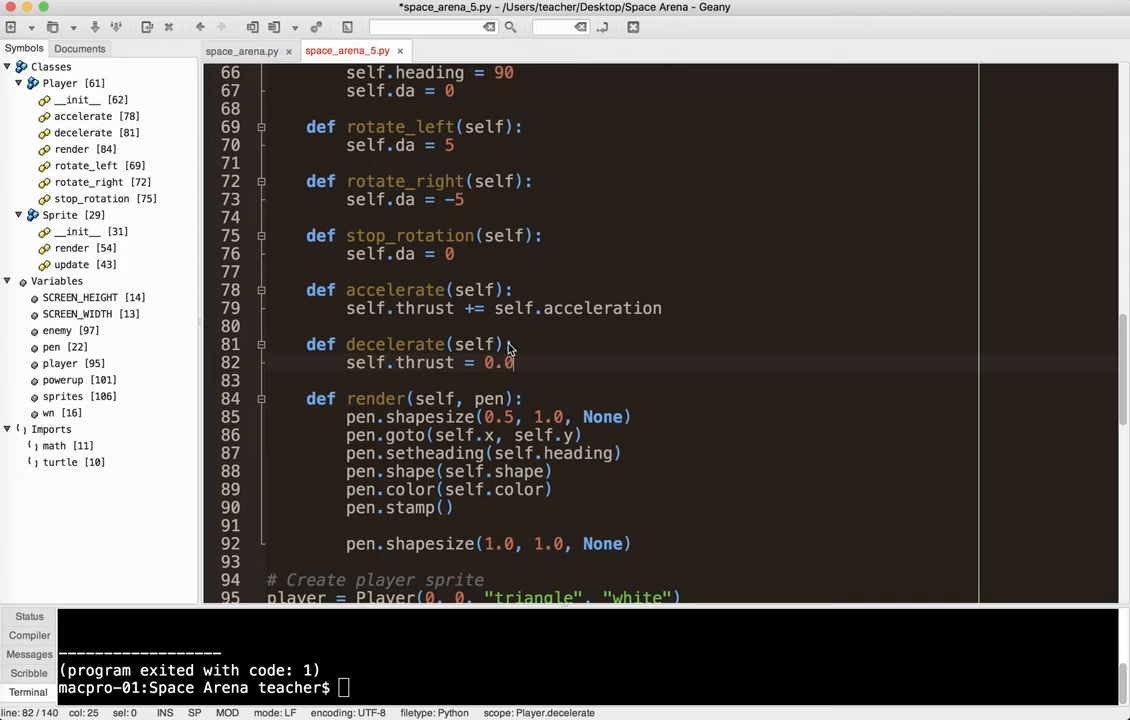
{"action": "mouse_move", "coordinate": [518, 305]}
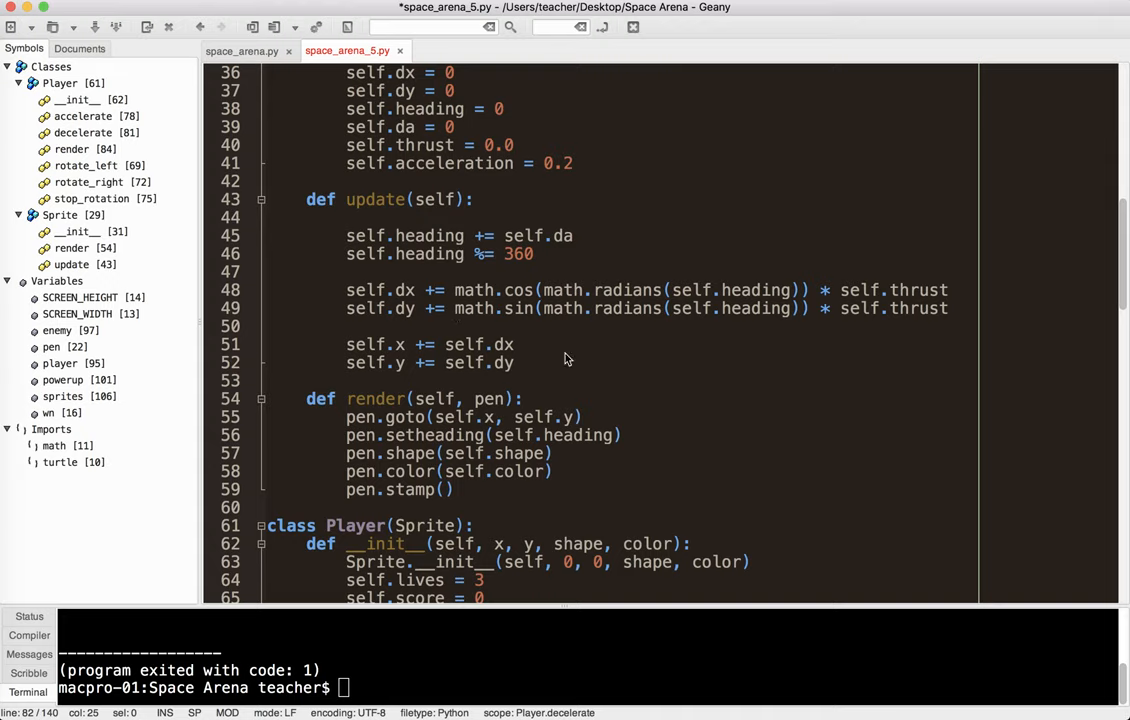
{"action": "mouse_move", "coordinate": [435, 315]}
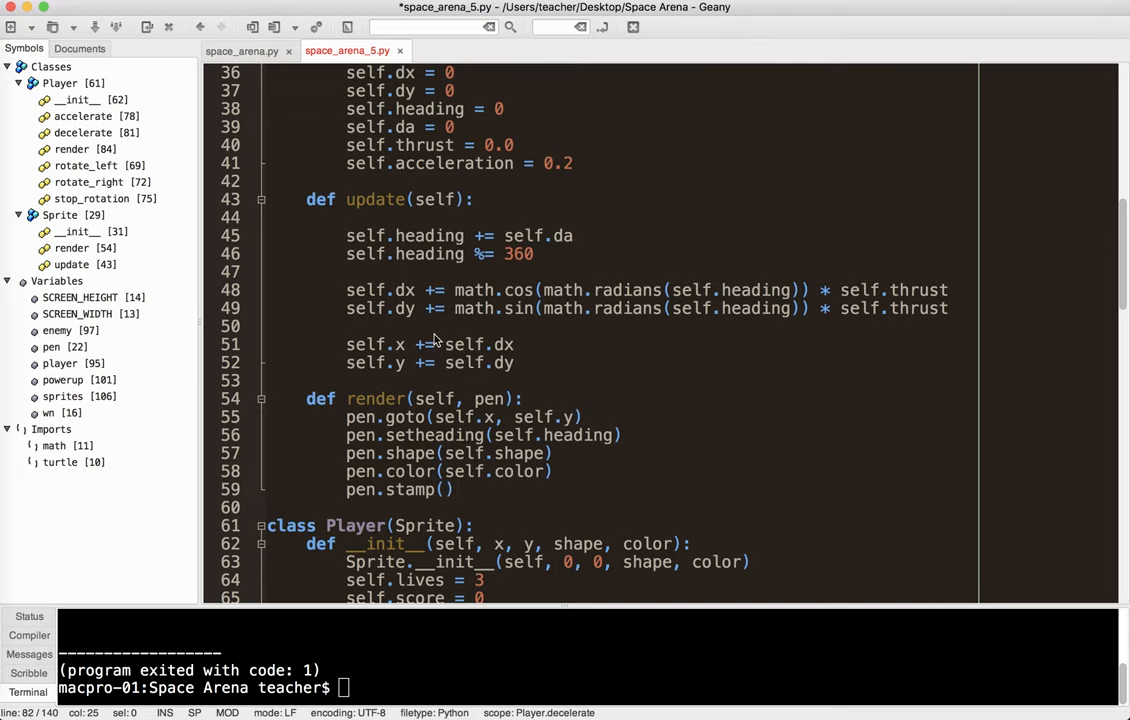
{"action": "mouse_move", "coordinate": [470, 365]}
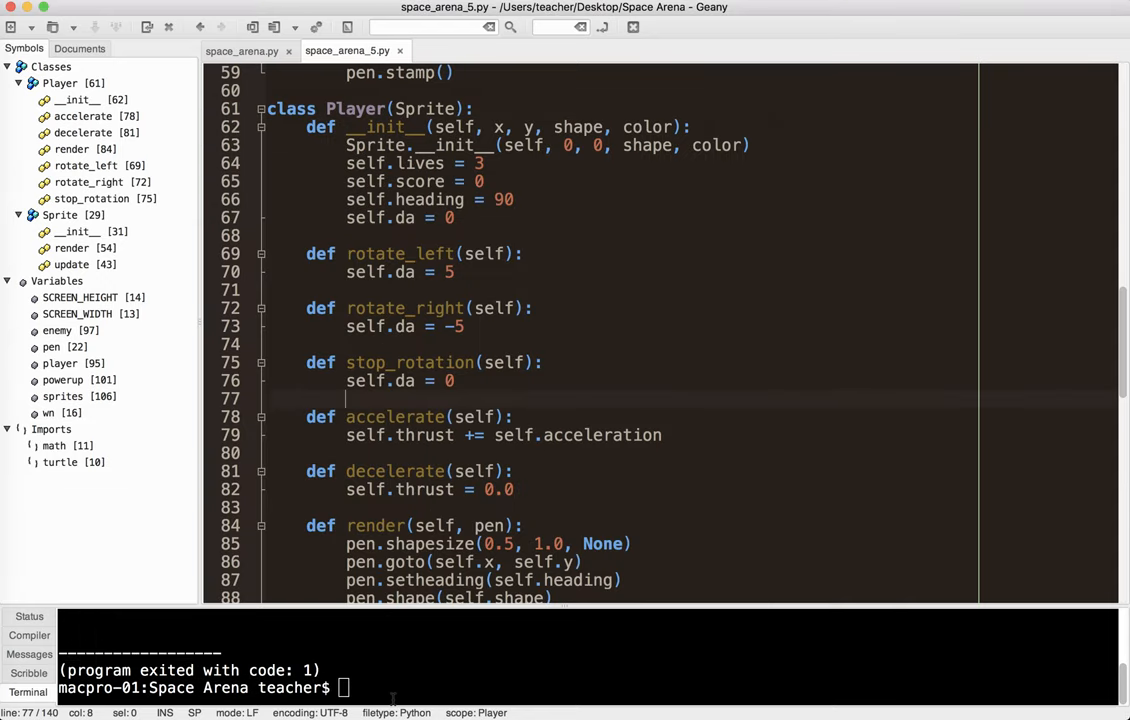
Scroll through space_arena_5.py to review the code before saving.
{"action": "scroll", "scroll_direction": "down", "scroll_amount": 3}
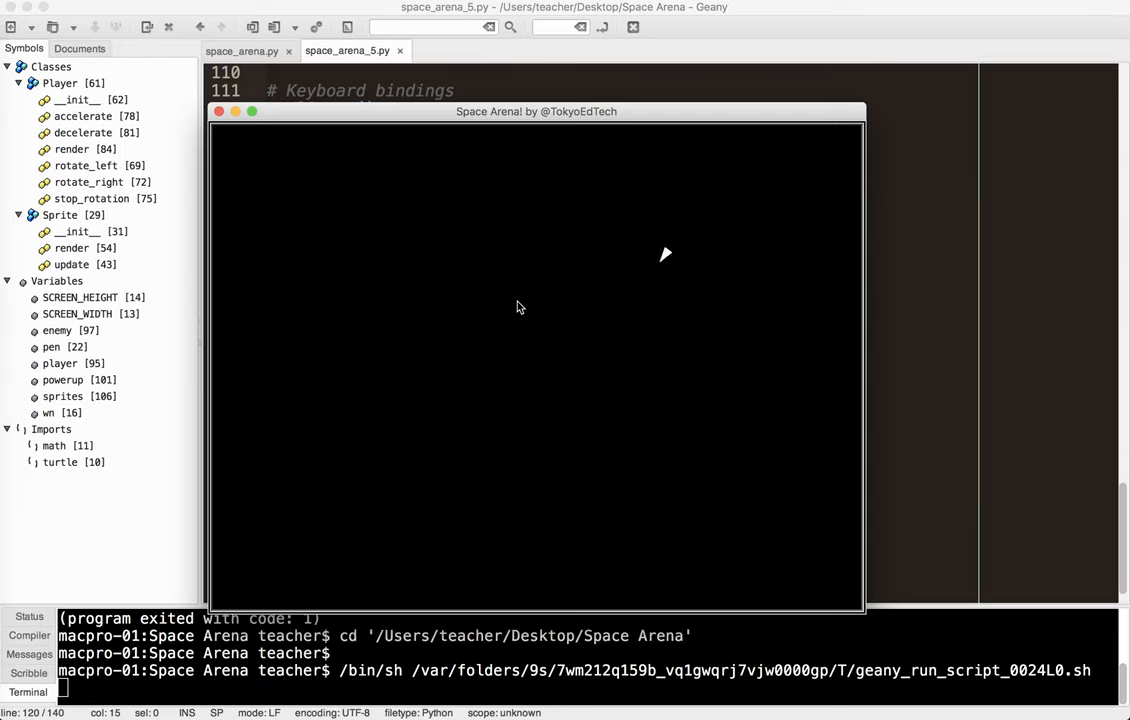
{"action": "mouse_move", "coordinate": [563, 450]}
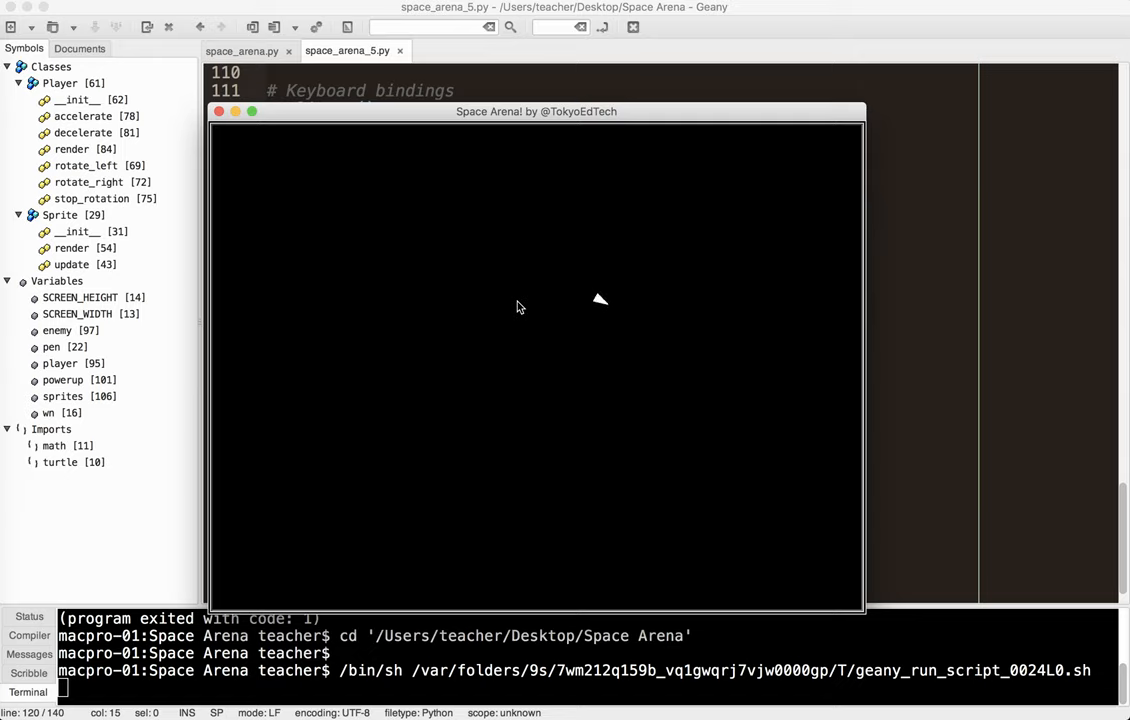
{"action": "mouse_move", "coordinate": [565, 340]}
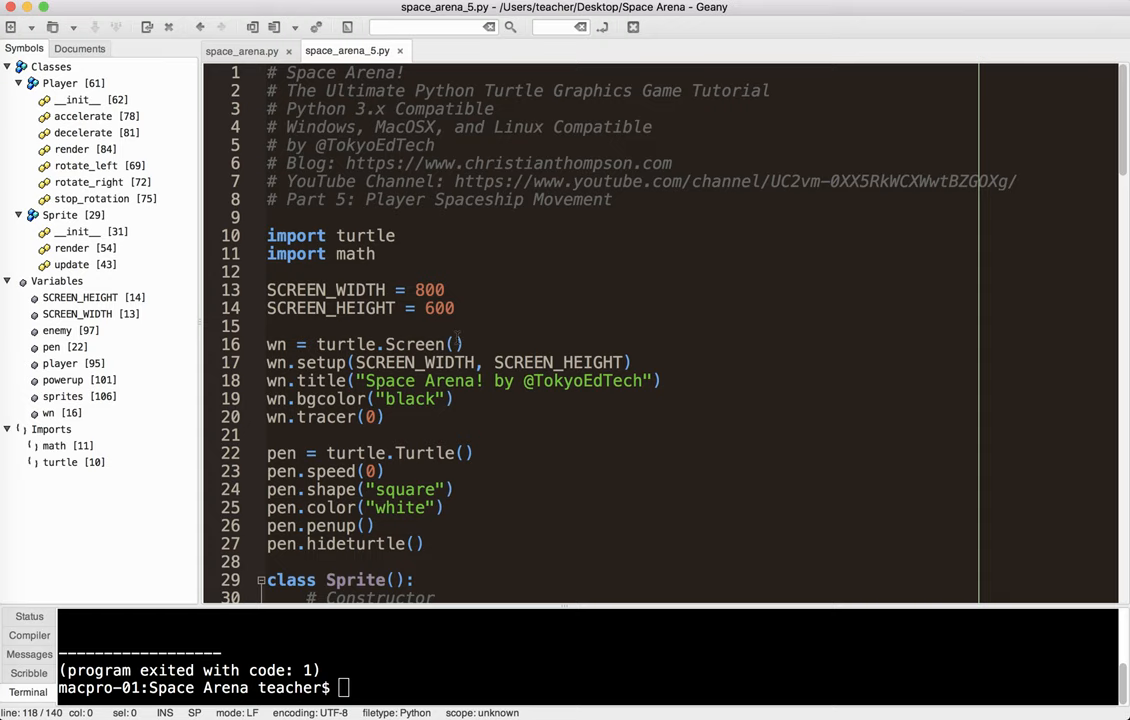
{"action": "scroll", "scroll_direction": "down", "scroll_amount": 3}
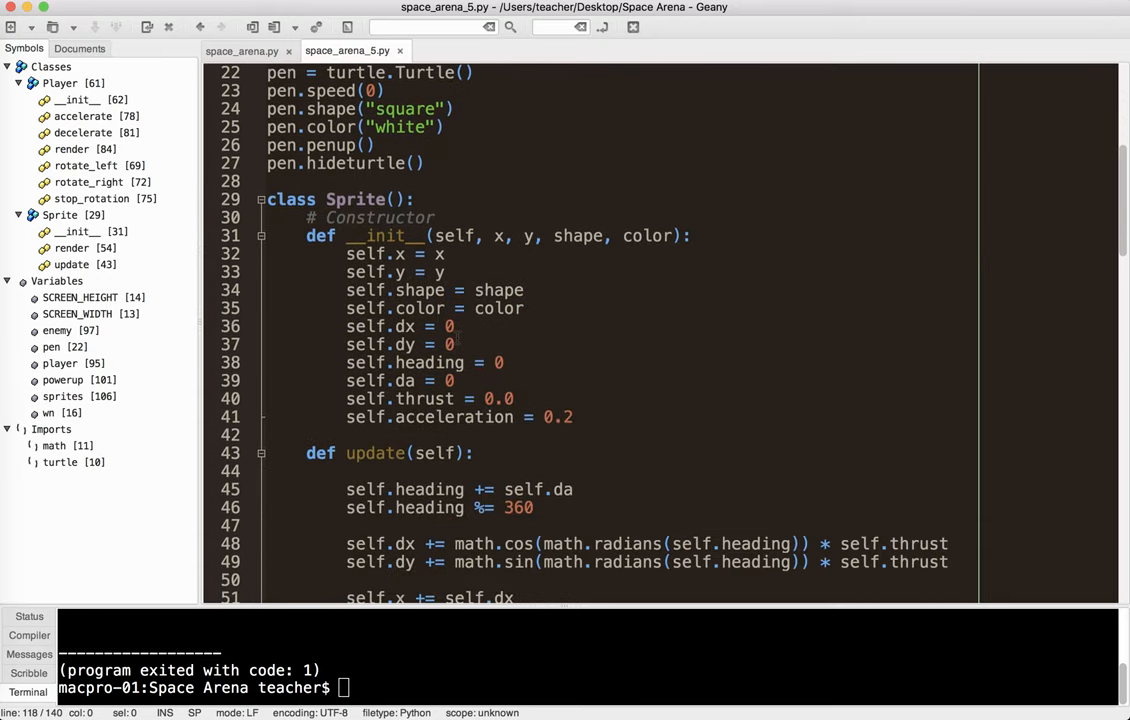
{"action": "scroll", "scroll_direction": "down", "scroll_amount": 3}
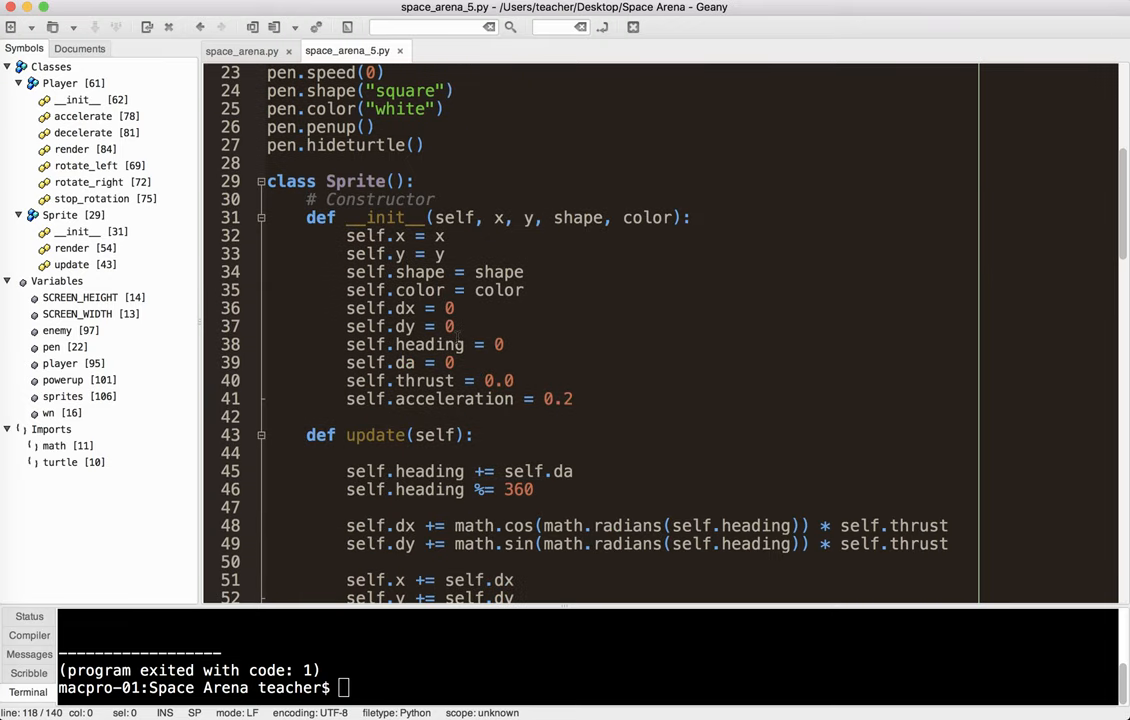
{"action": "left_click_drag", "start_coordinate": [346, 380], "coordinate": [413, 398]}
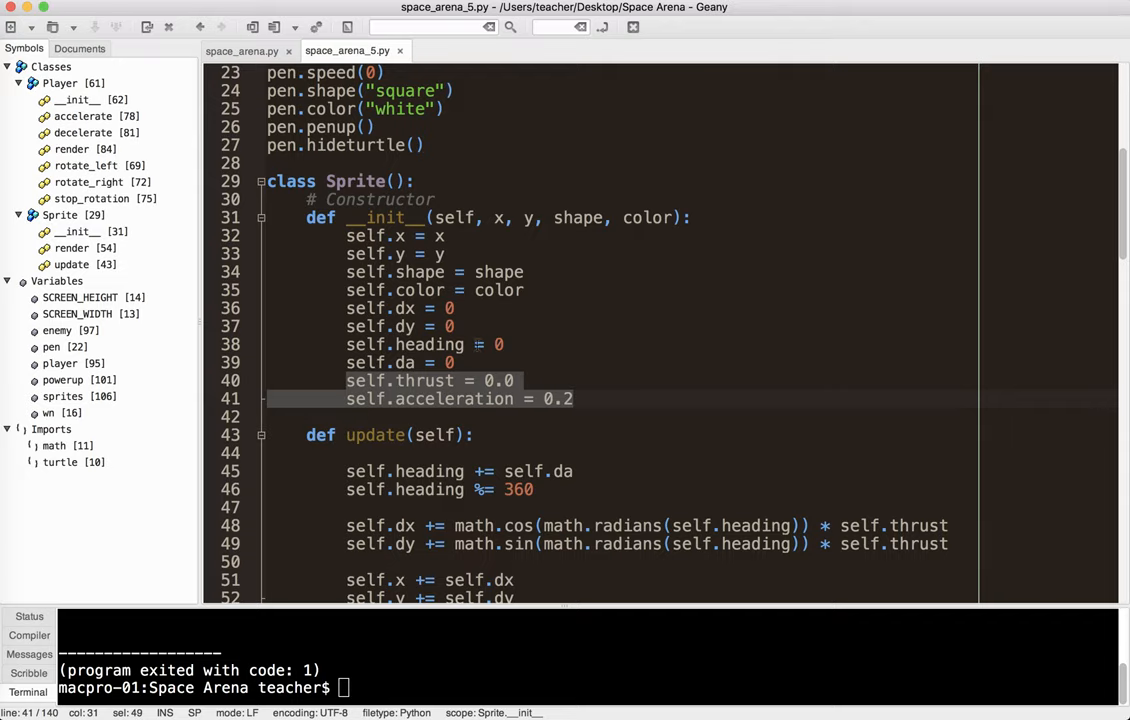
{"action": "scroll", "scroll_direction": "down", "scroll_amount": 3}
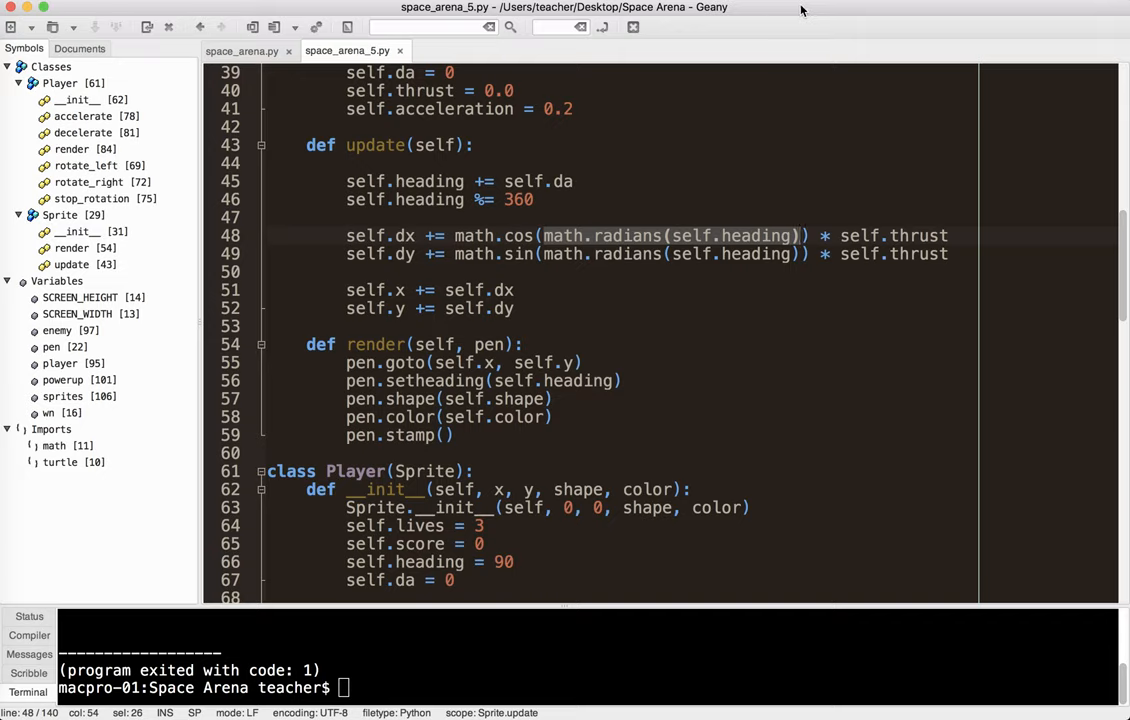
{"action": "mouse_move", "coordinate": [693, 45]}
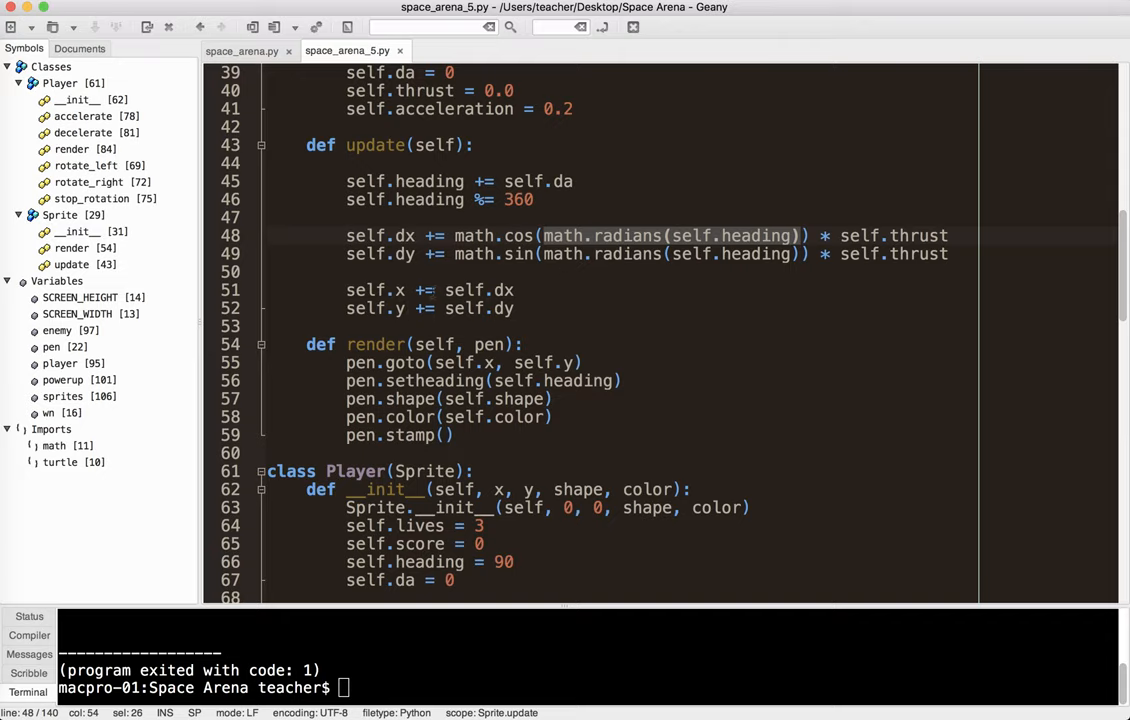
{"action": "scroll", "scroll_direction": "down", "scroll_amount": 3}
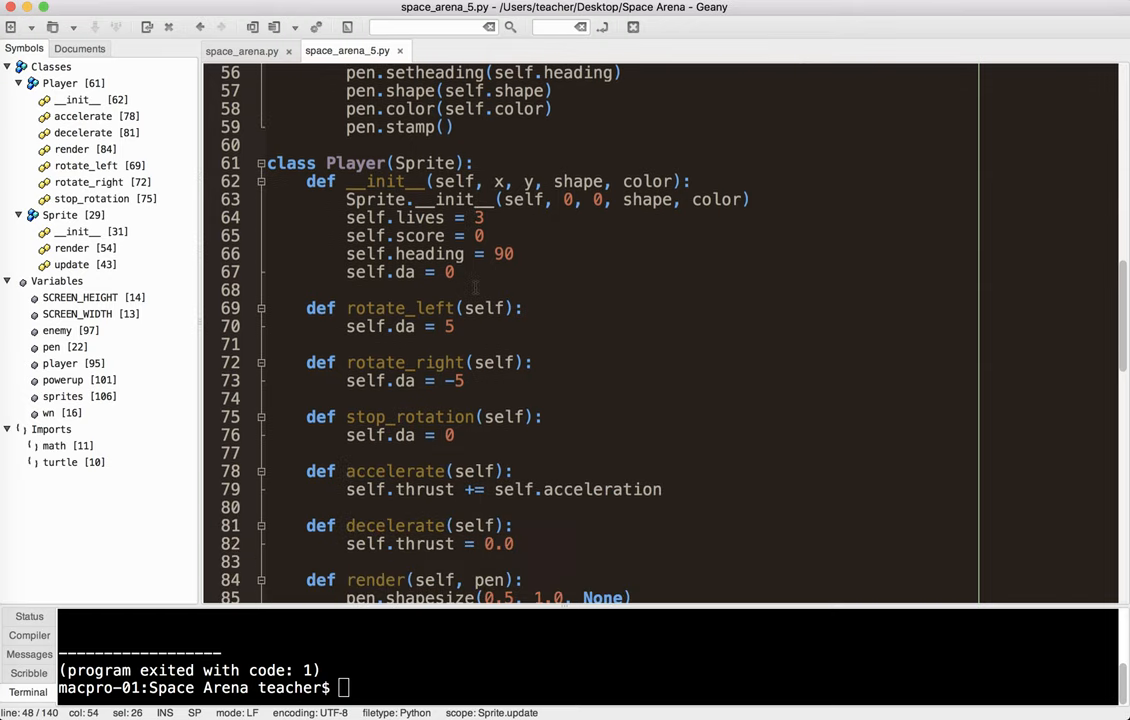
{"action": "scroll", "scroll_direction": "down", "scroll_amount": 3}
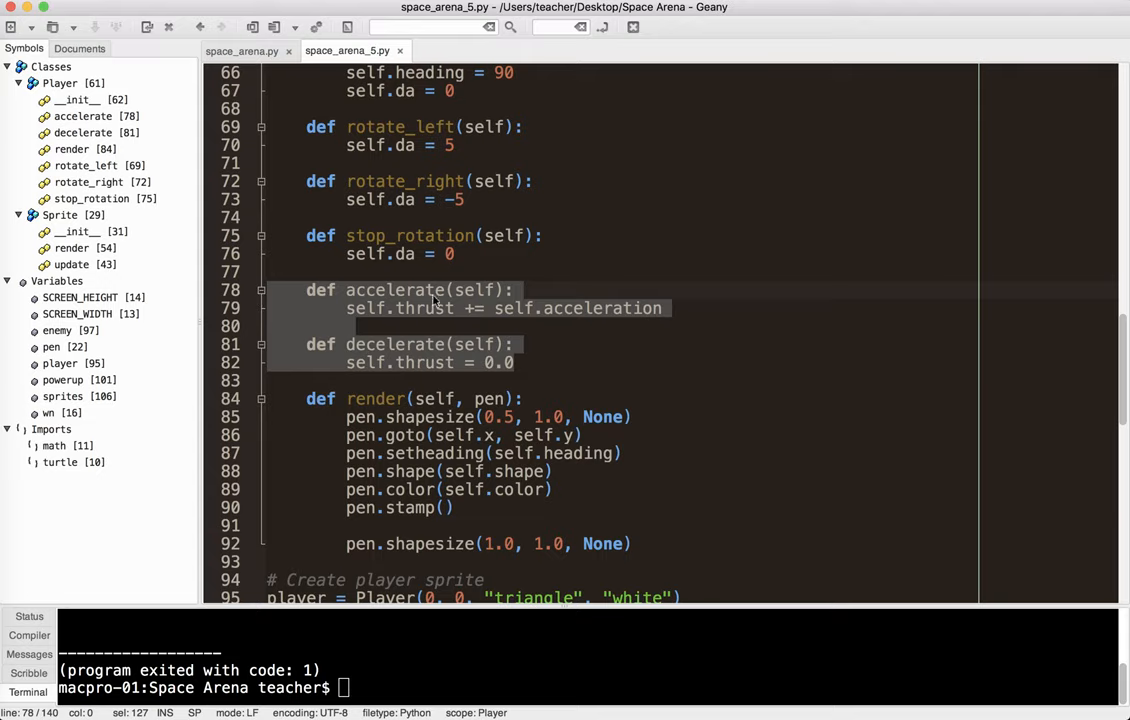
{"action": "mouse_move", "coordinate": [450, 351]}
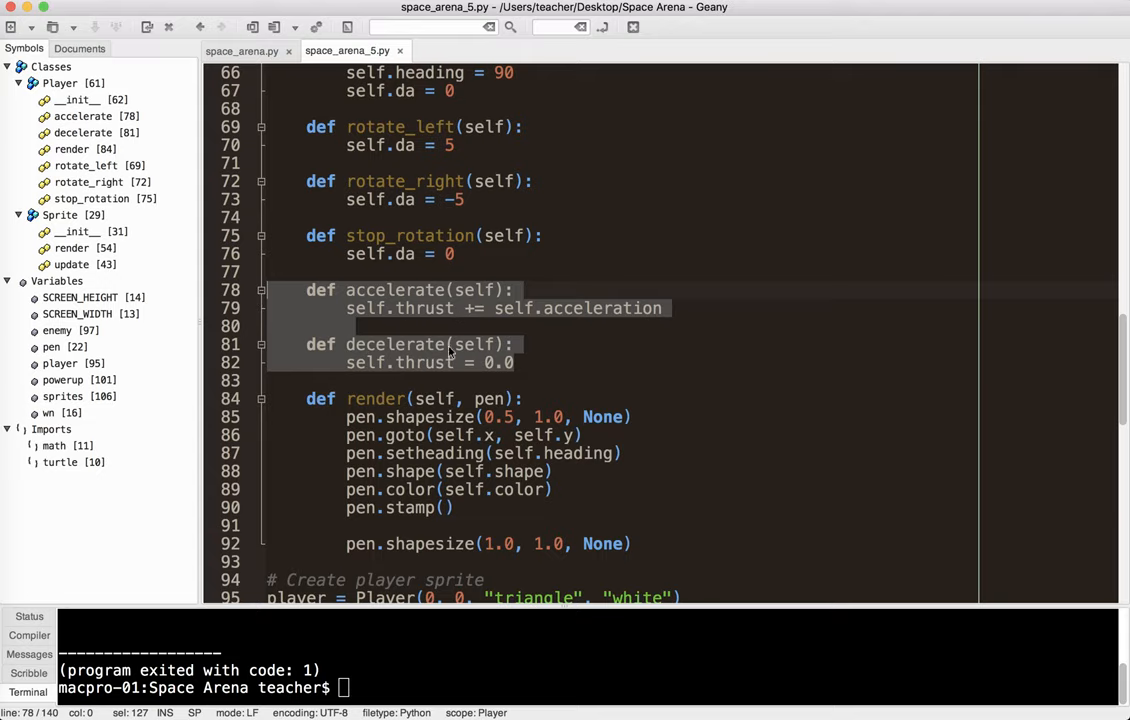
{"action": "scroll", "scroll_direction": "down", "scroll_amount": 3}
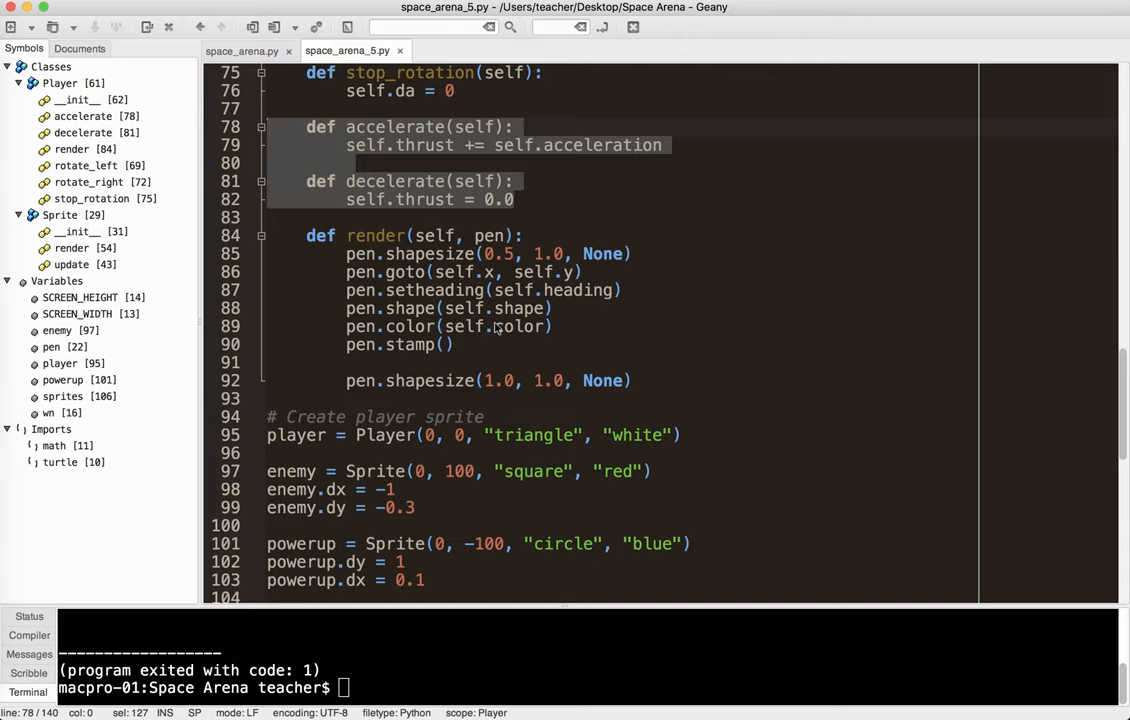